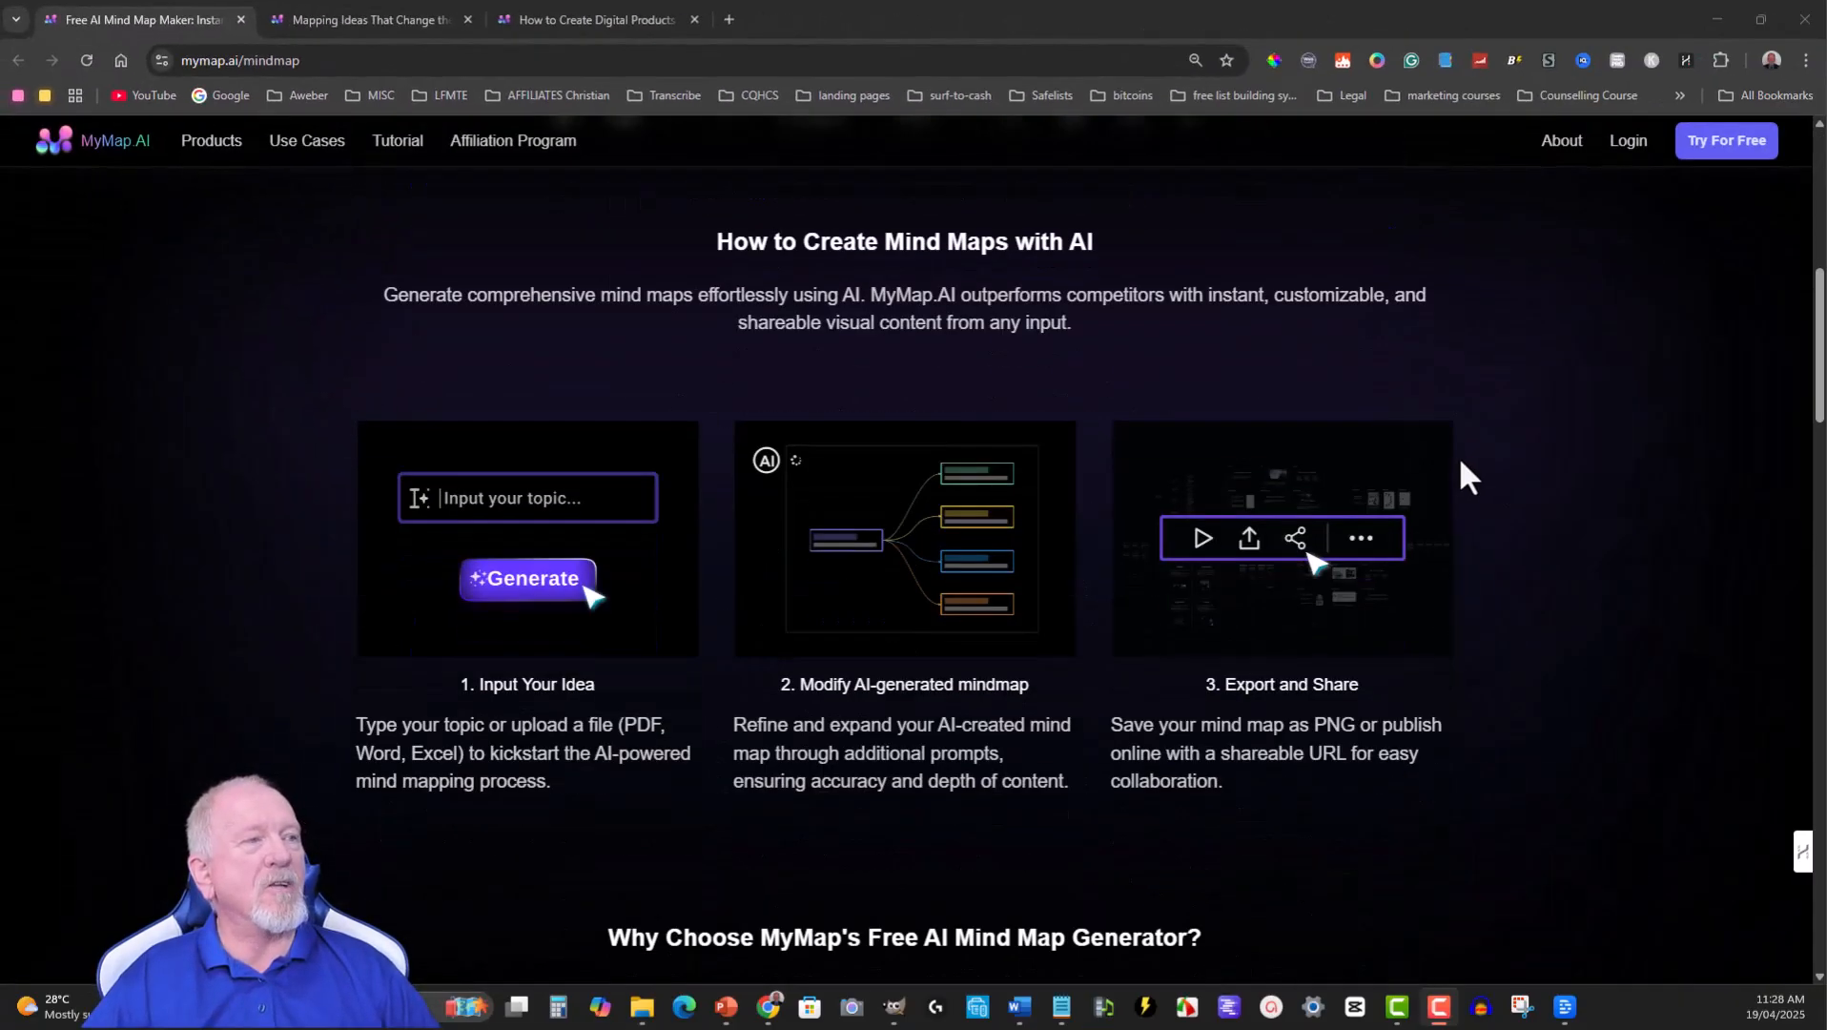
Scroll down the MyMap.AI landing page toward the pricing plans.
scroll(down, 3)
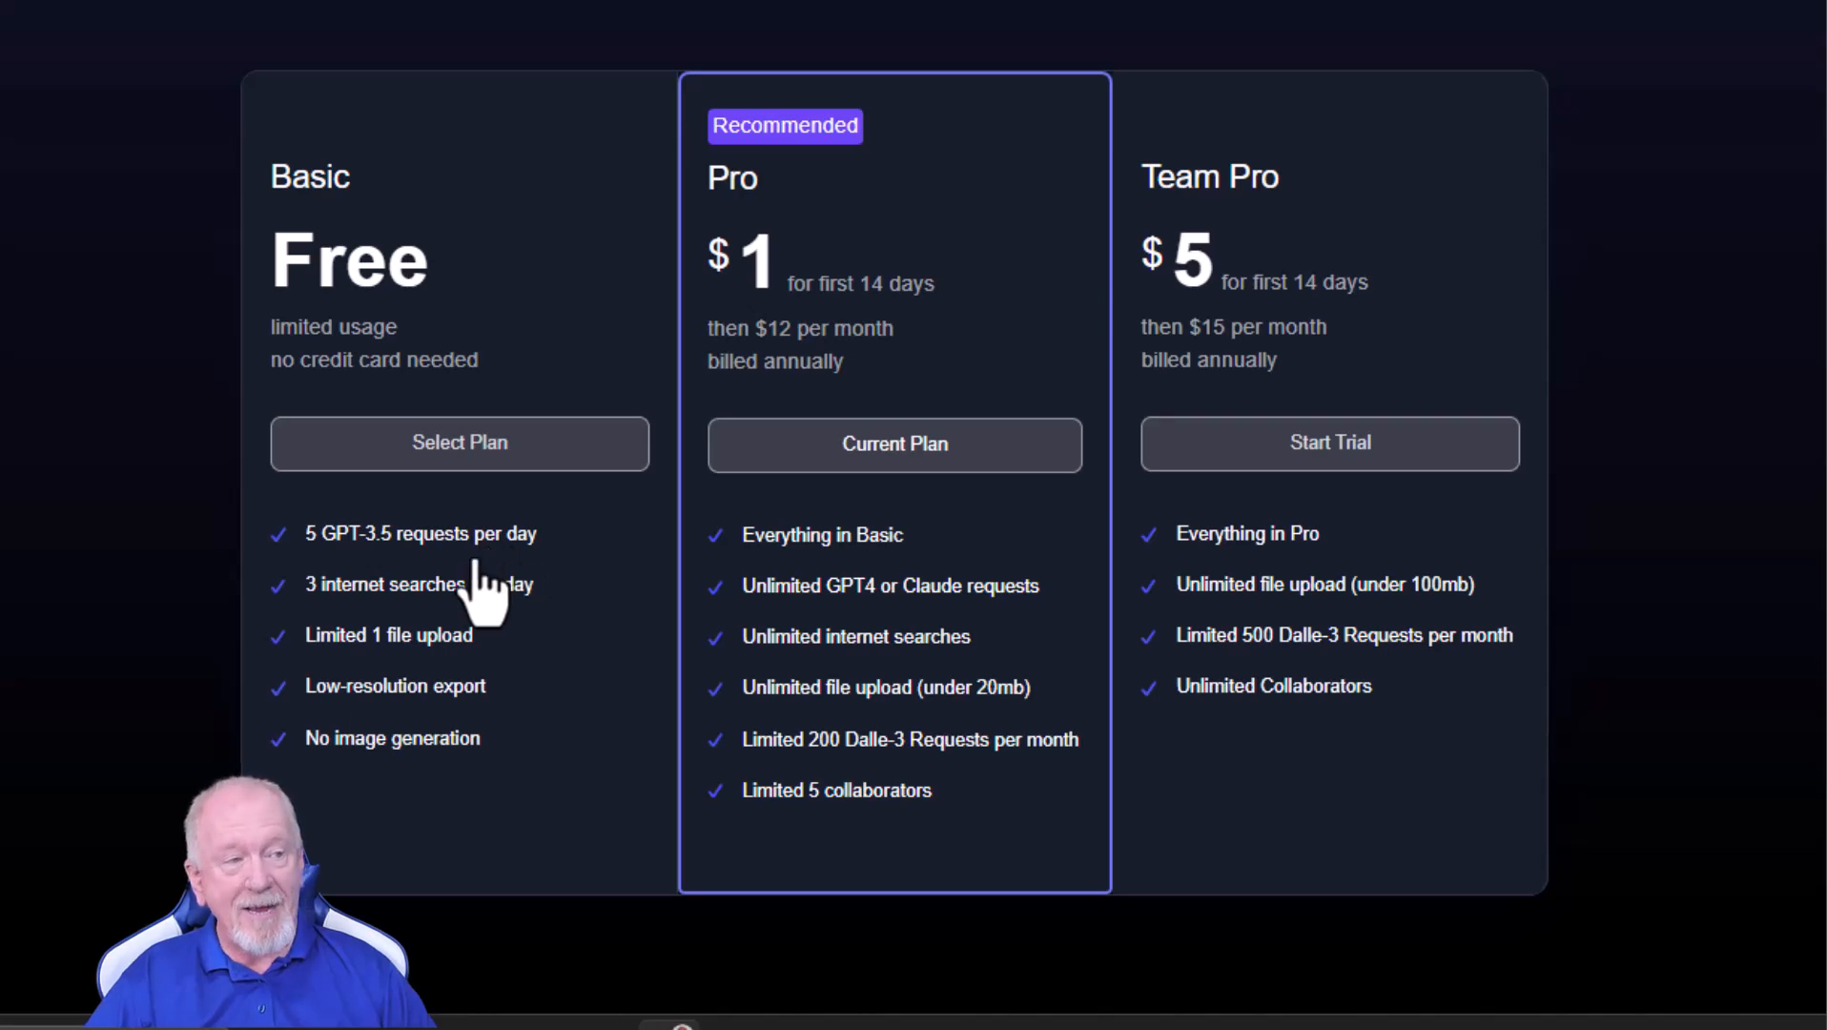
mouse_move(508, 635)
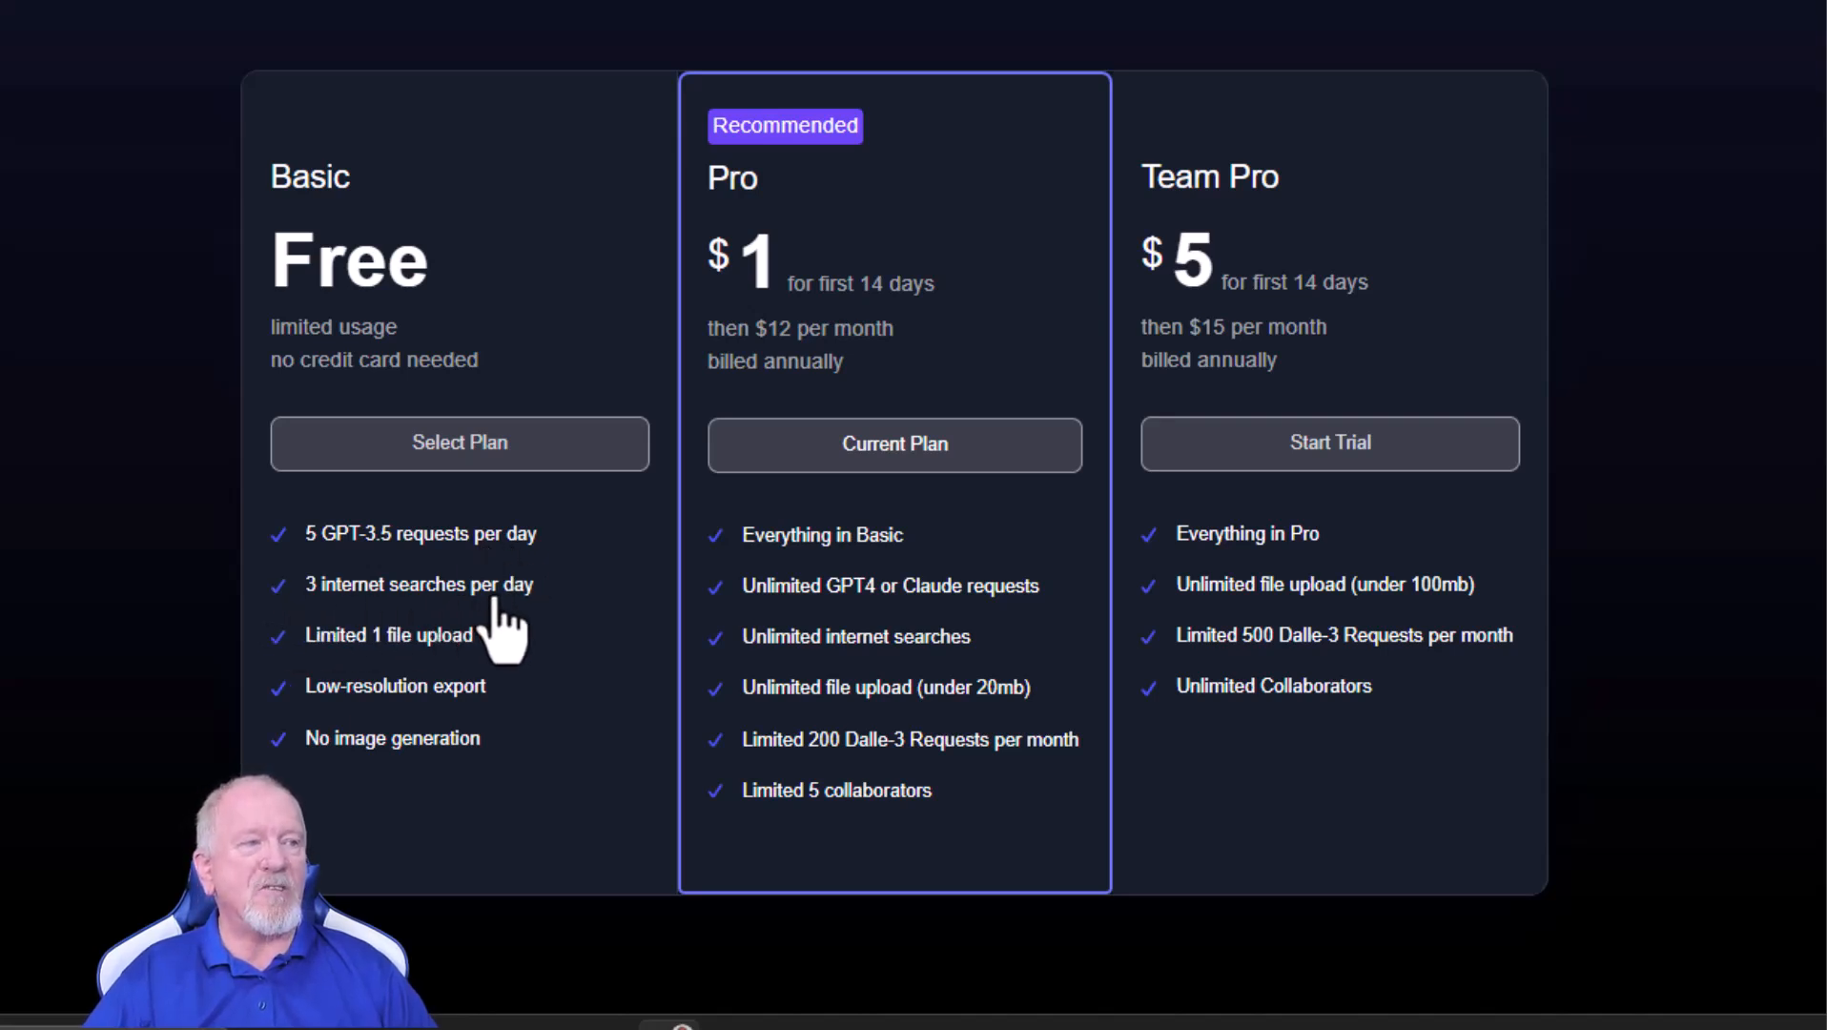
mouse_move(321, 701)
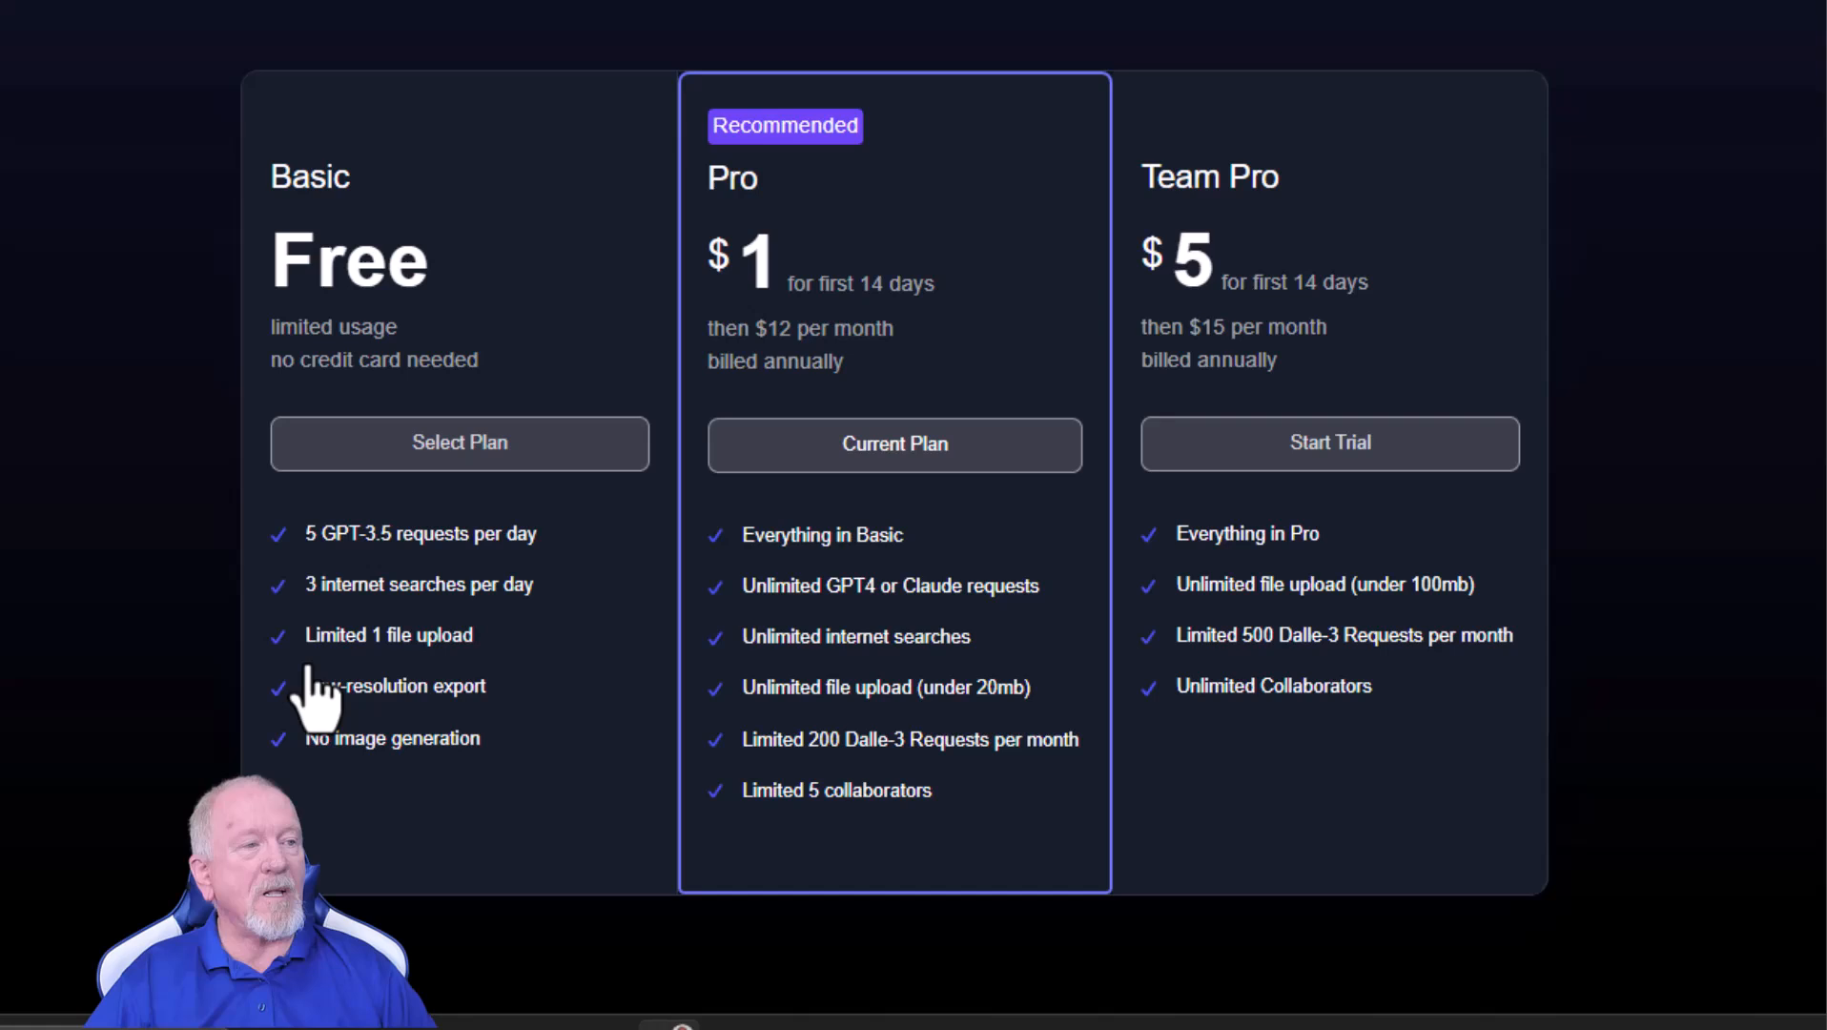
mouse_move(287, 746)
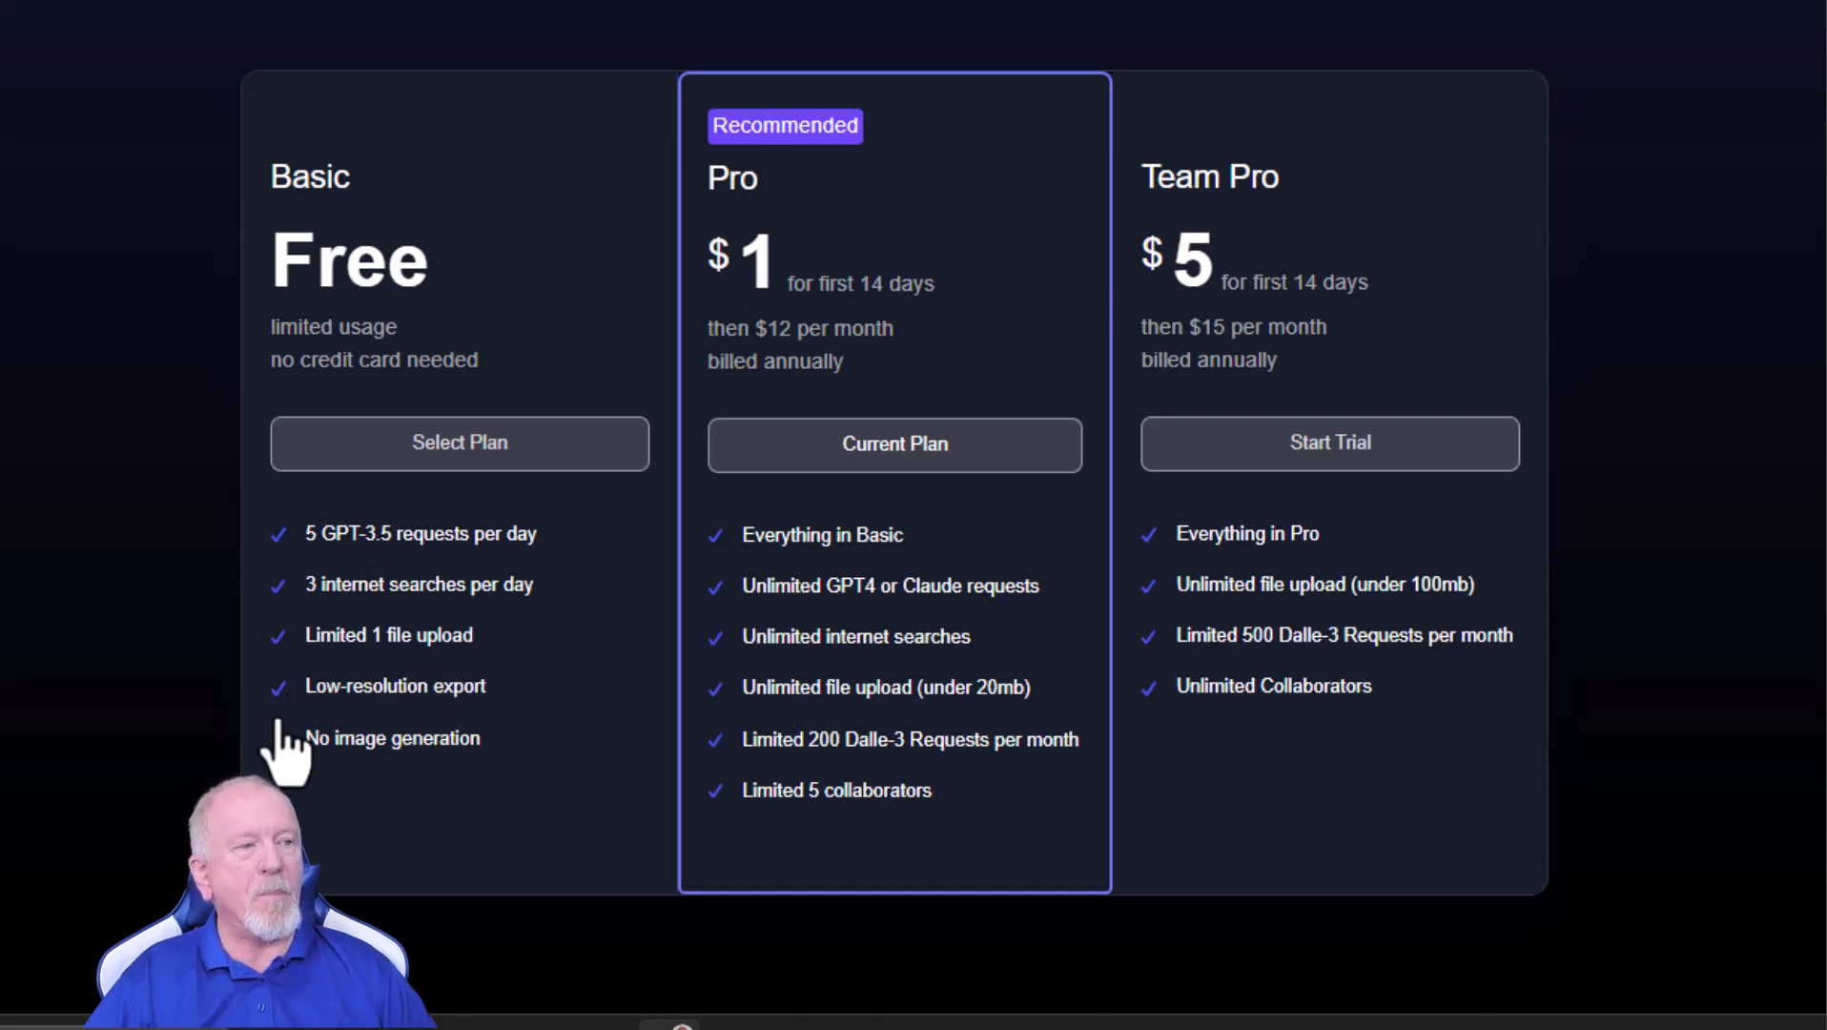
mouse_move(525, 746)
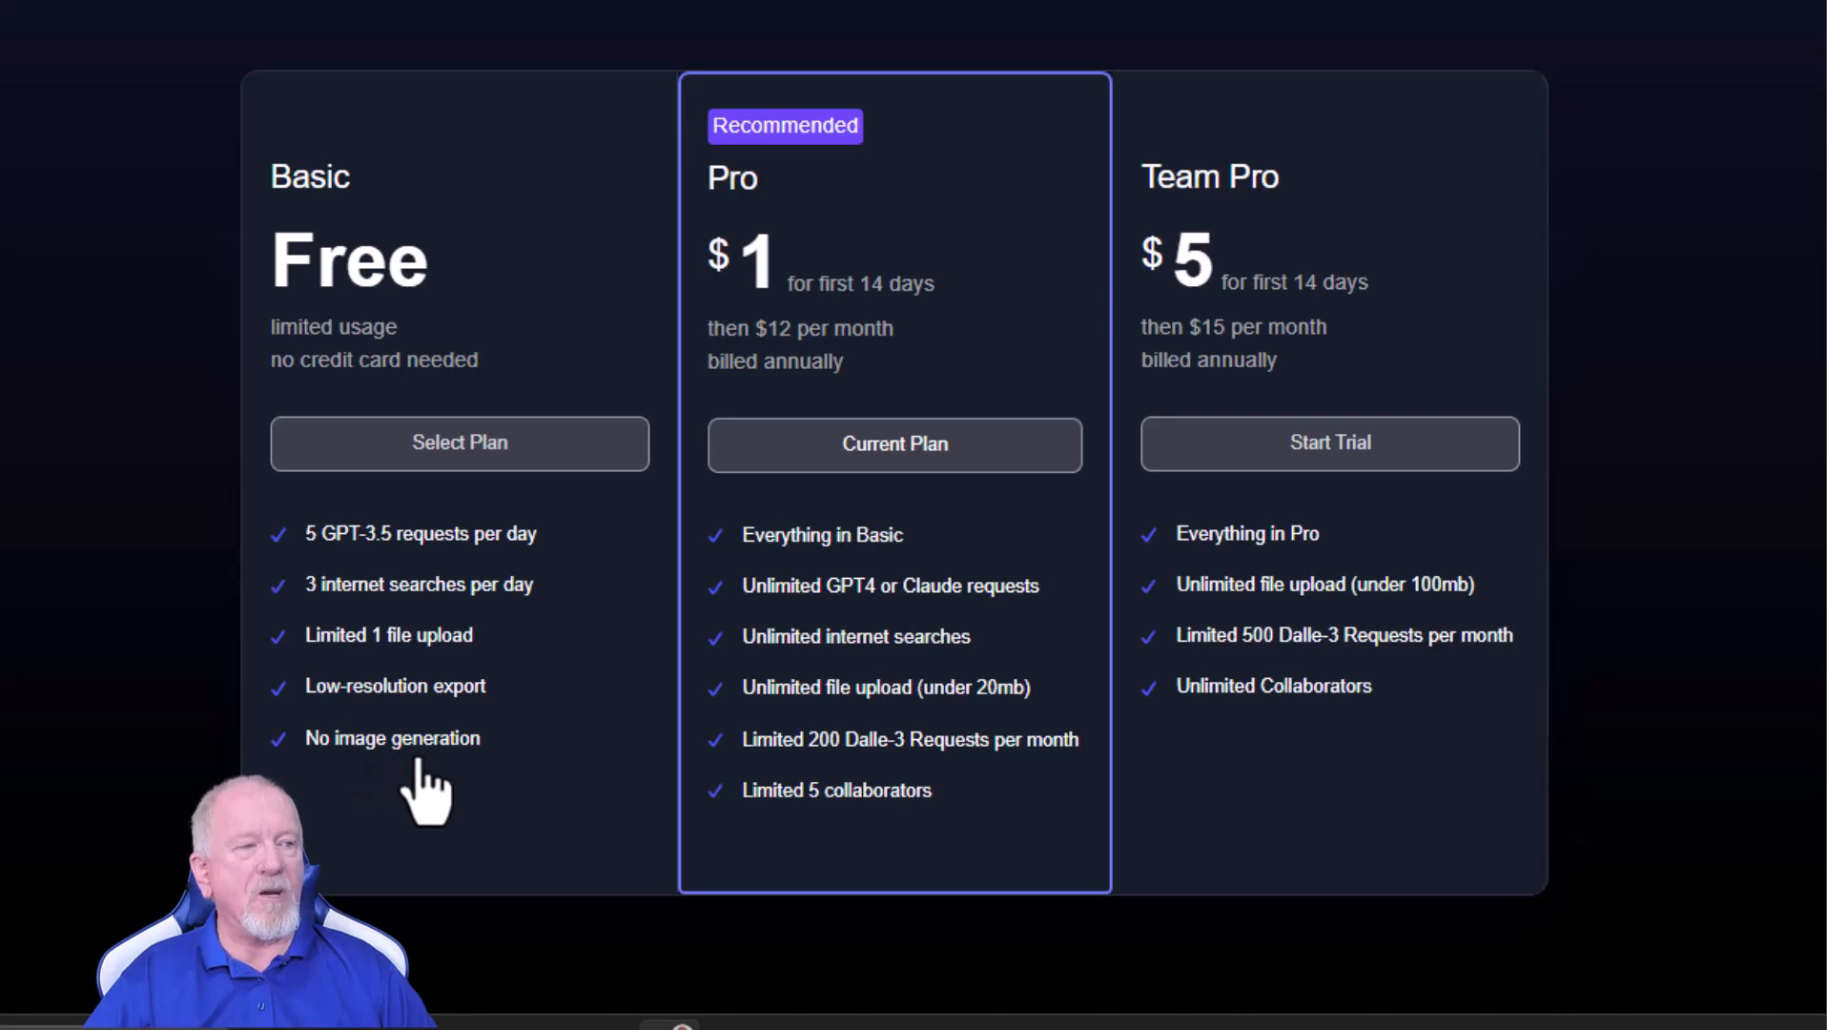
mouse_move(904, 164)
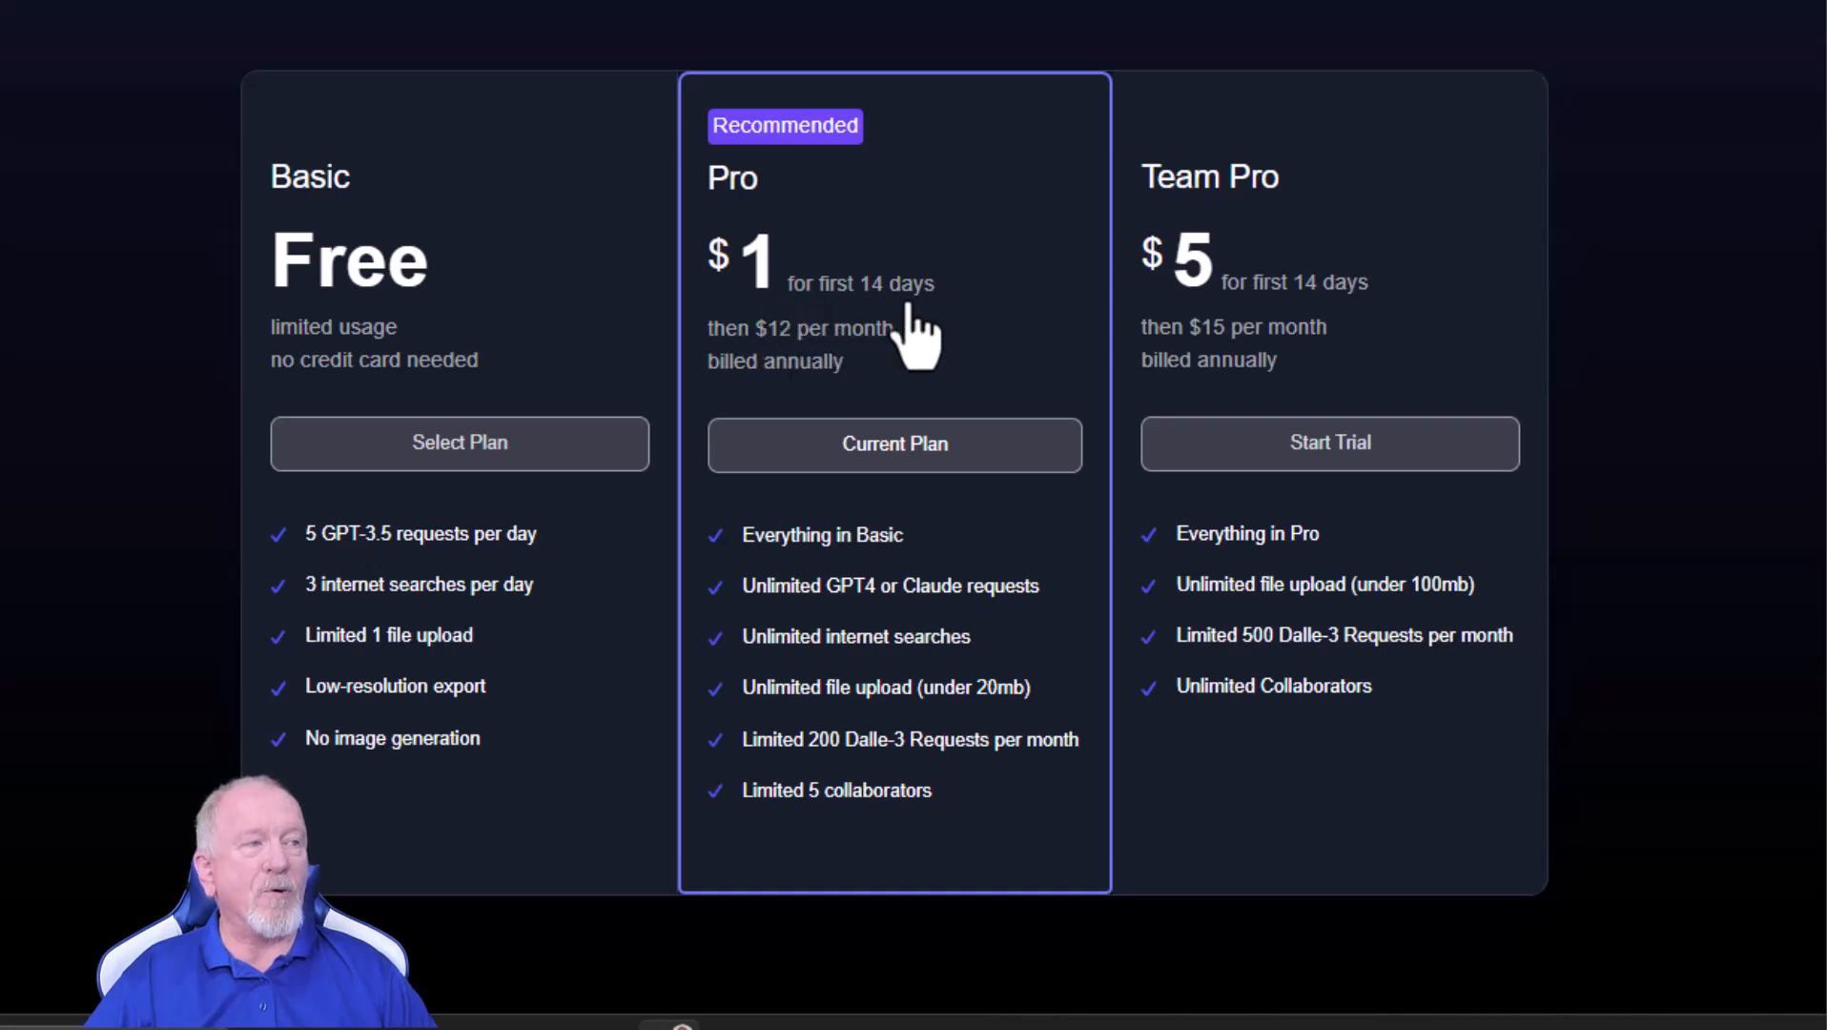
mouse_move(871, 402)
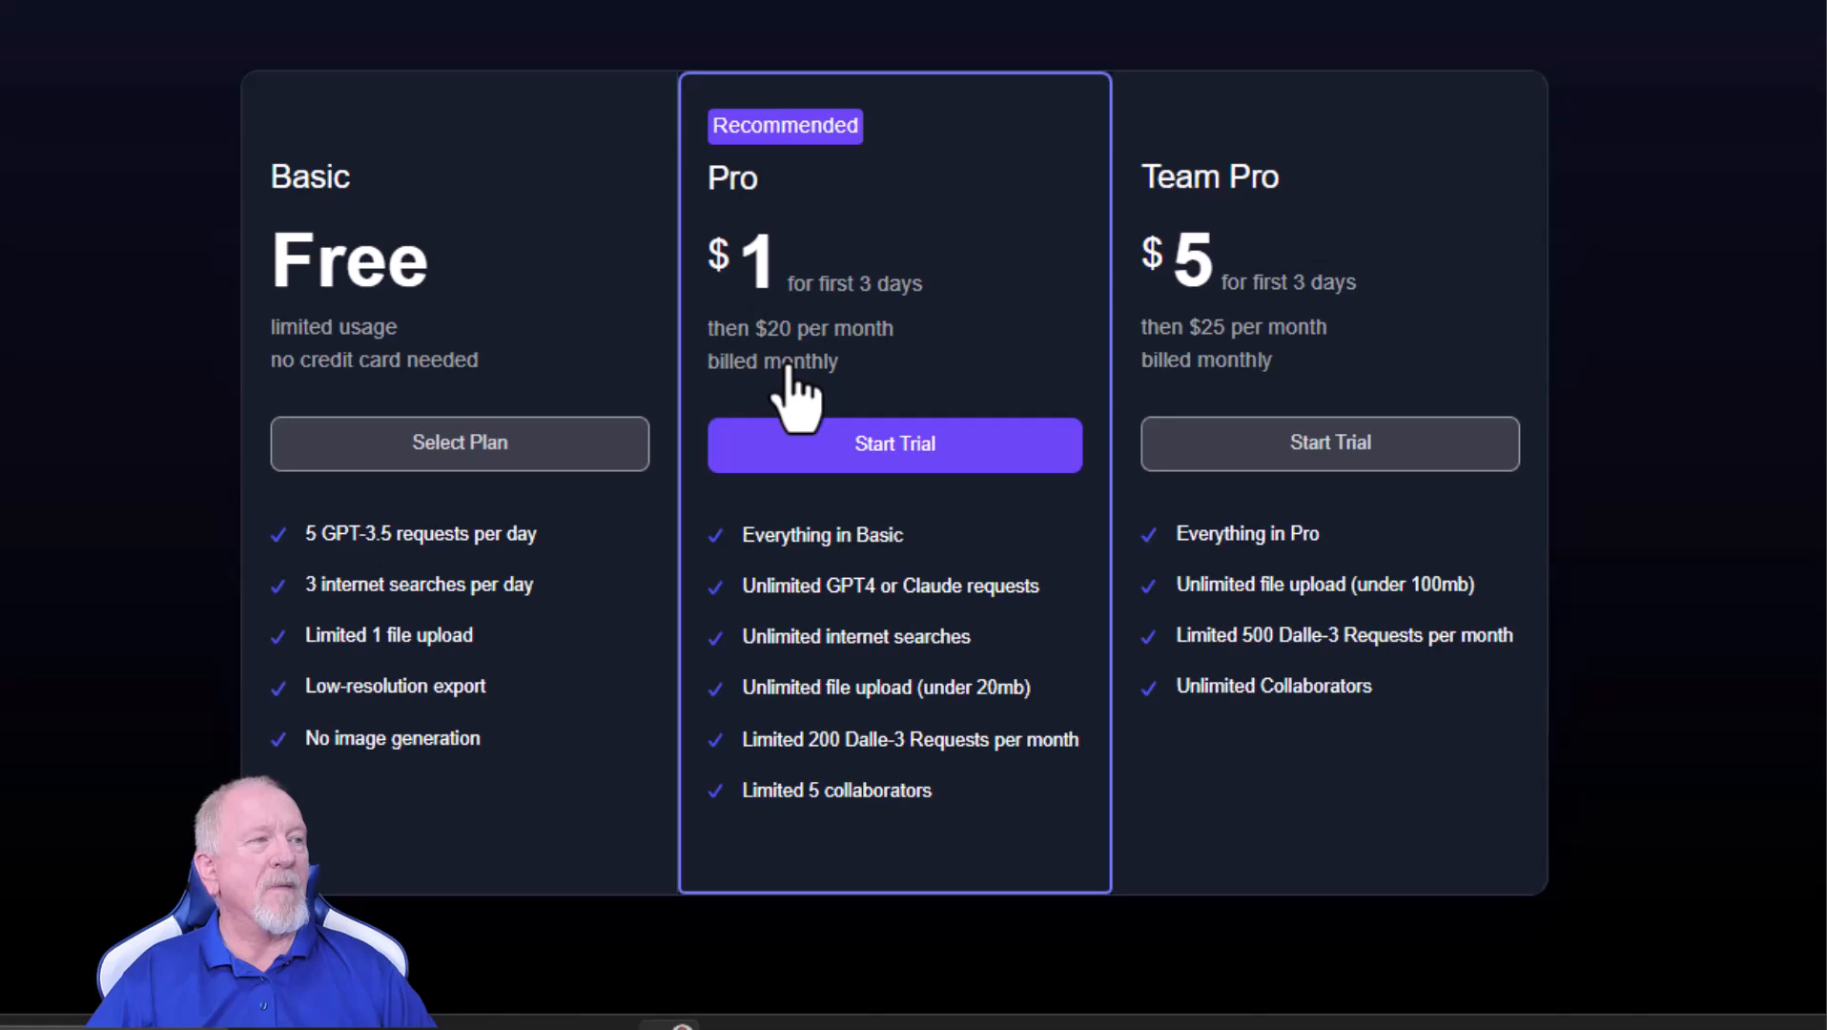
mouse_move(1217, 303)
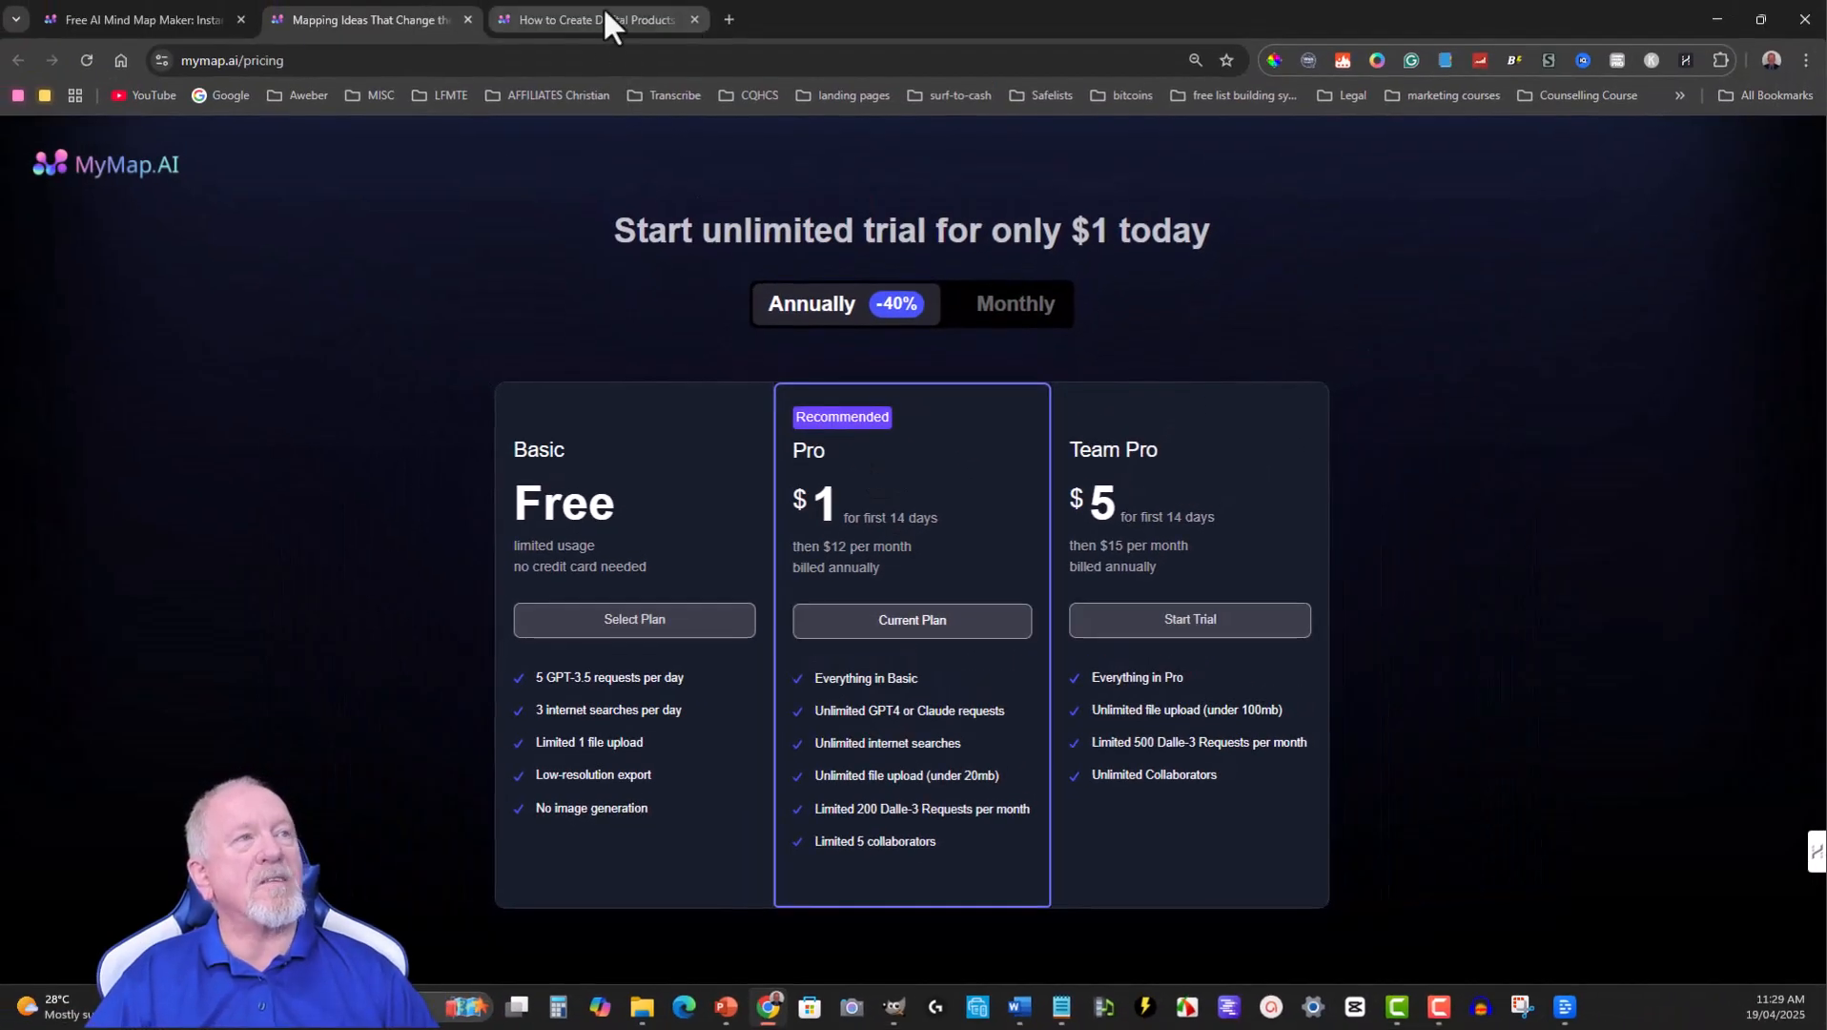
Switch to the 'How to Create Digital Products' map and scroll through its chat prompt.
click(595, 19)
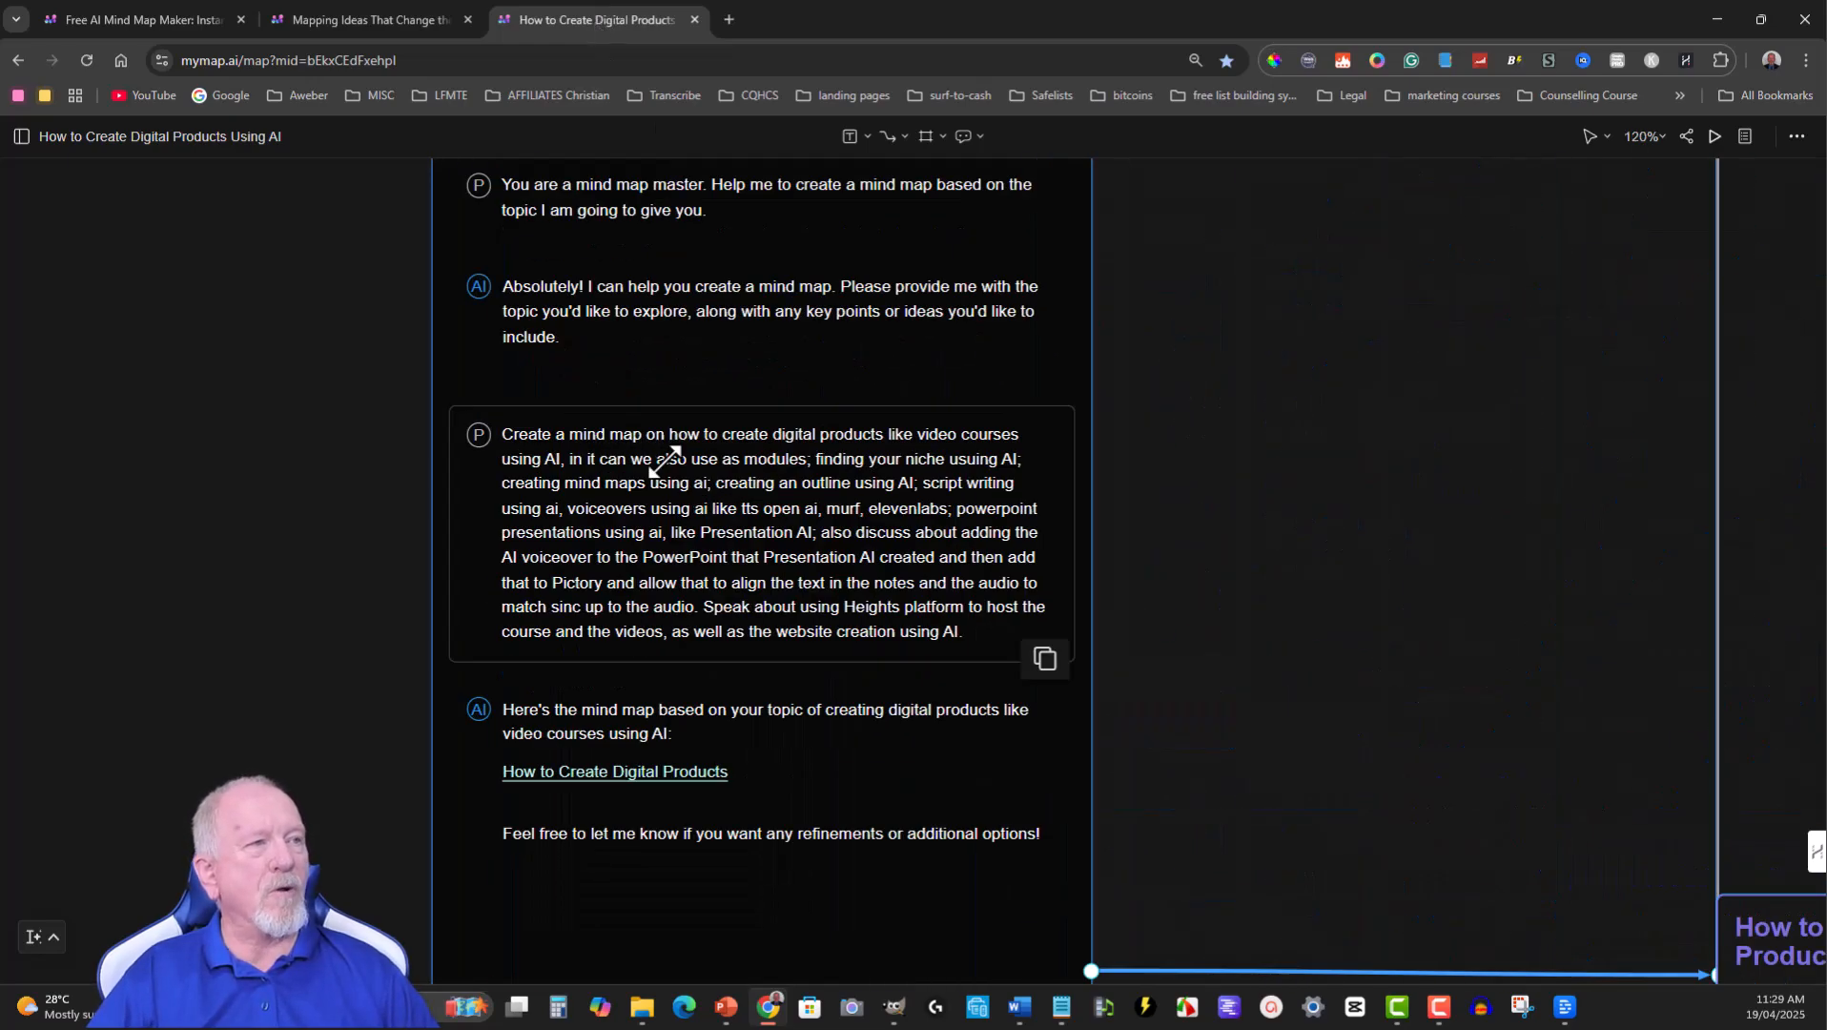
mouse_move(1148, 332)
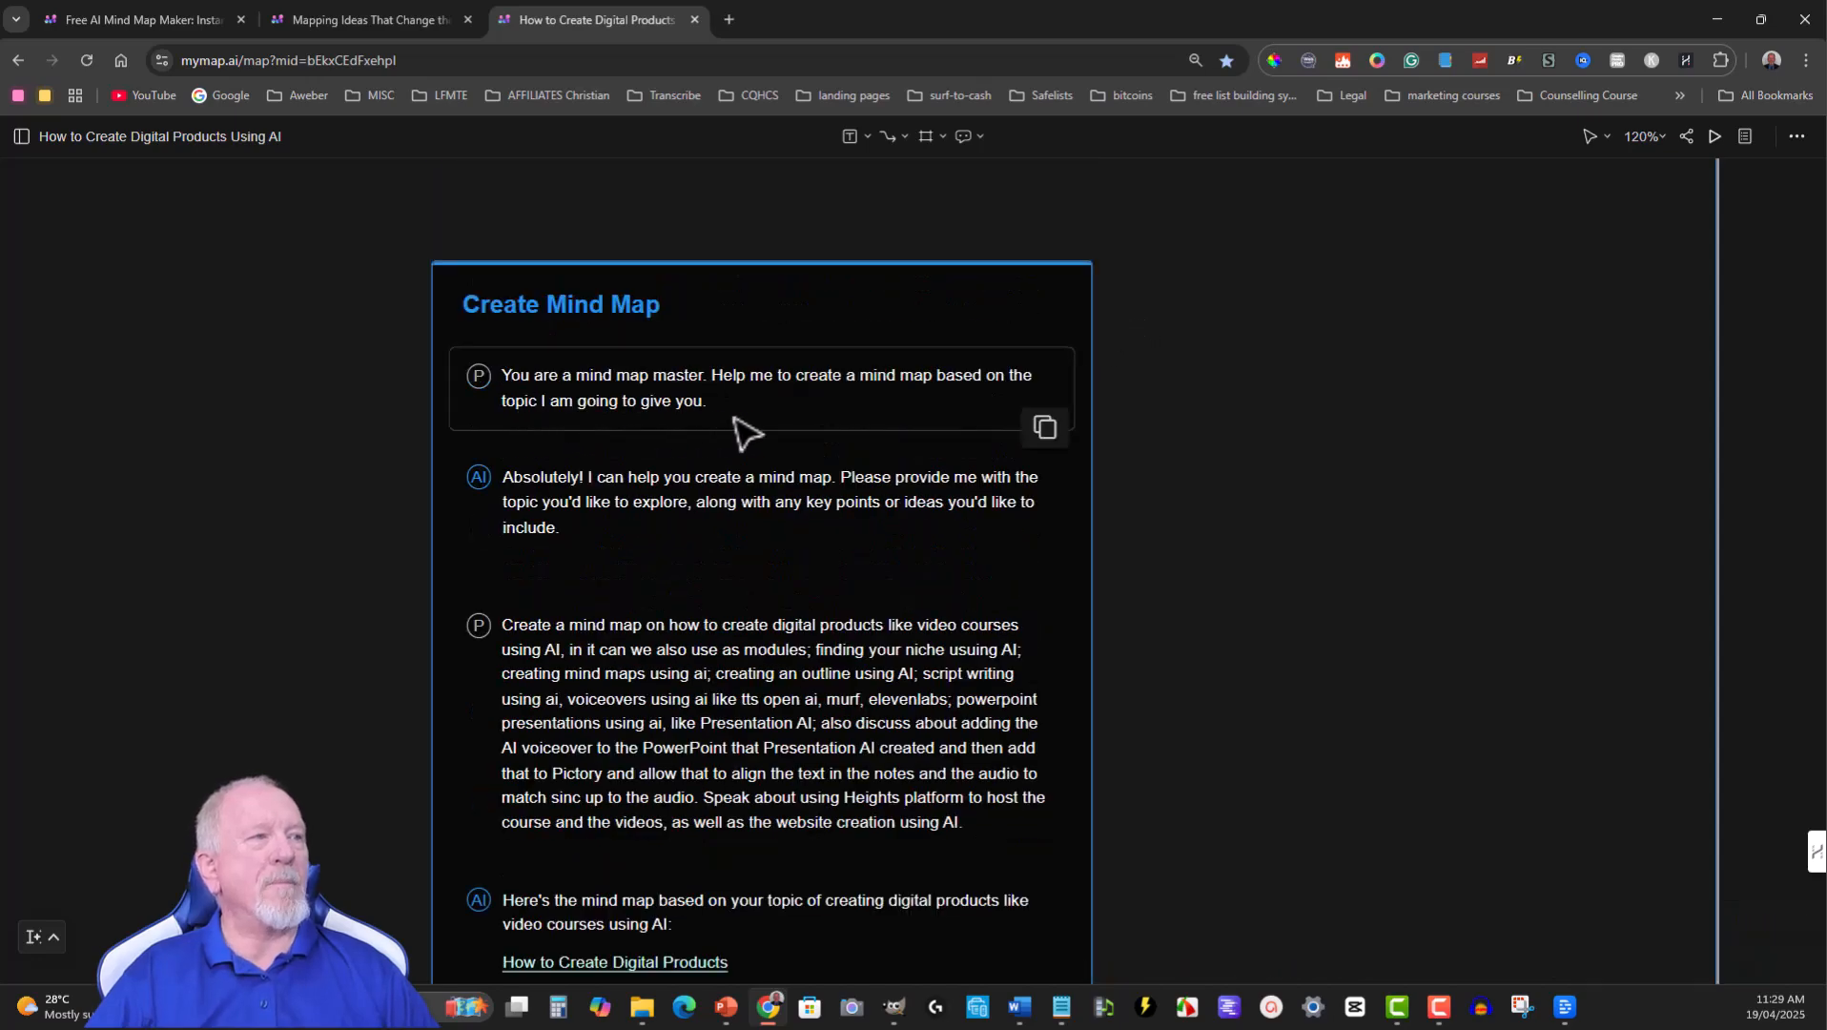
mouse_move(990, 404)
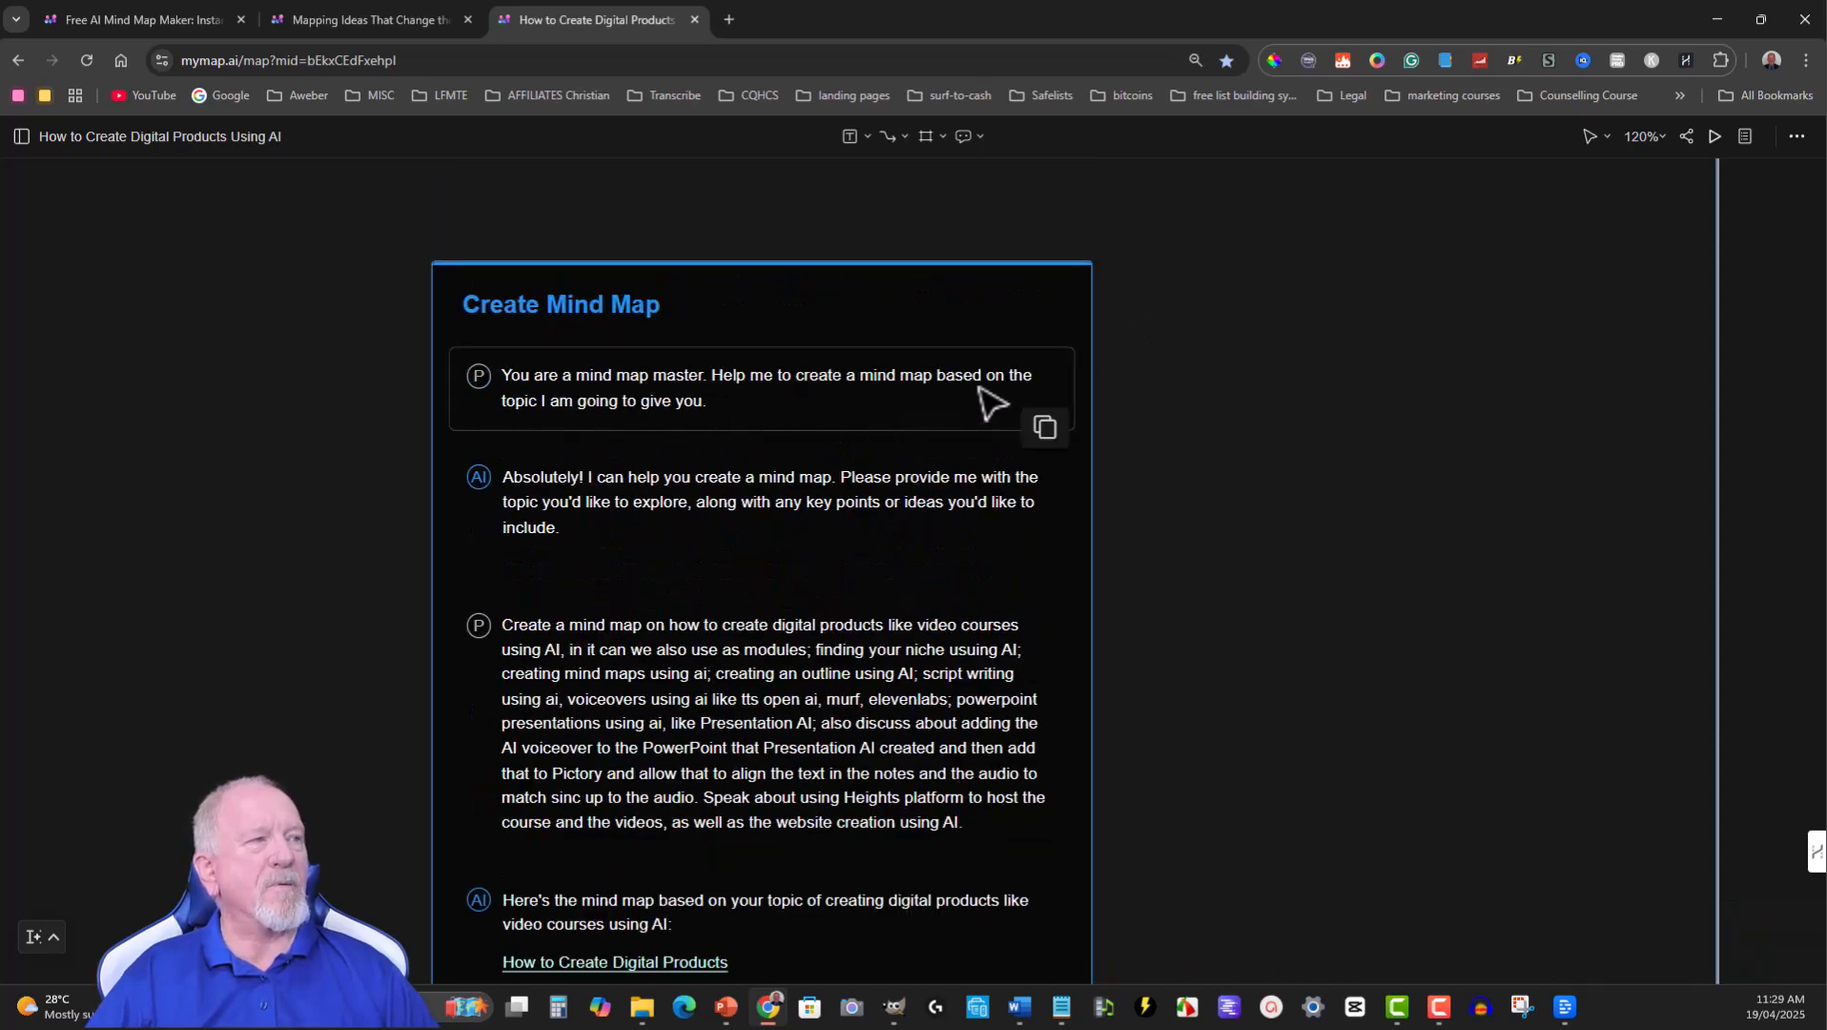
mouse_move(741, 454)
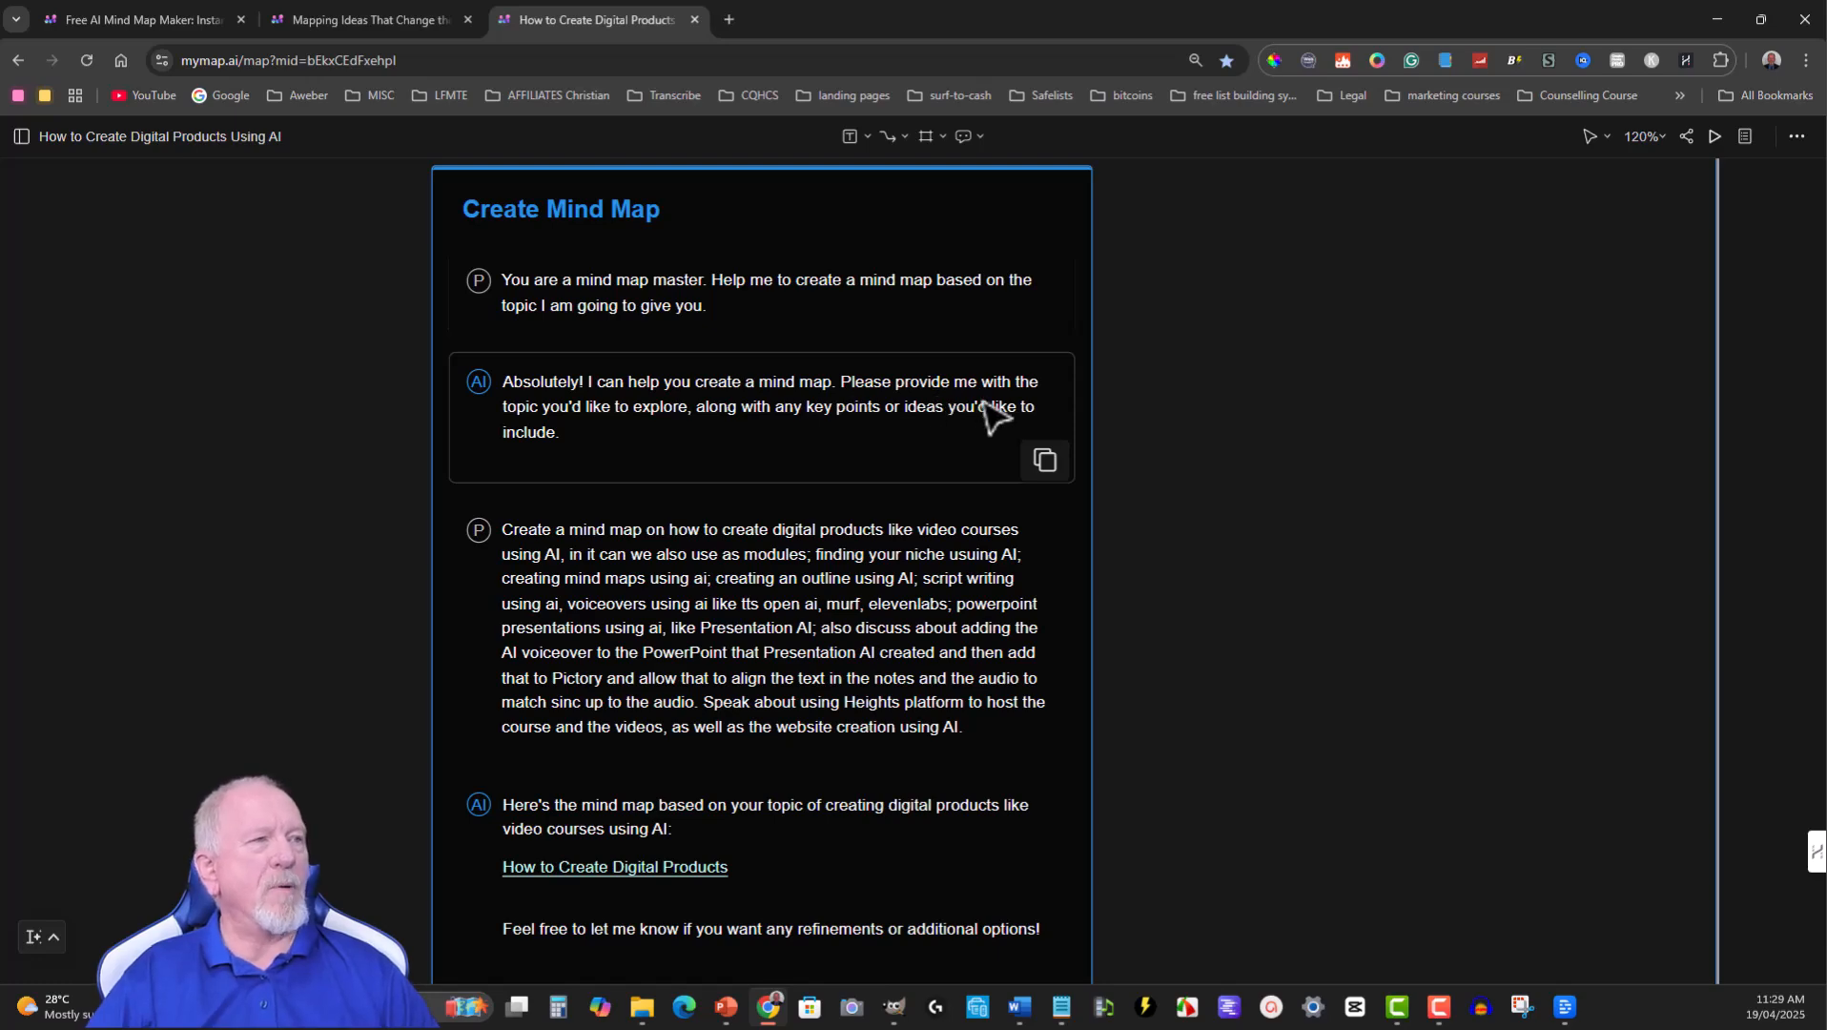
scroll(down, 3)
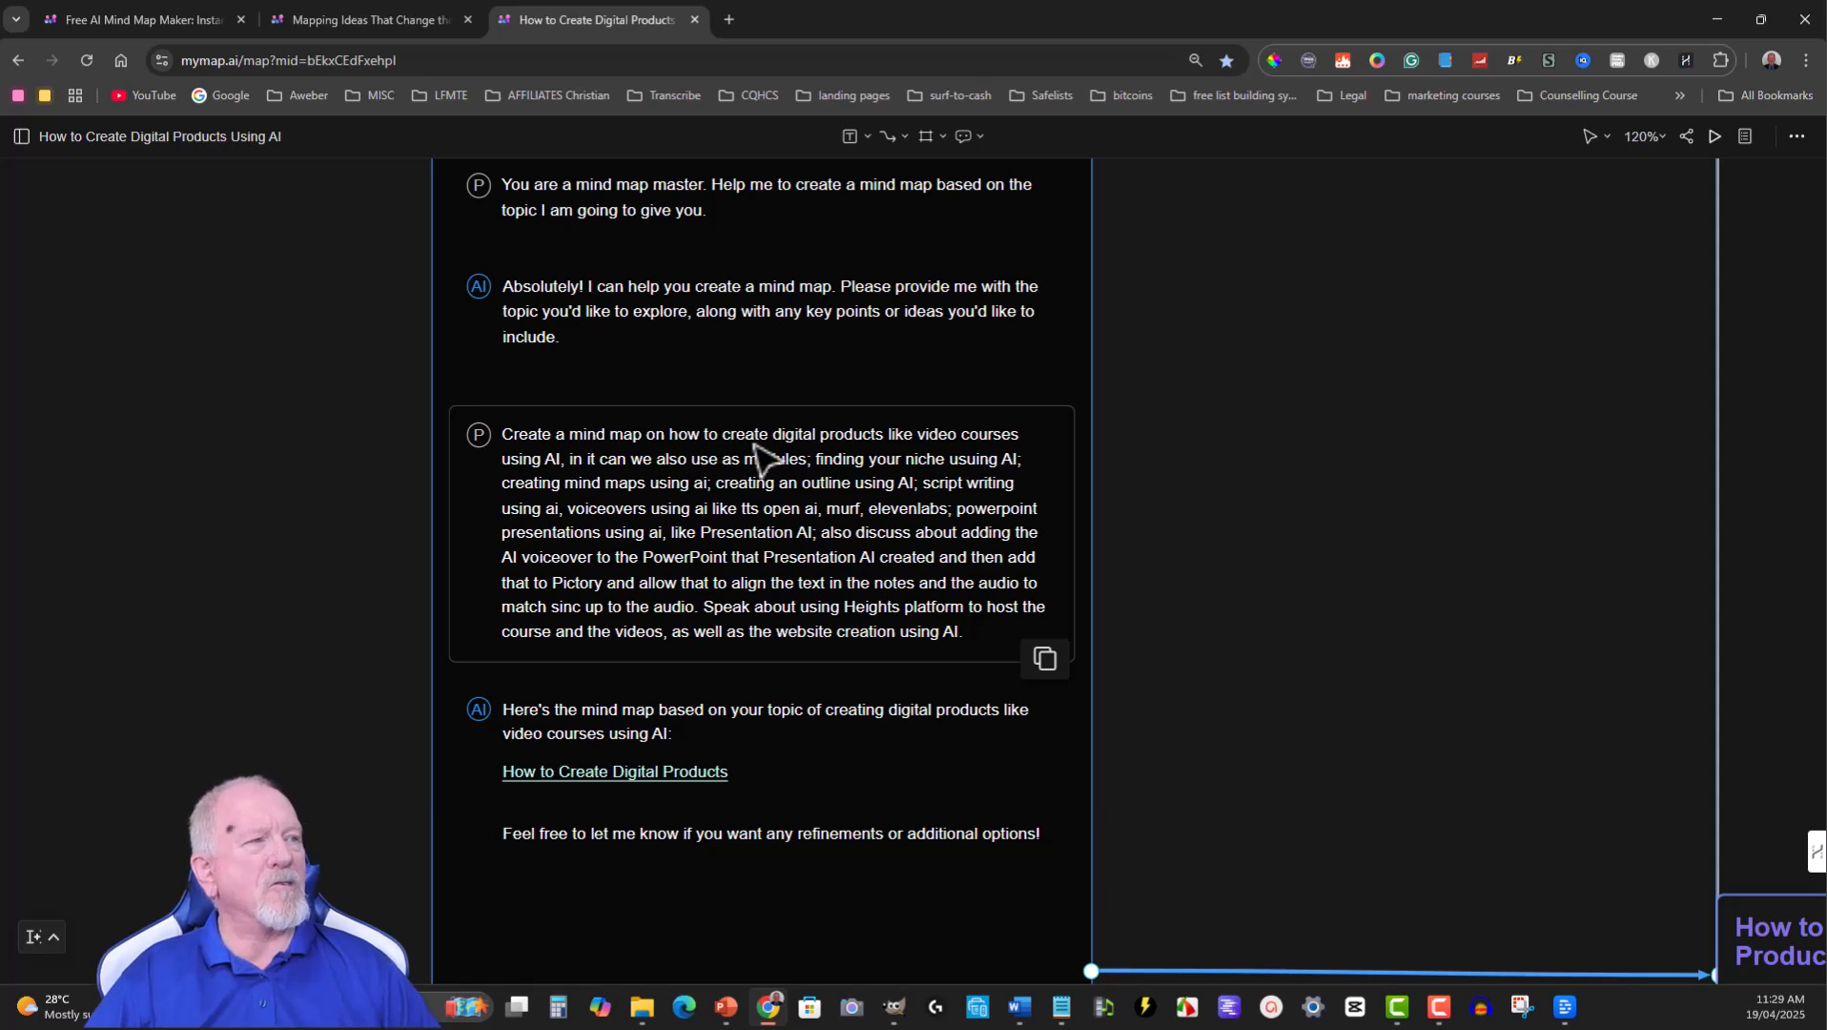
mouse_move(590, 491)
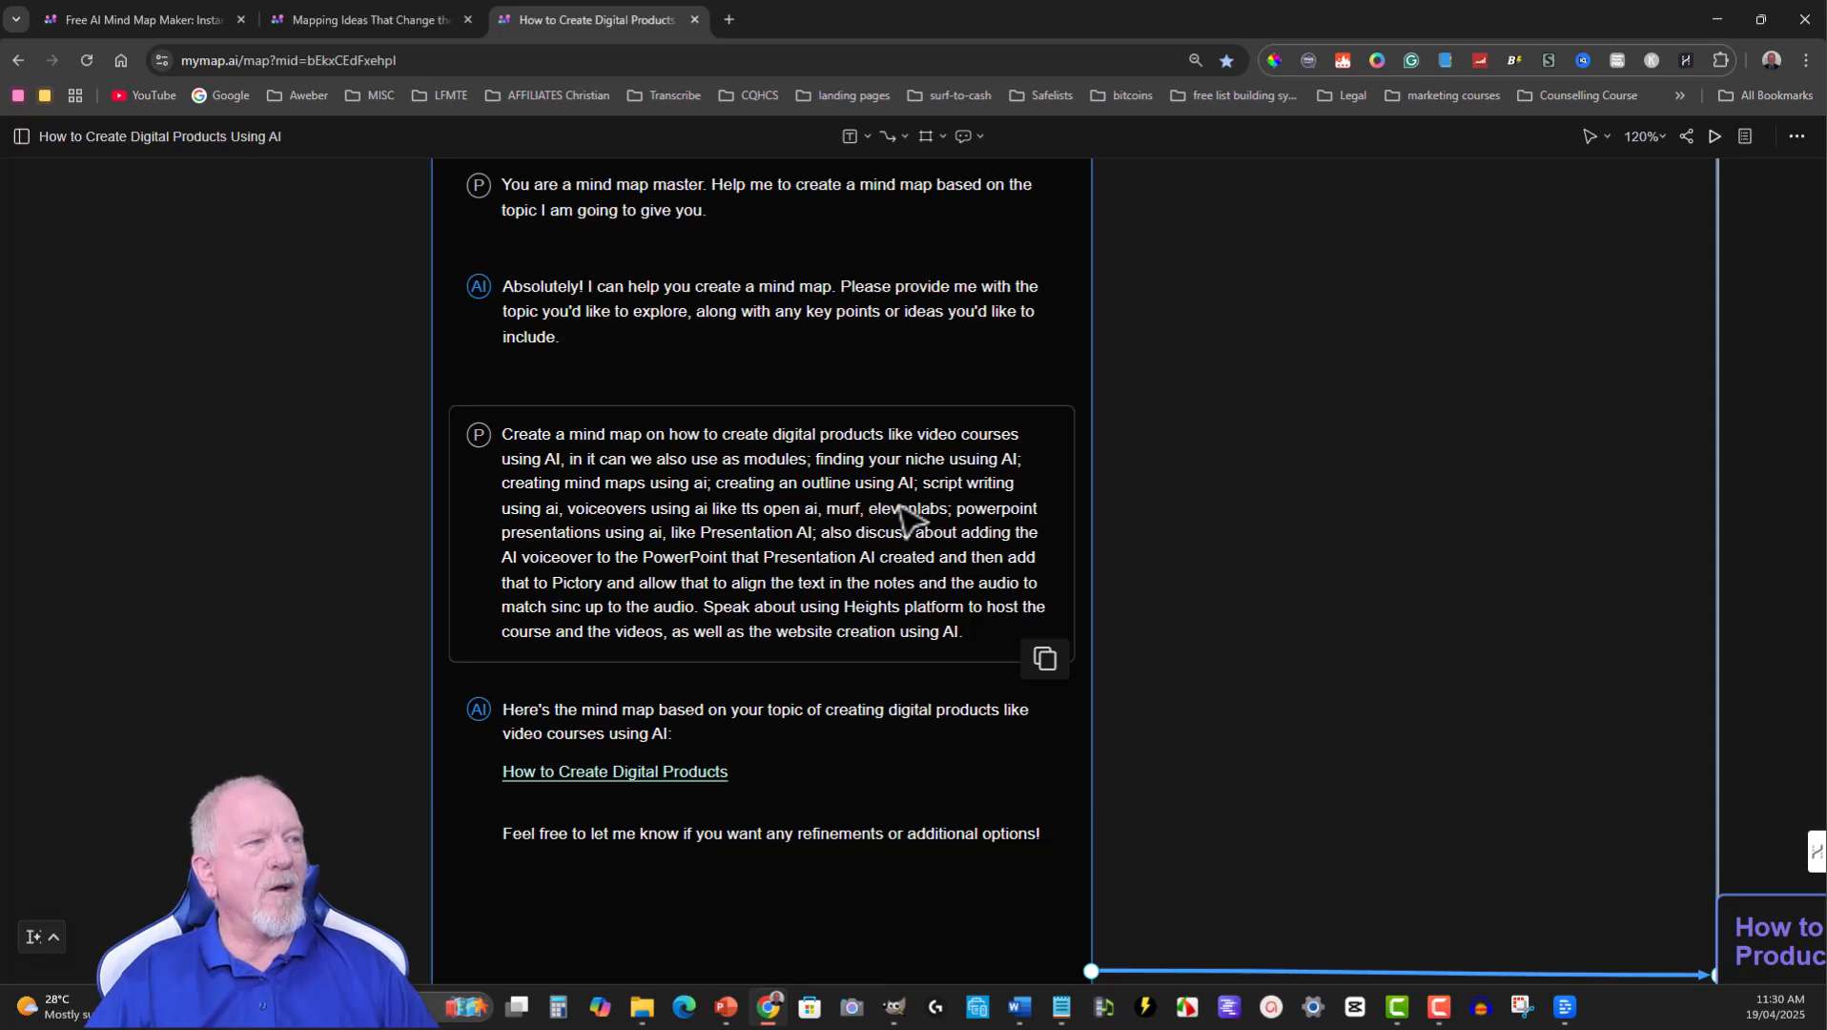
mouse_move(565, 541)
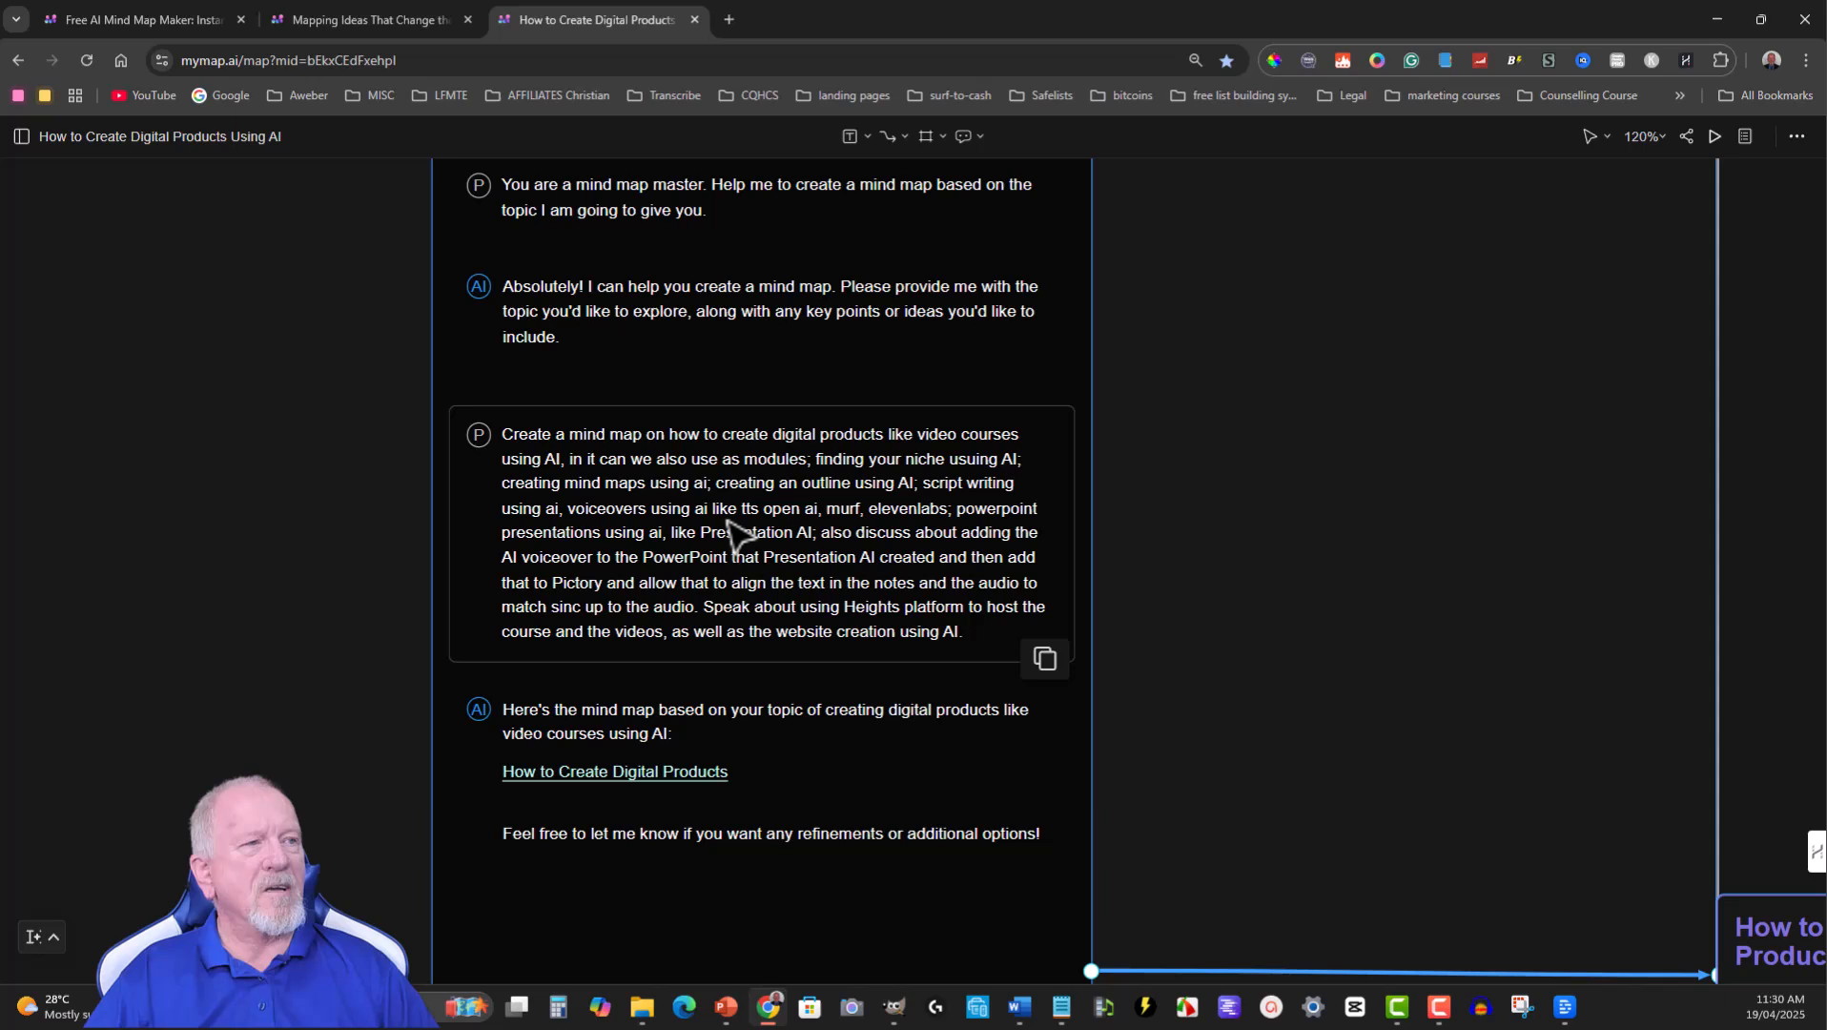
mouse_move(862, 536)
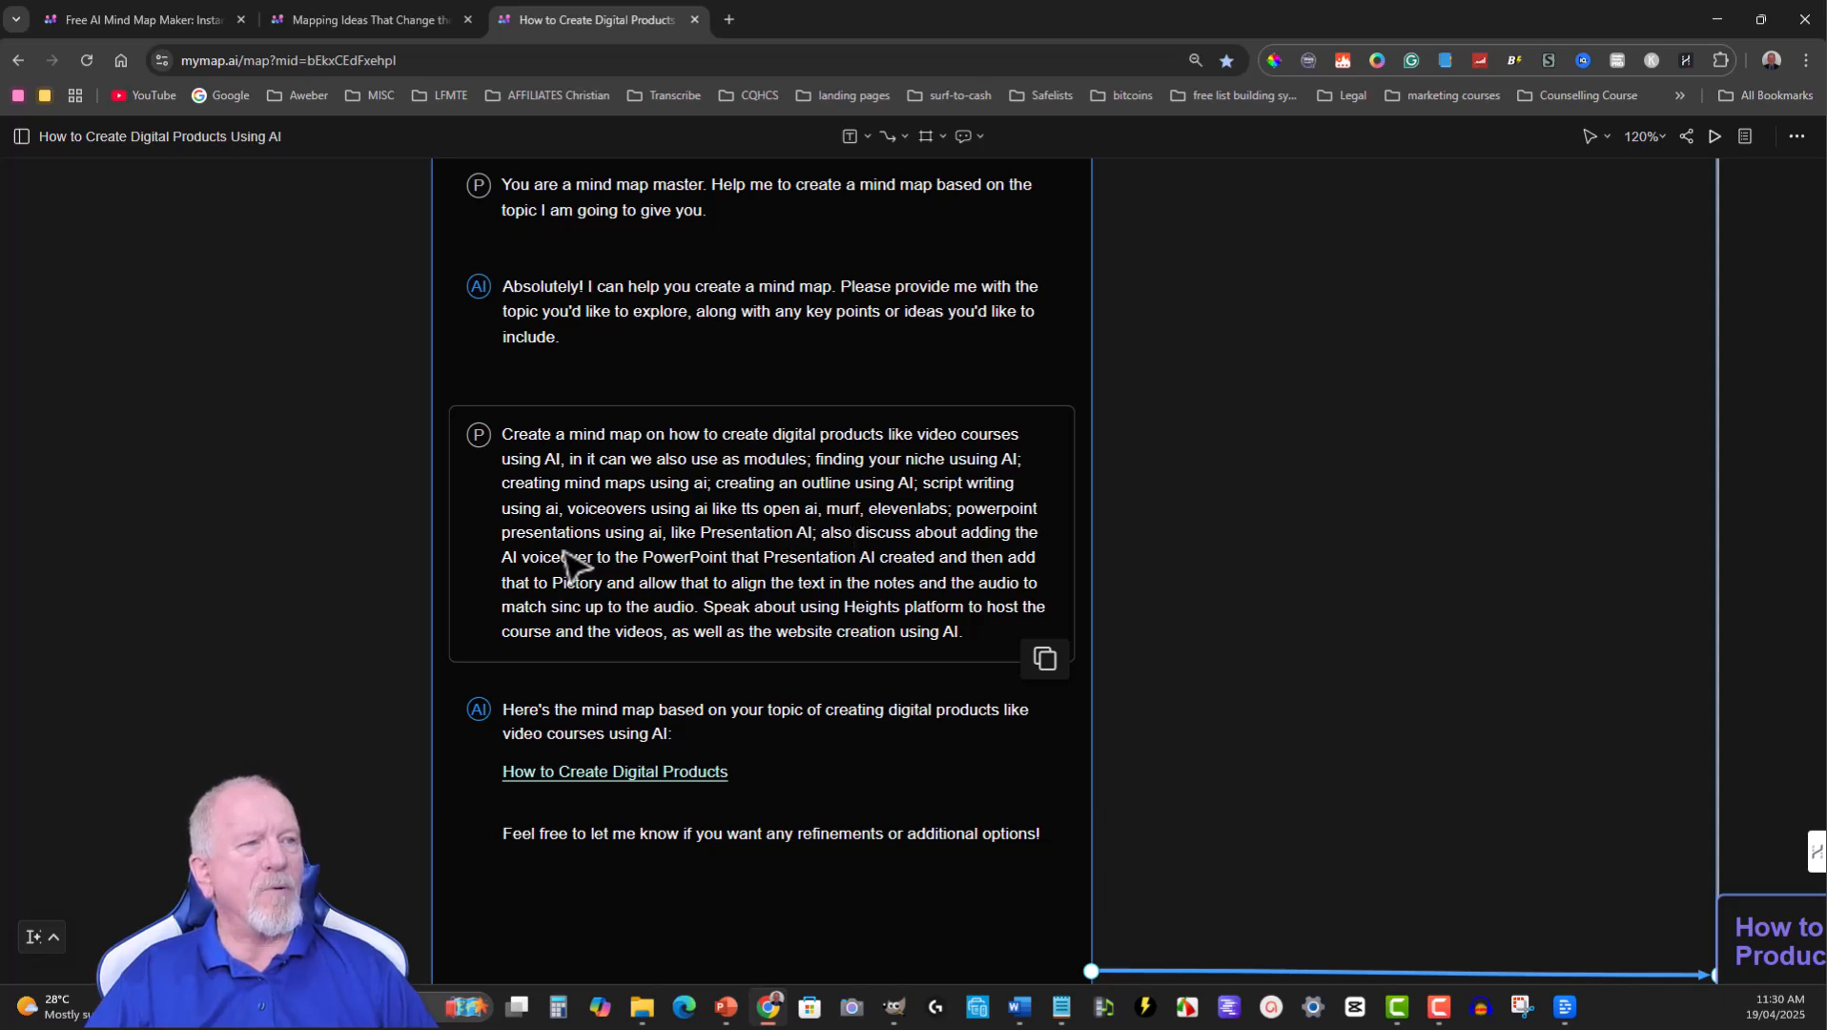
mouse_move(758, 563)
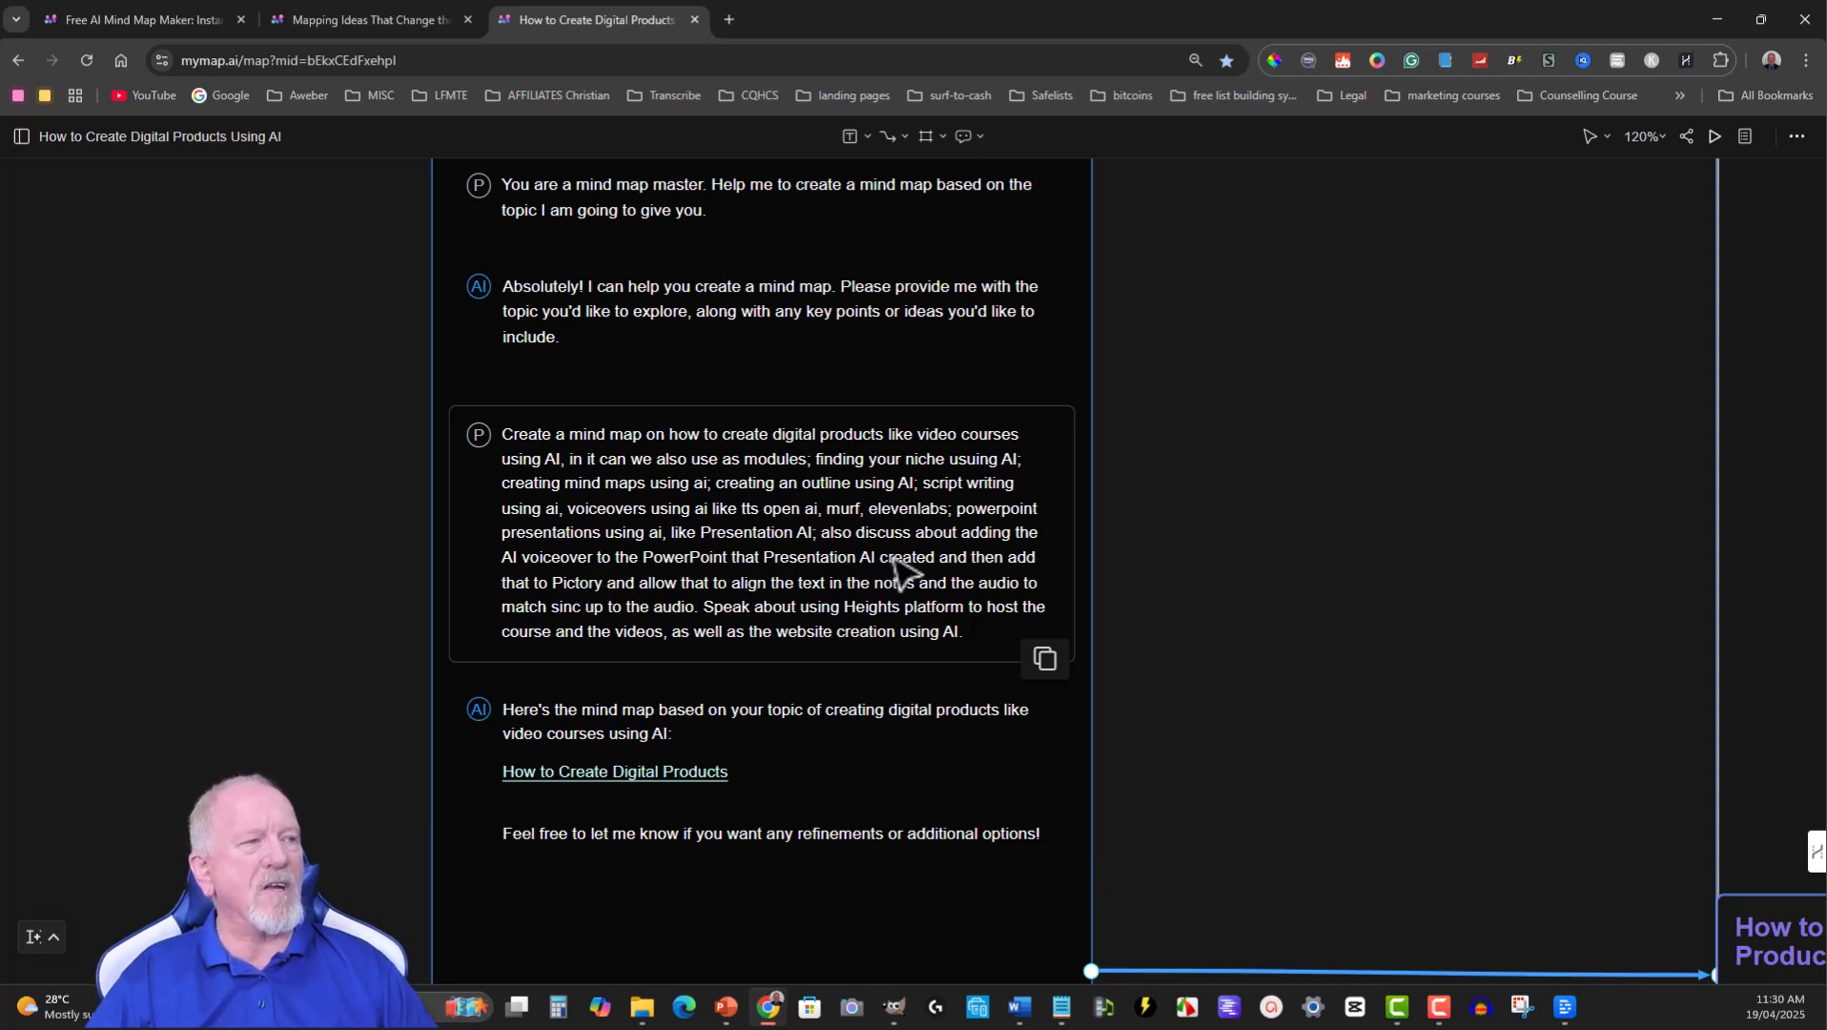
mouse_move(948, 664)
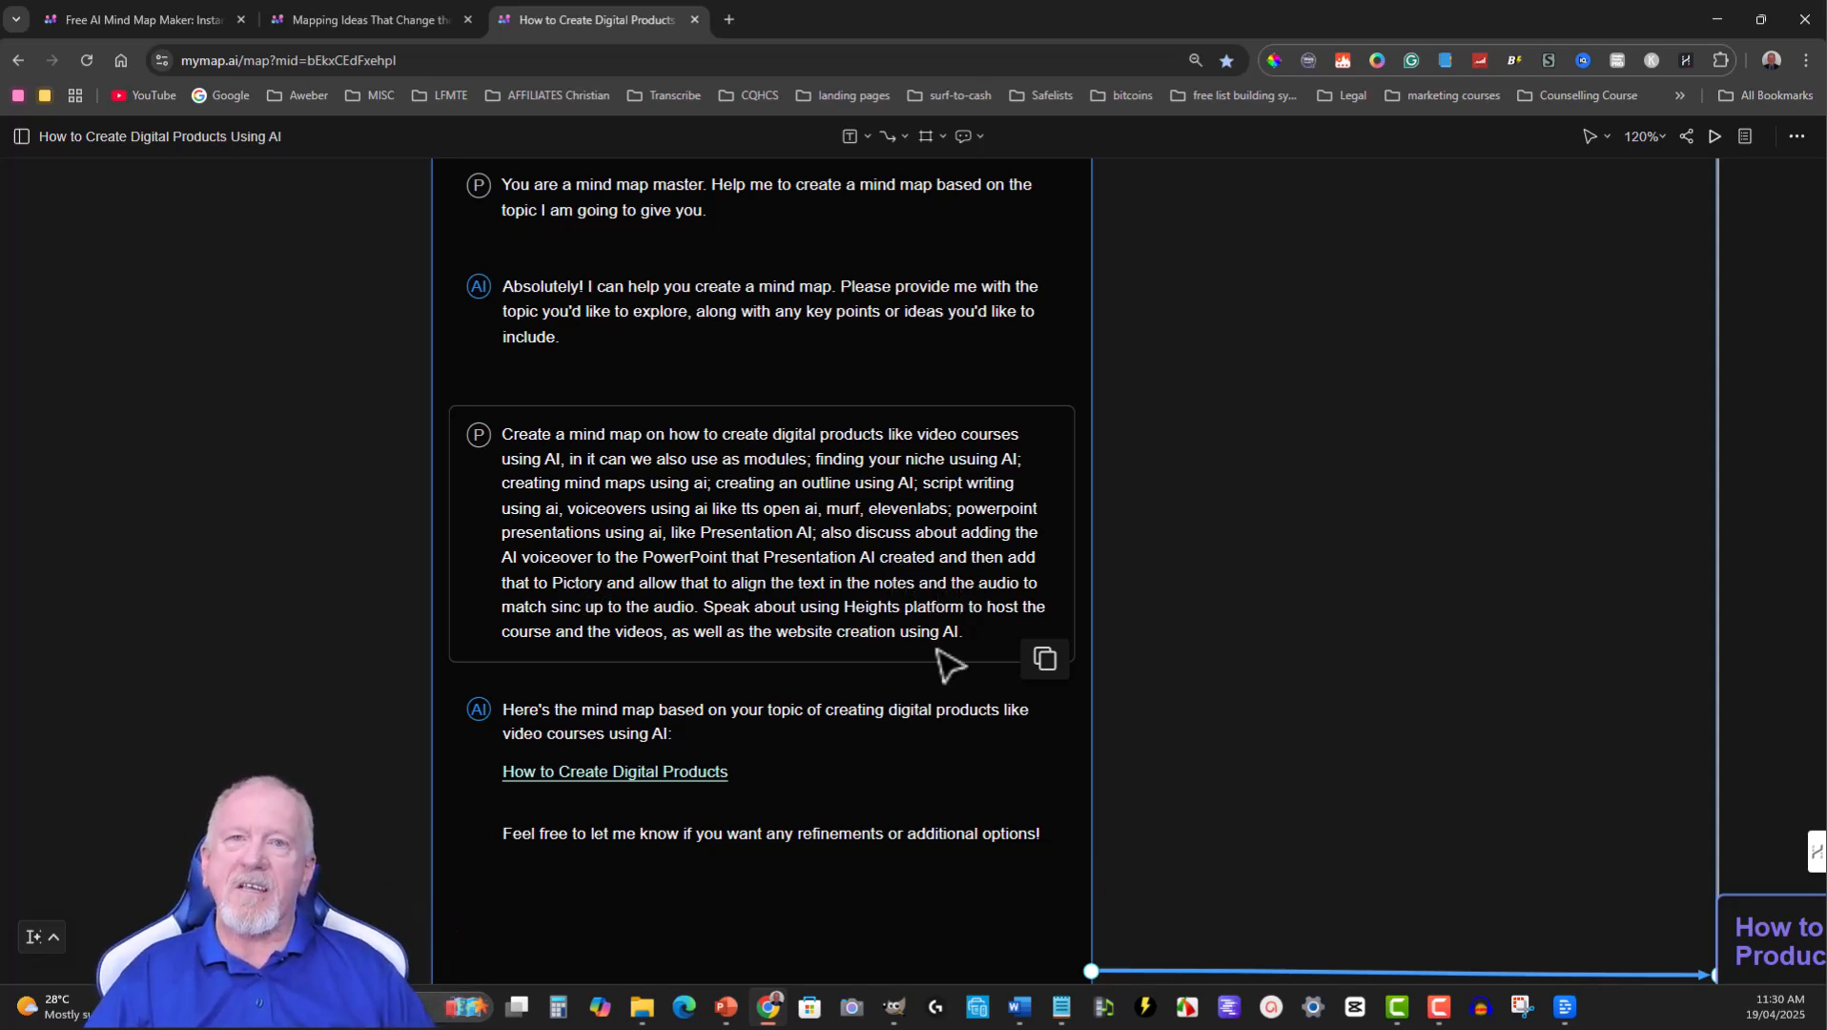
mouse_move(905, 653)
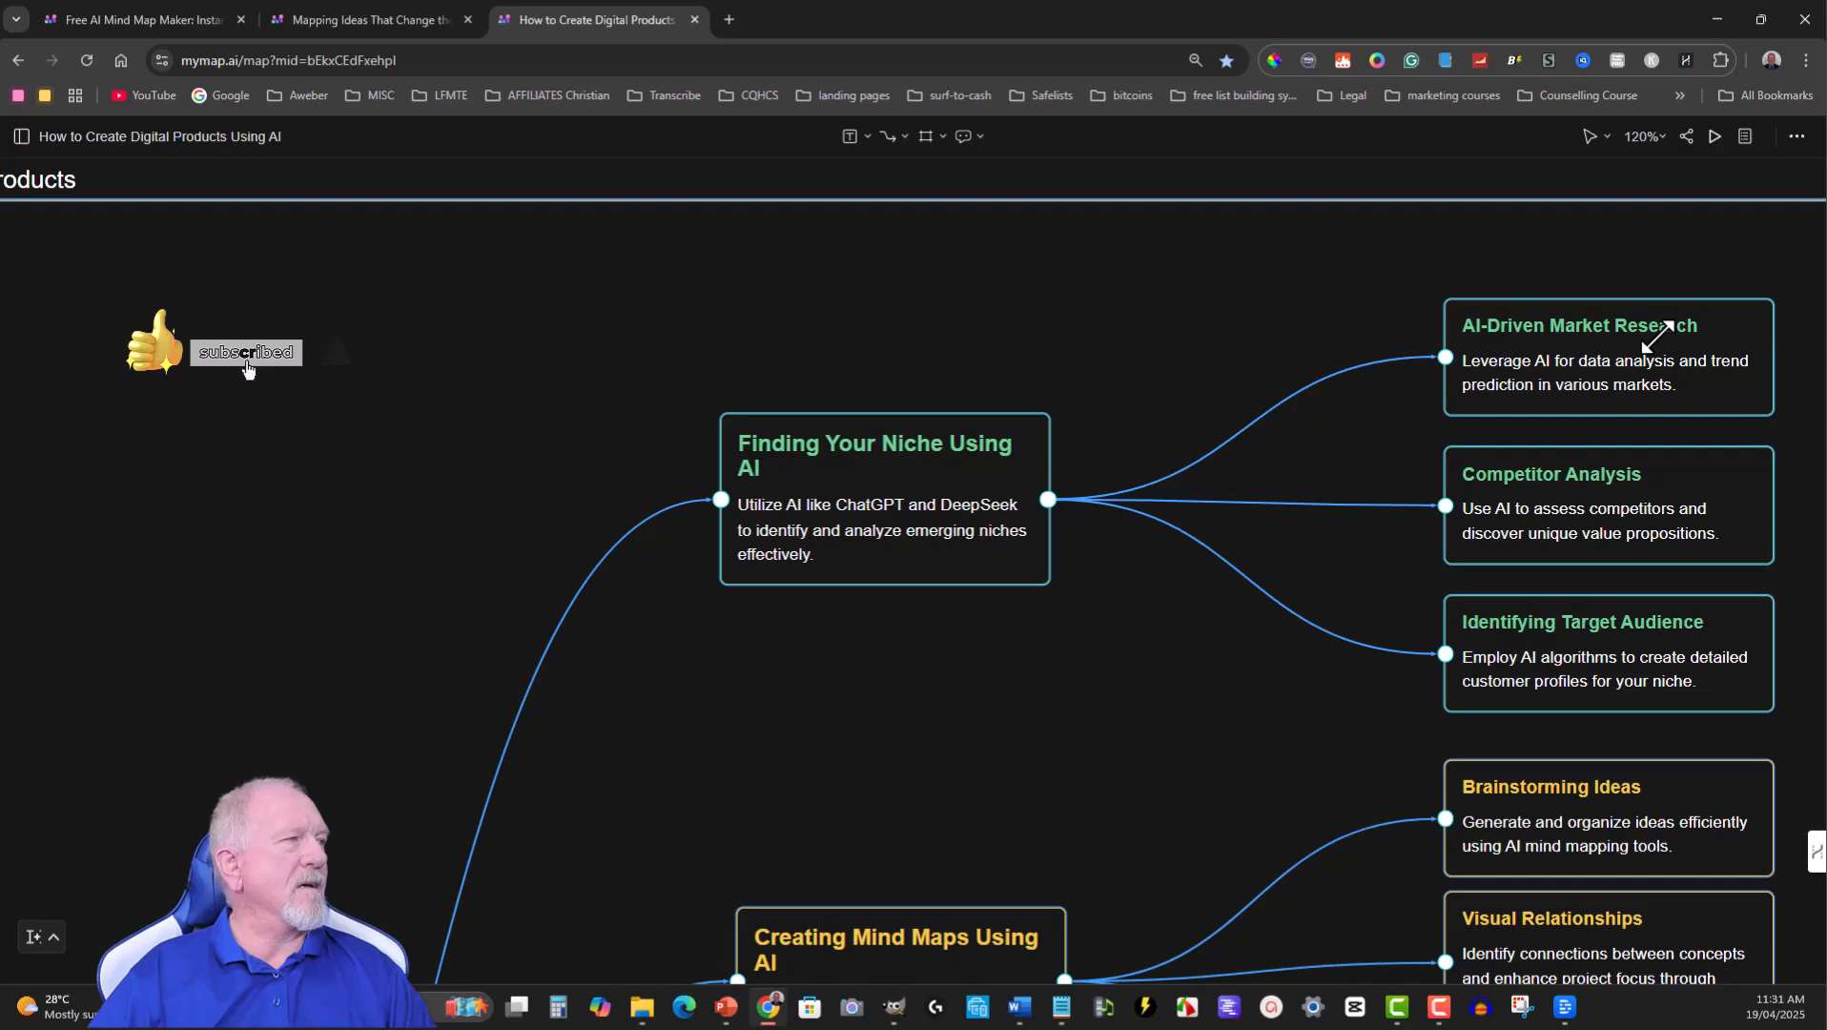
mouse_move(1612, 502)
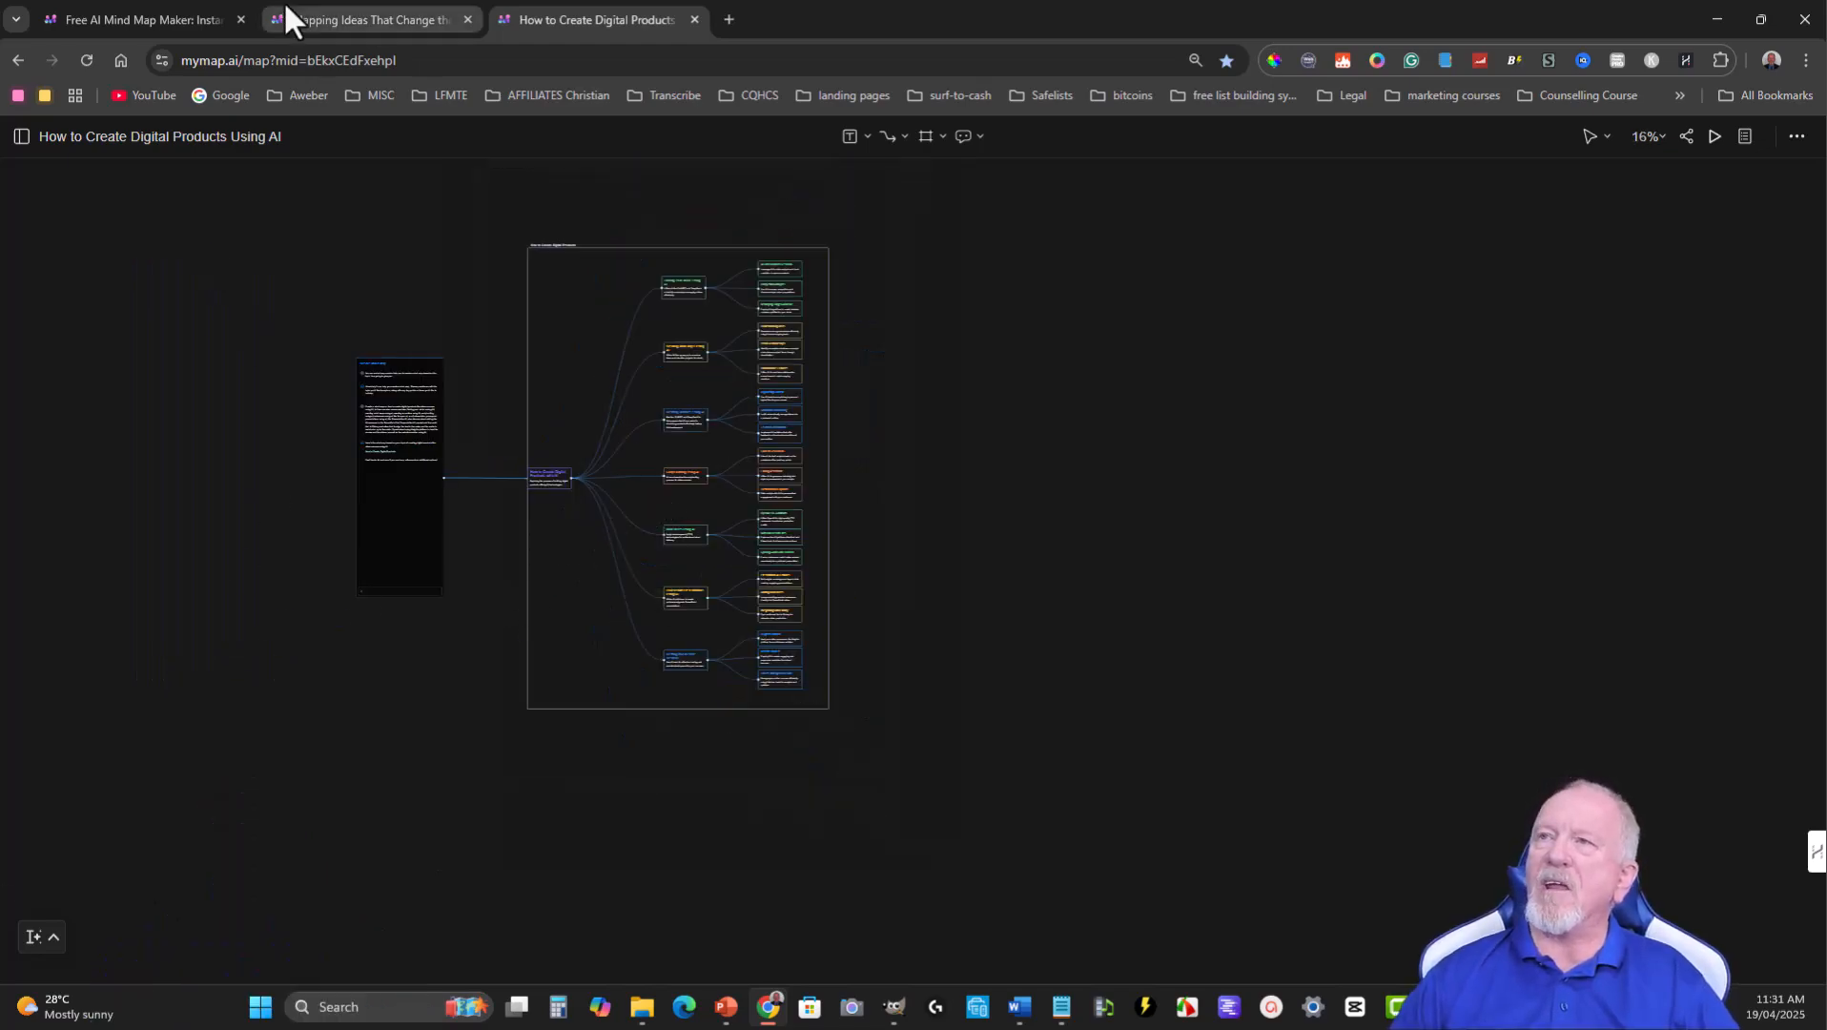
Start a New Chat and choose Create Mind Map from the chat types.
click(42, 936)
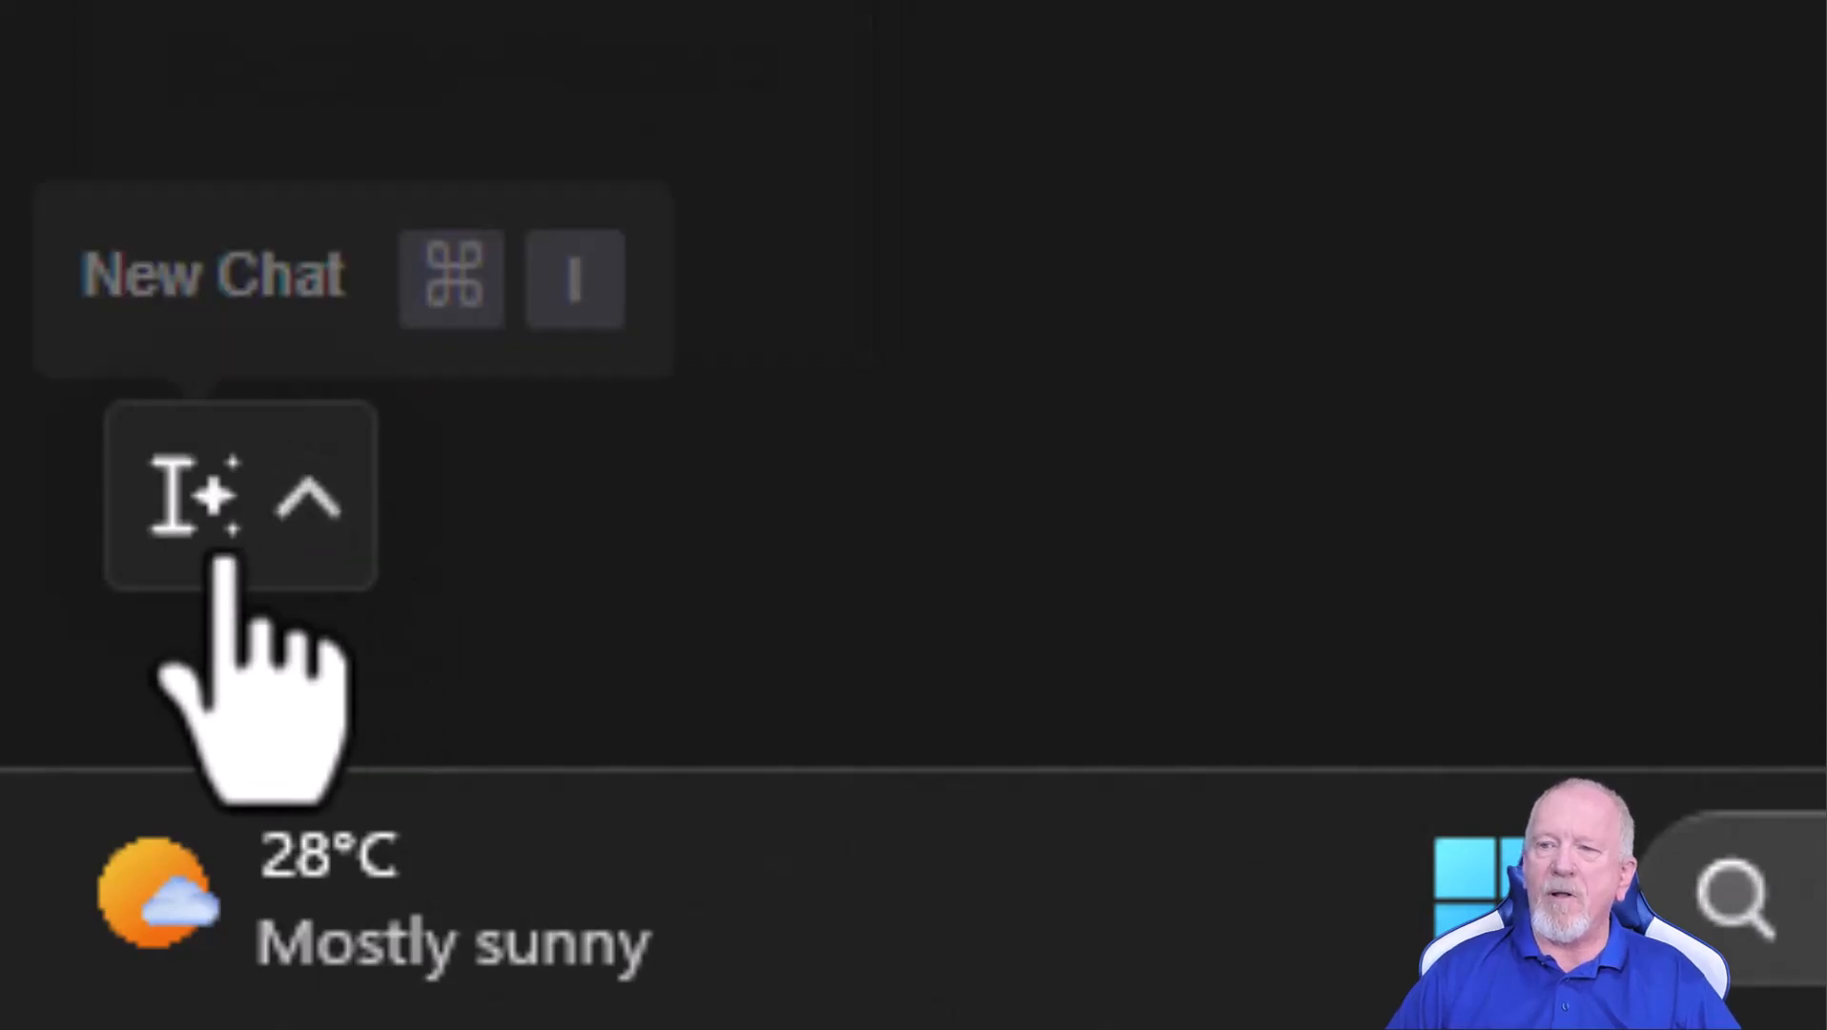
click(239, 496)
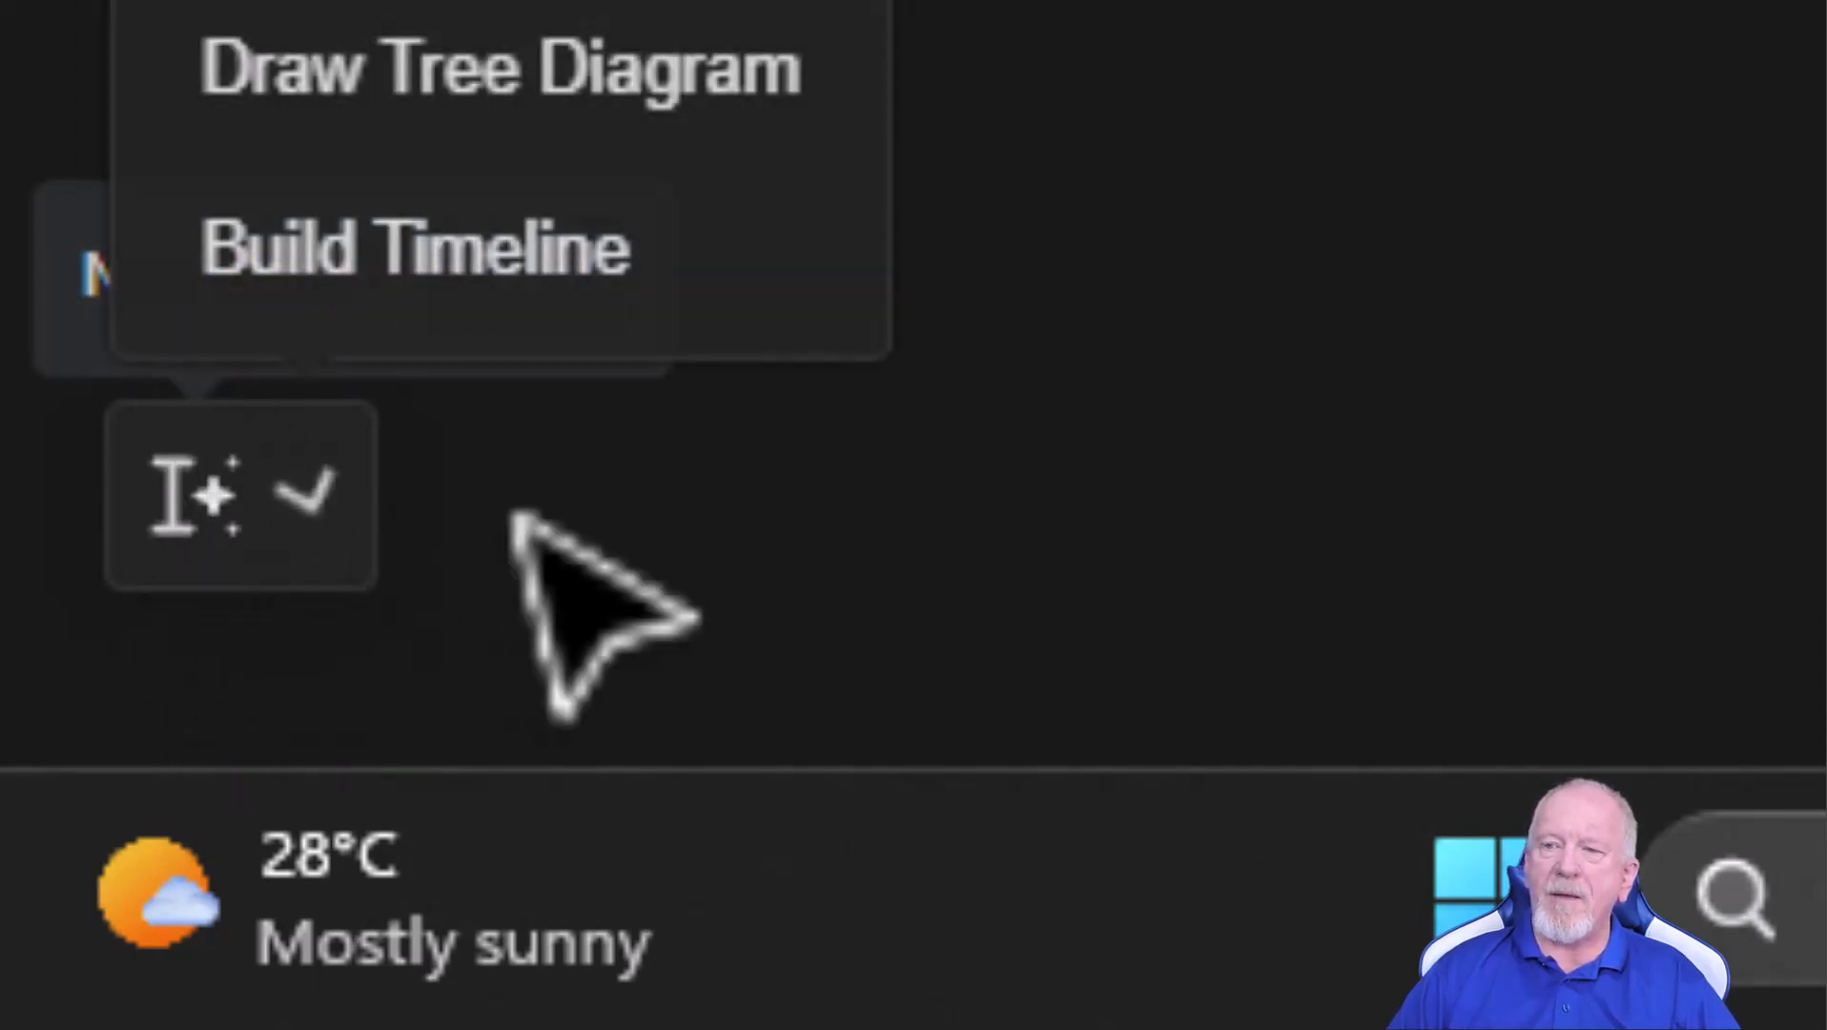
click(233, 496)
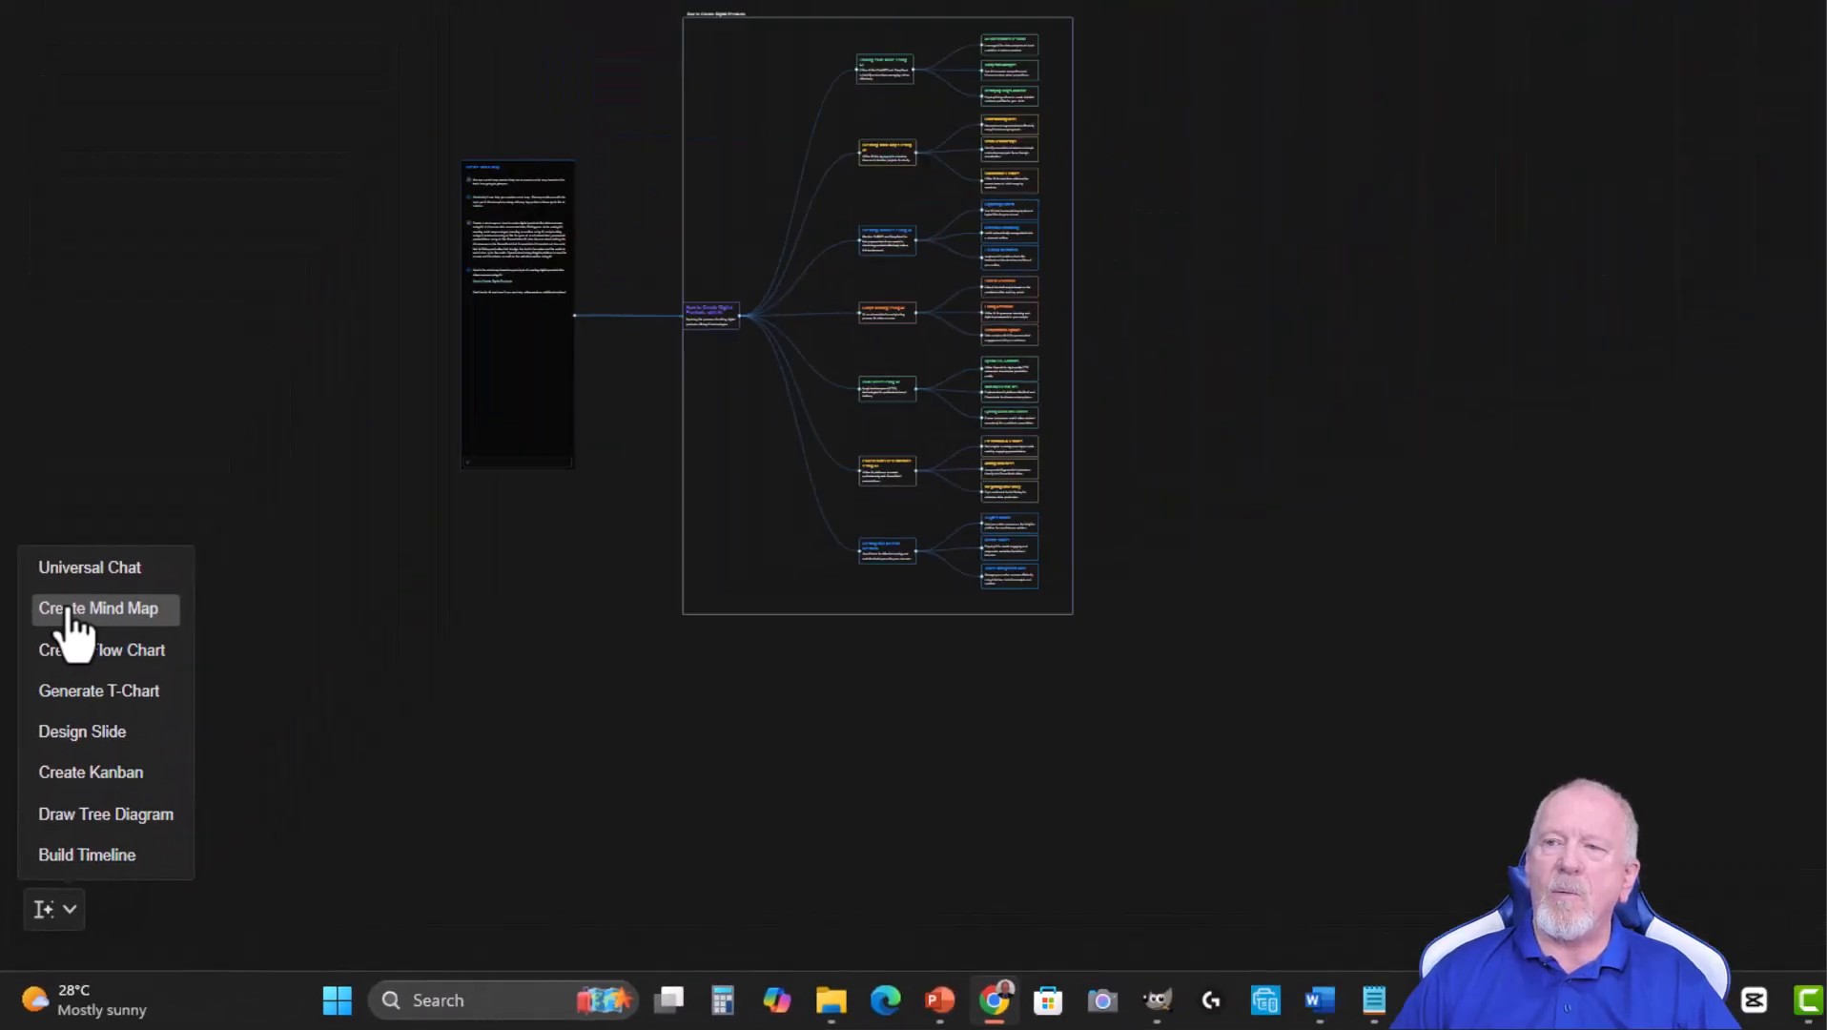
click(98, 606)
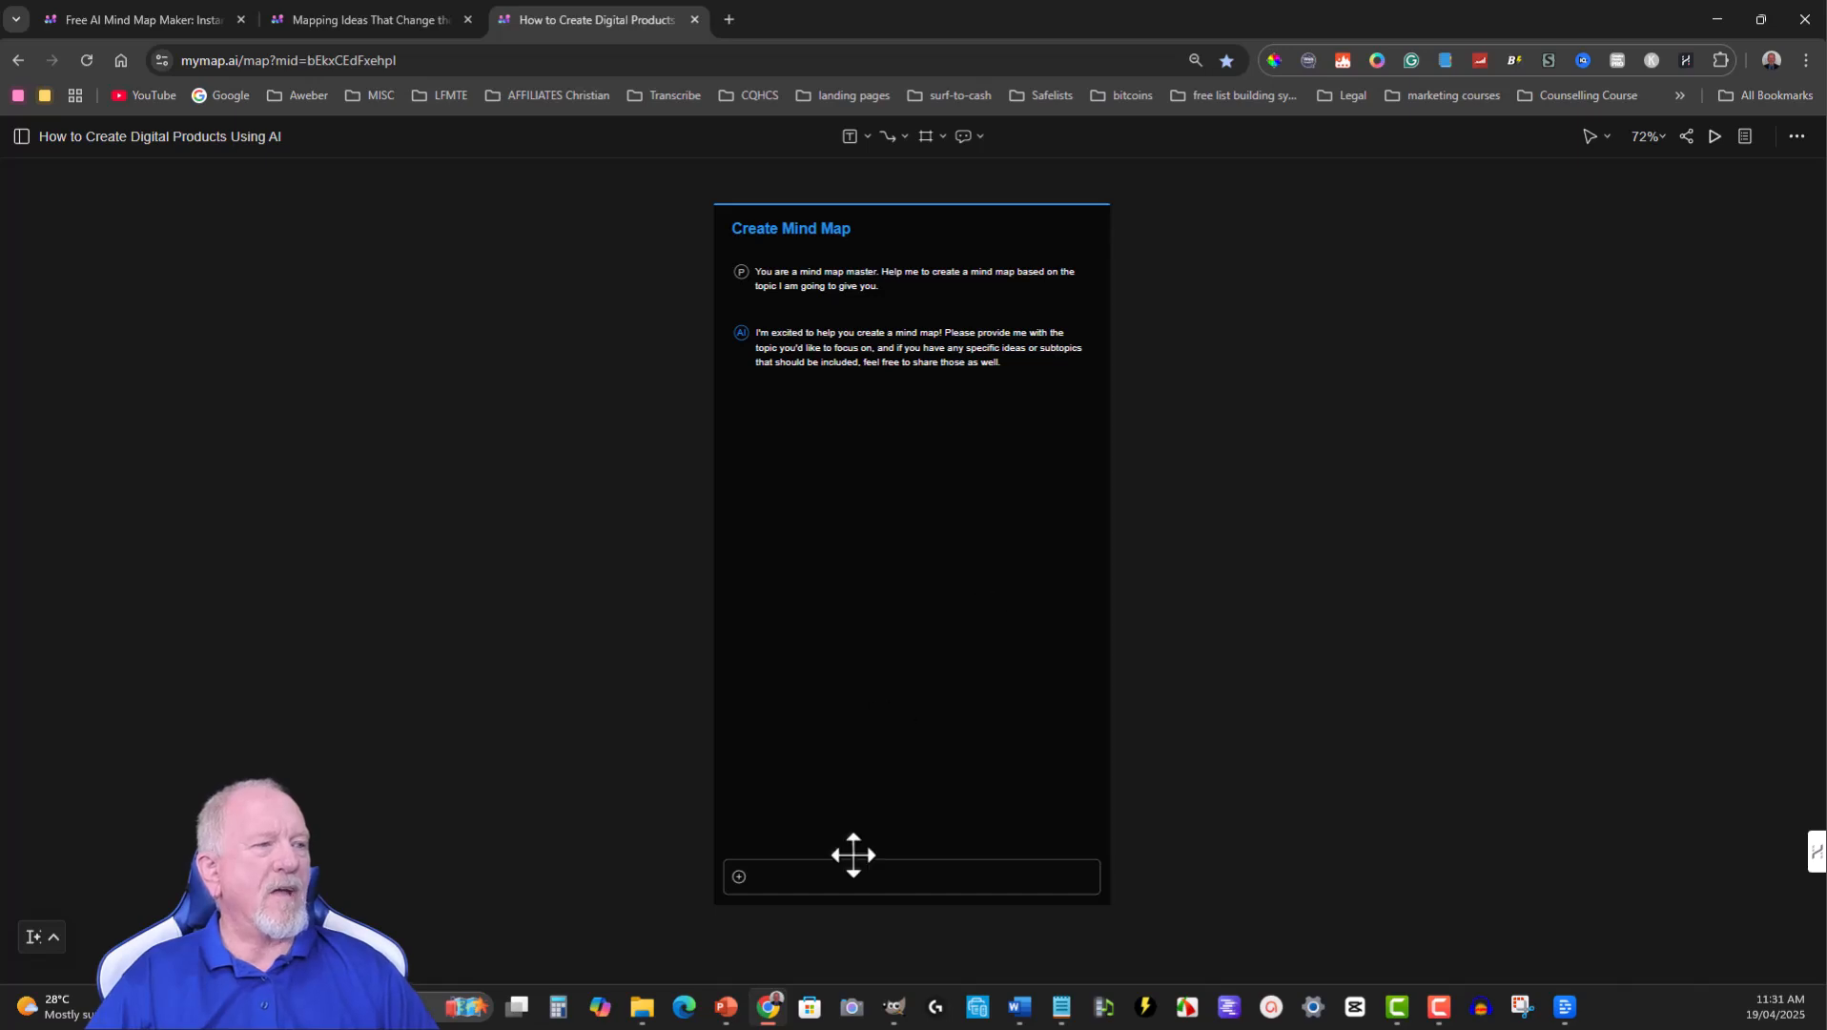
Send the YouTube-before-YPP prompt ending 'Come up with new branches for each topic'.
click(910, 875)
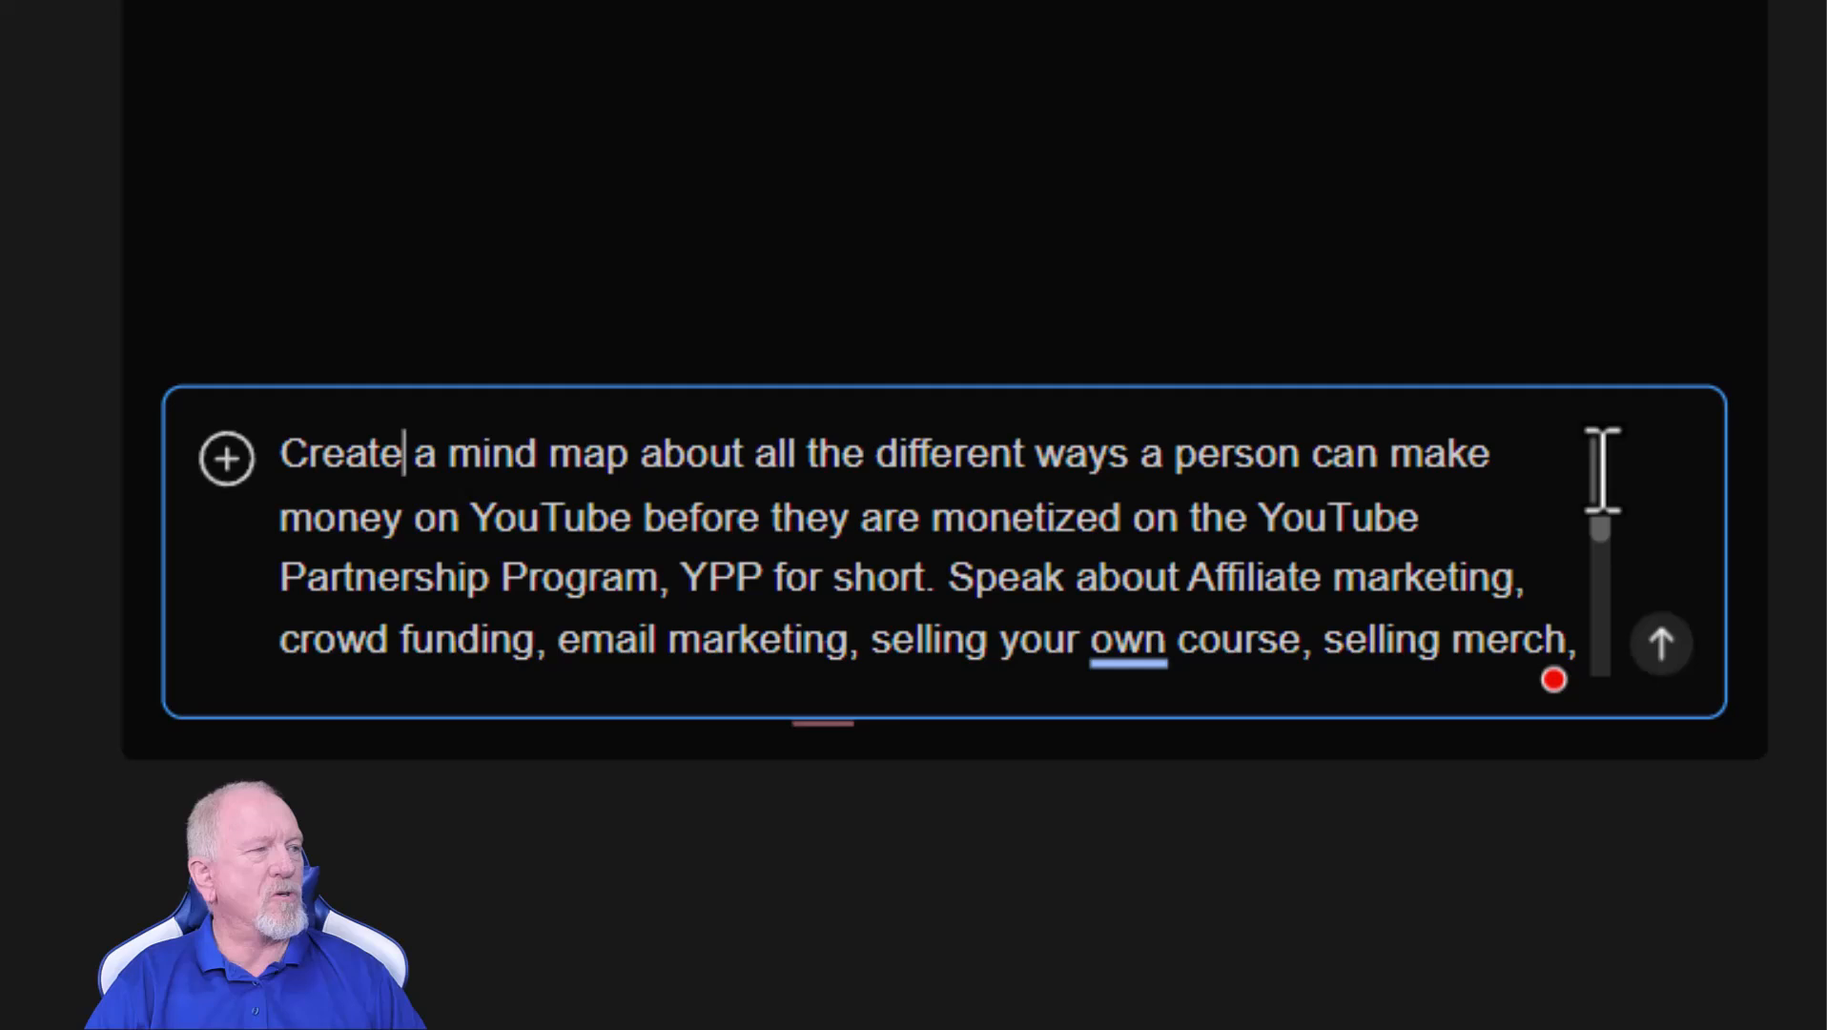
scroll(down, 3)
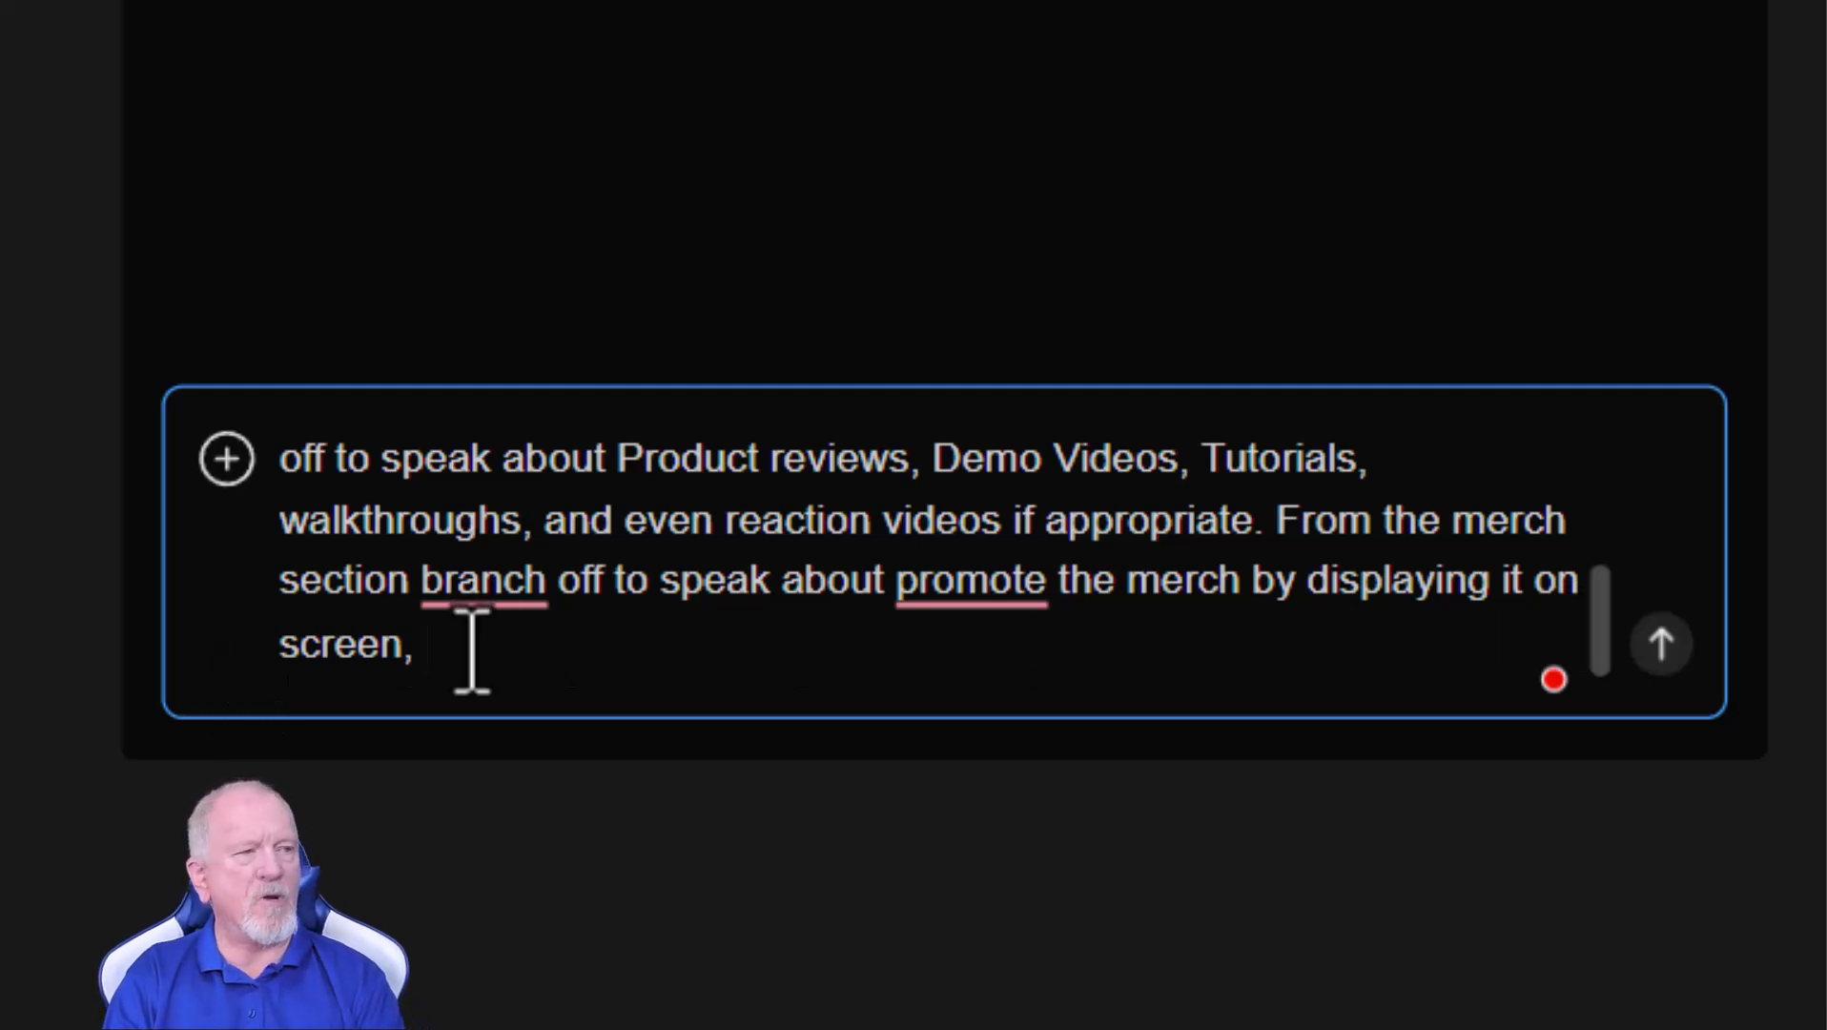
text(Come up with new branches for each topic)
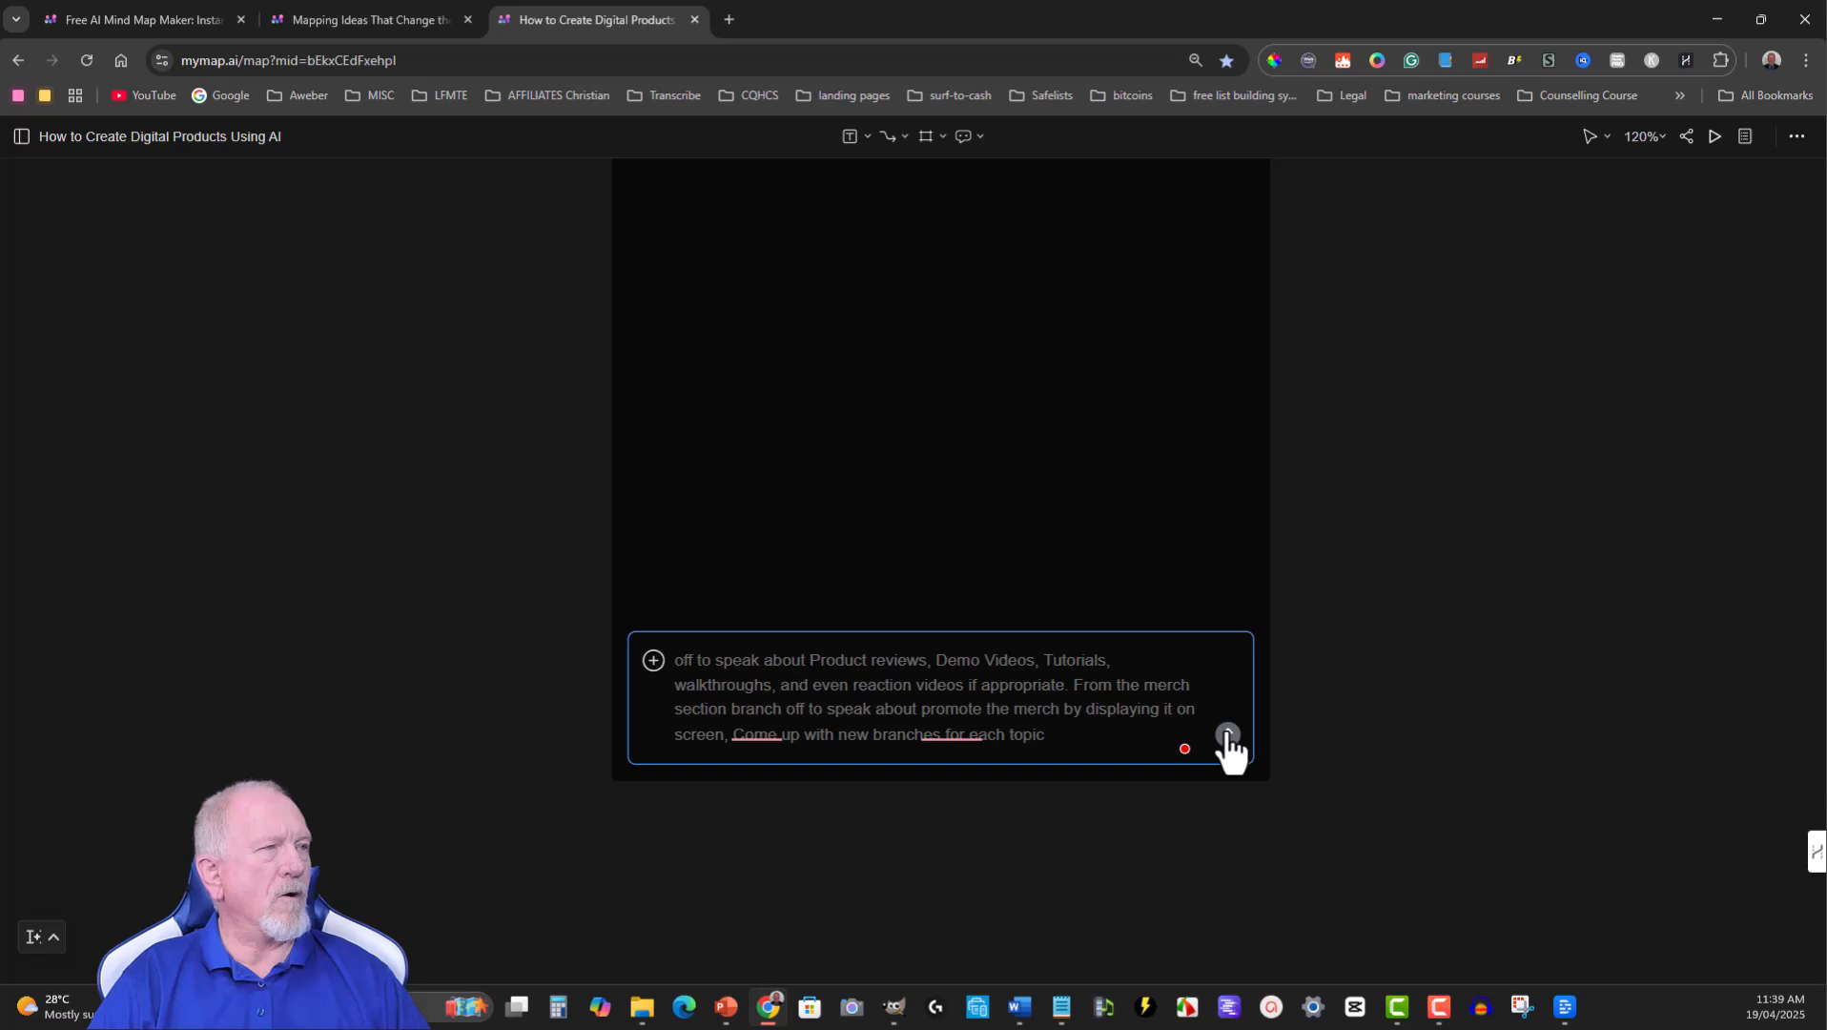
click(1226, 734)
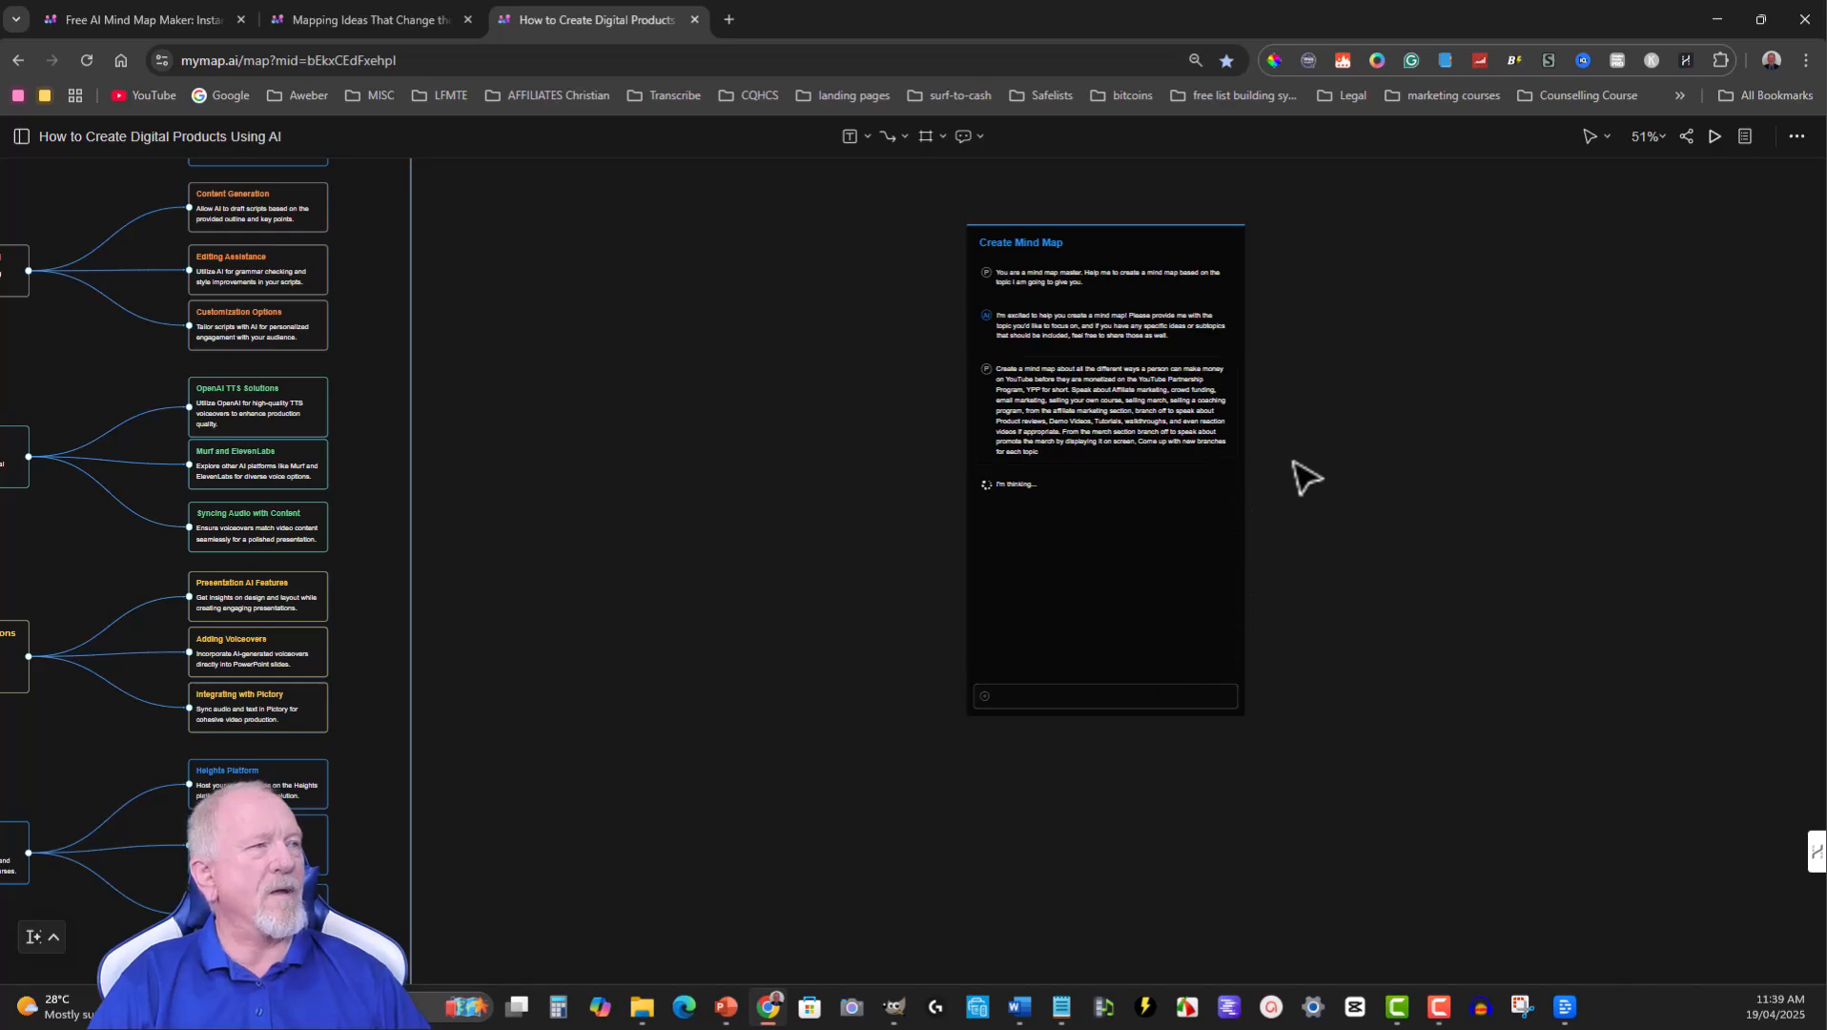
mouse_move(1509, 454)
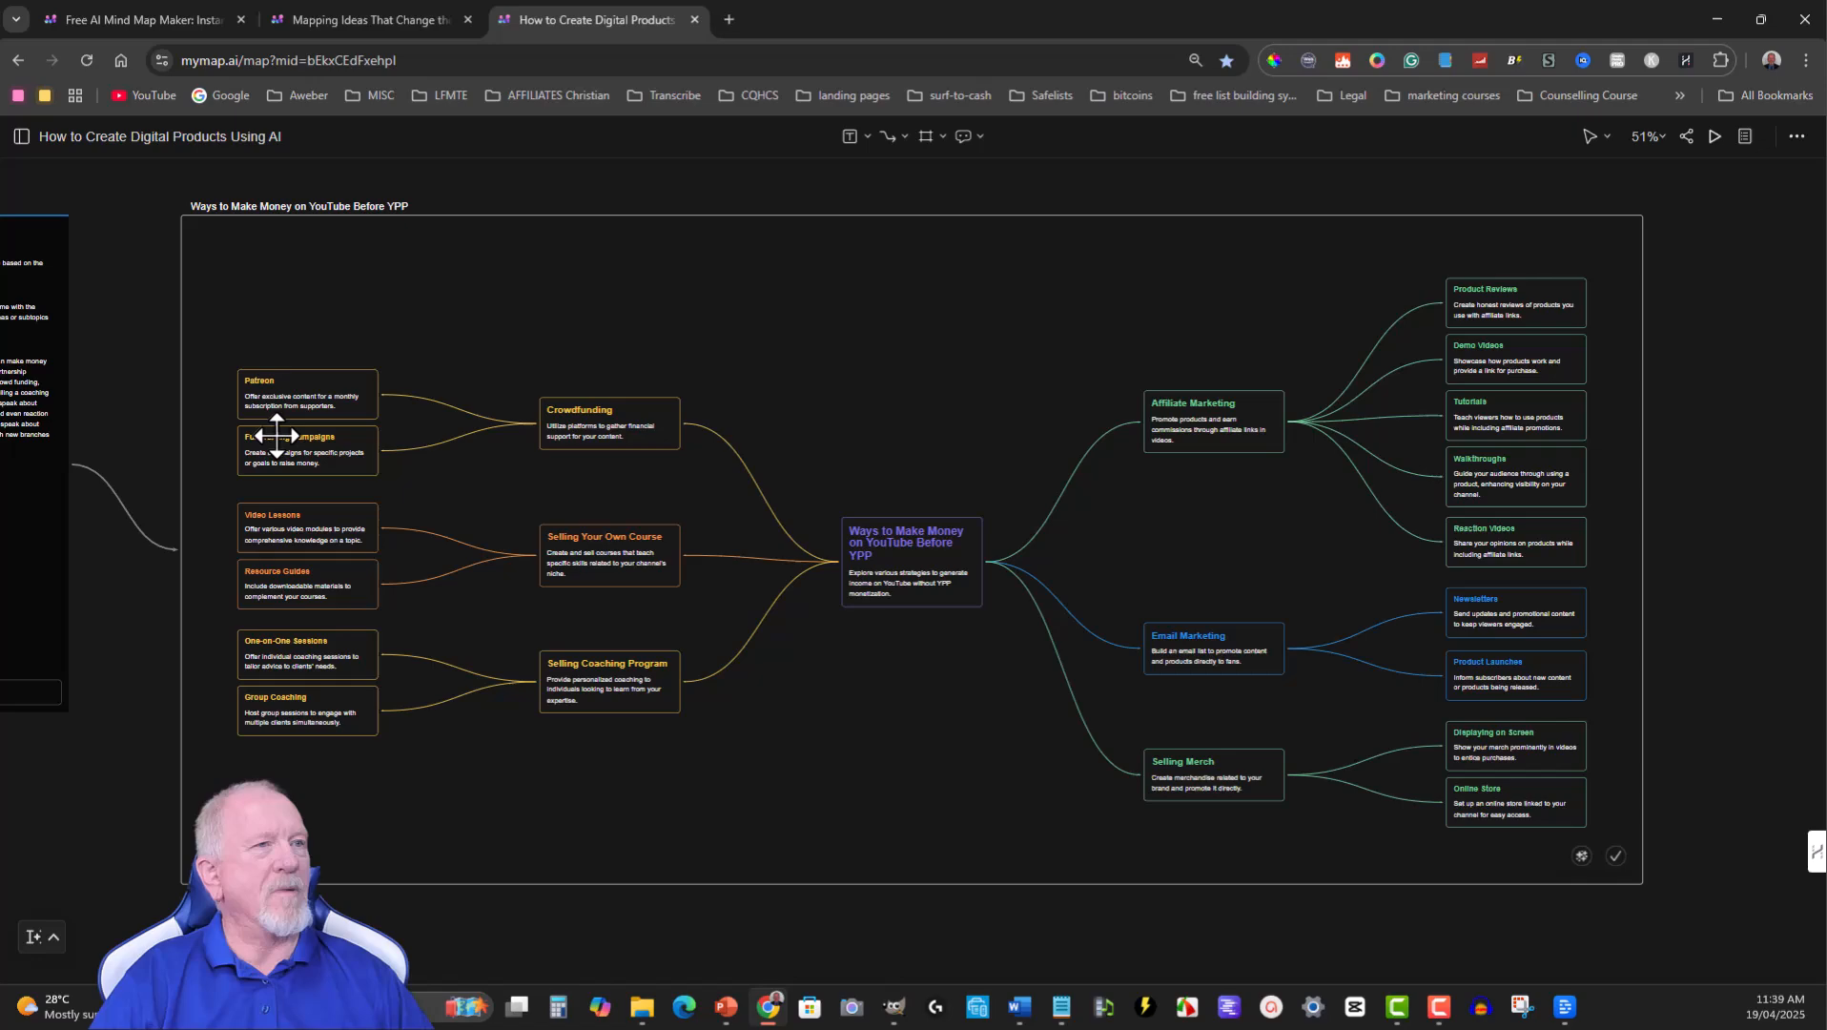
mouse_move(1000, 609)
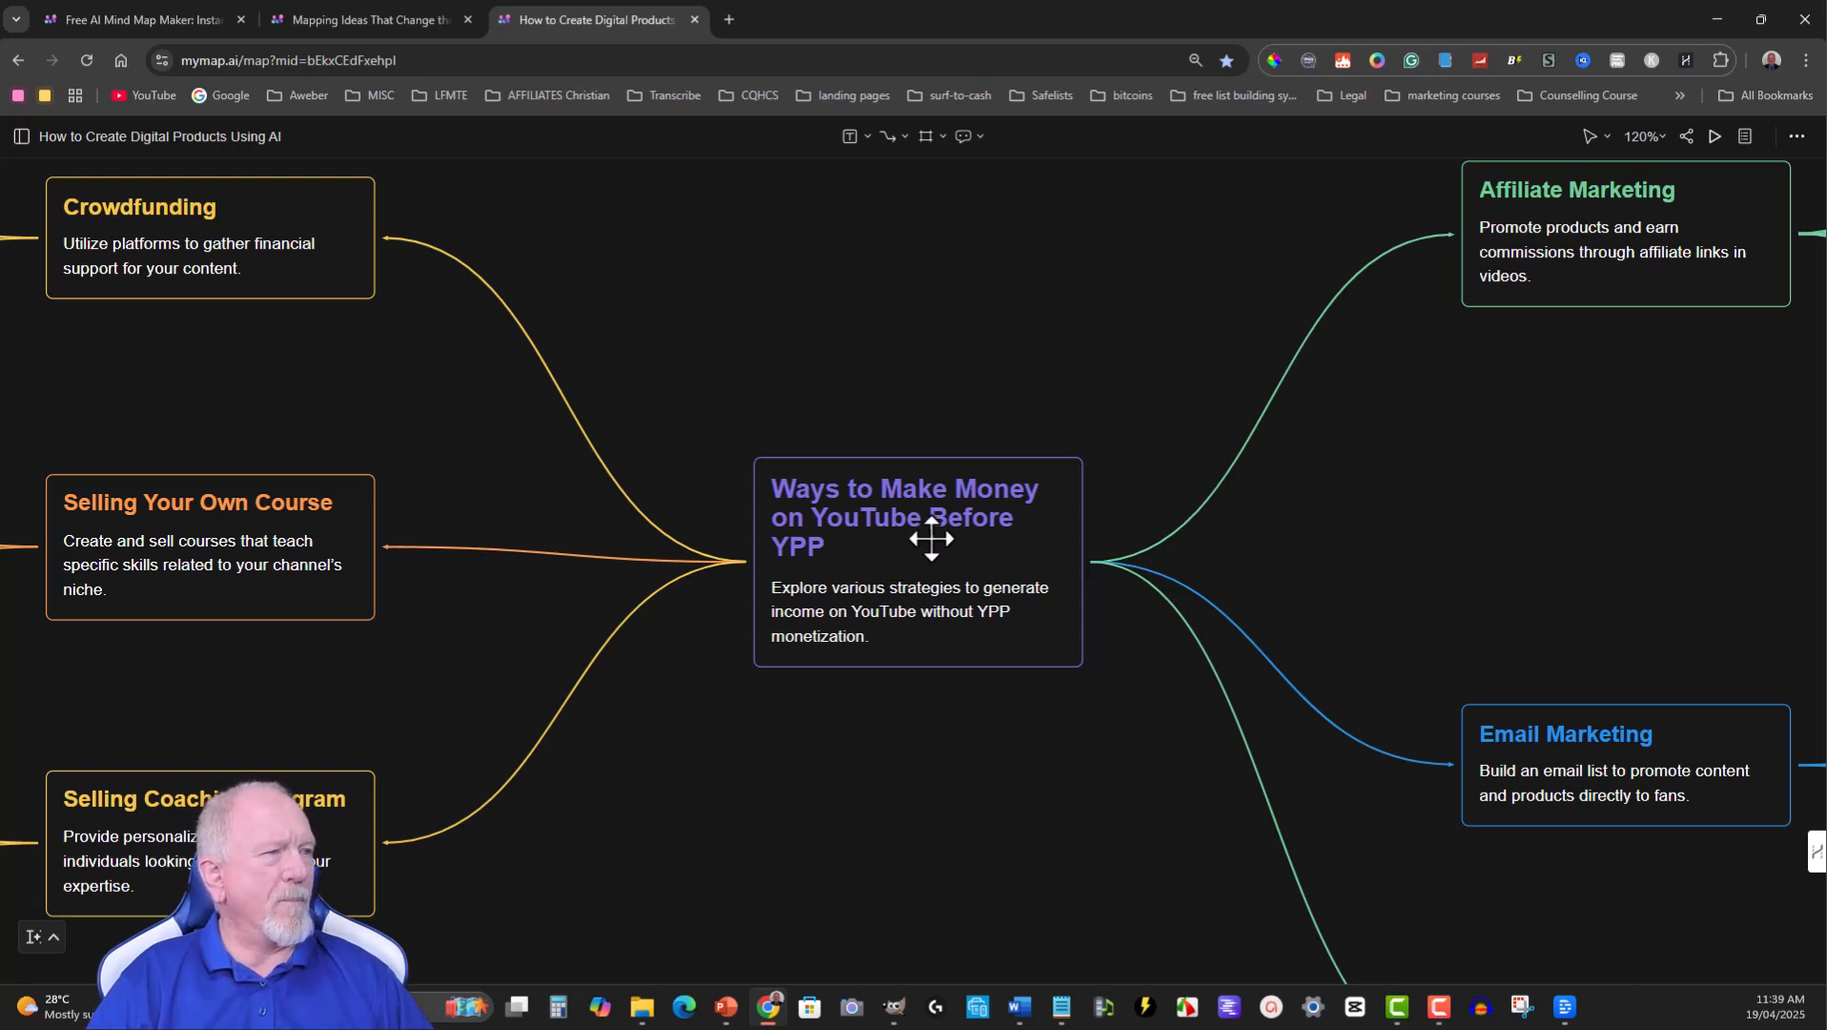
mouse_move(855, 685)
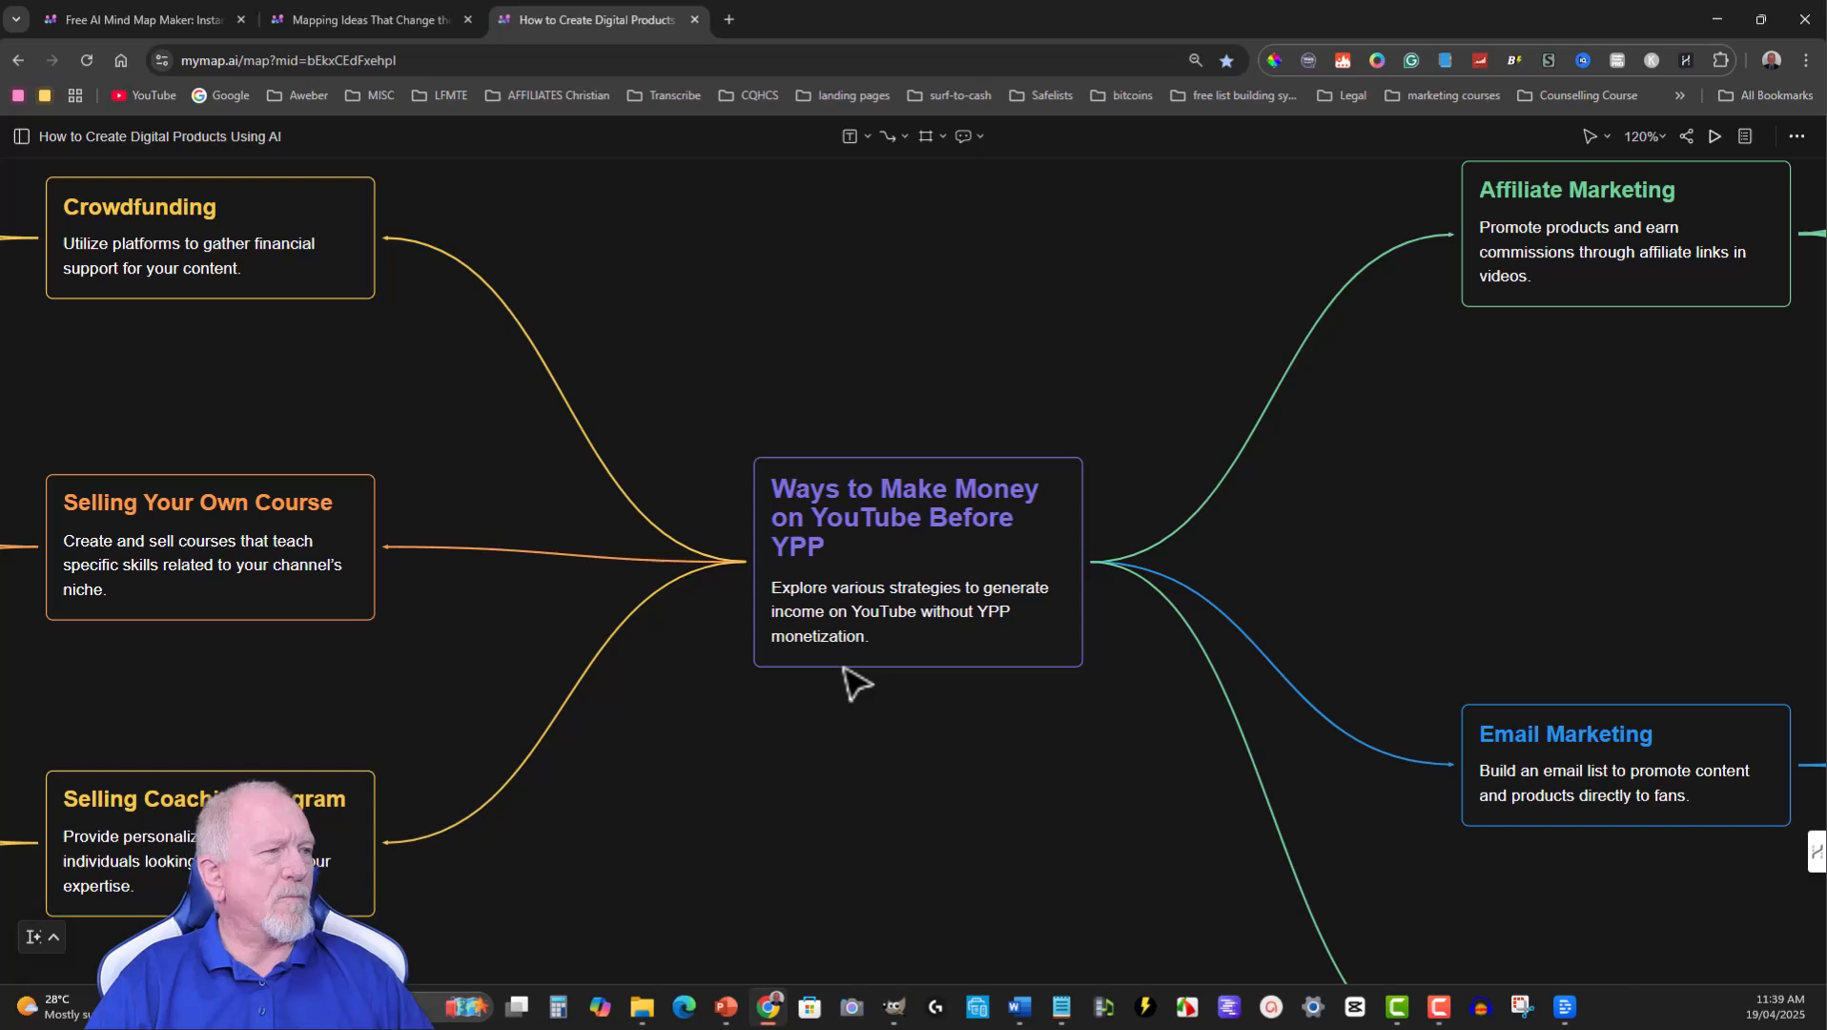
mouse_move(1015, 657)
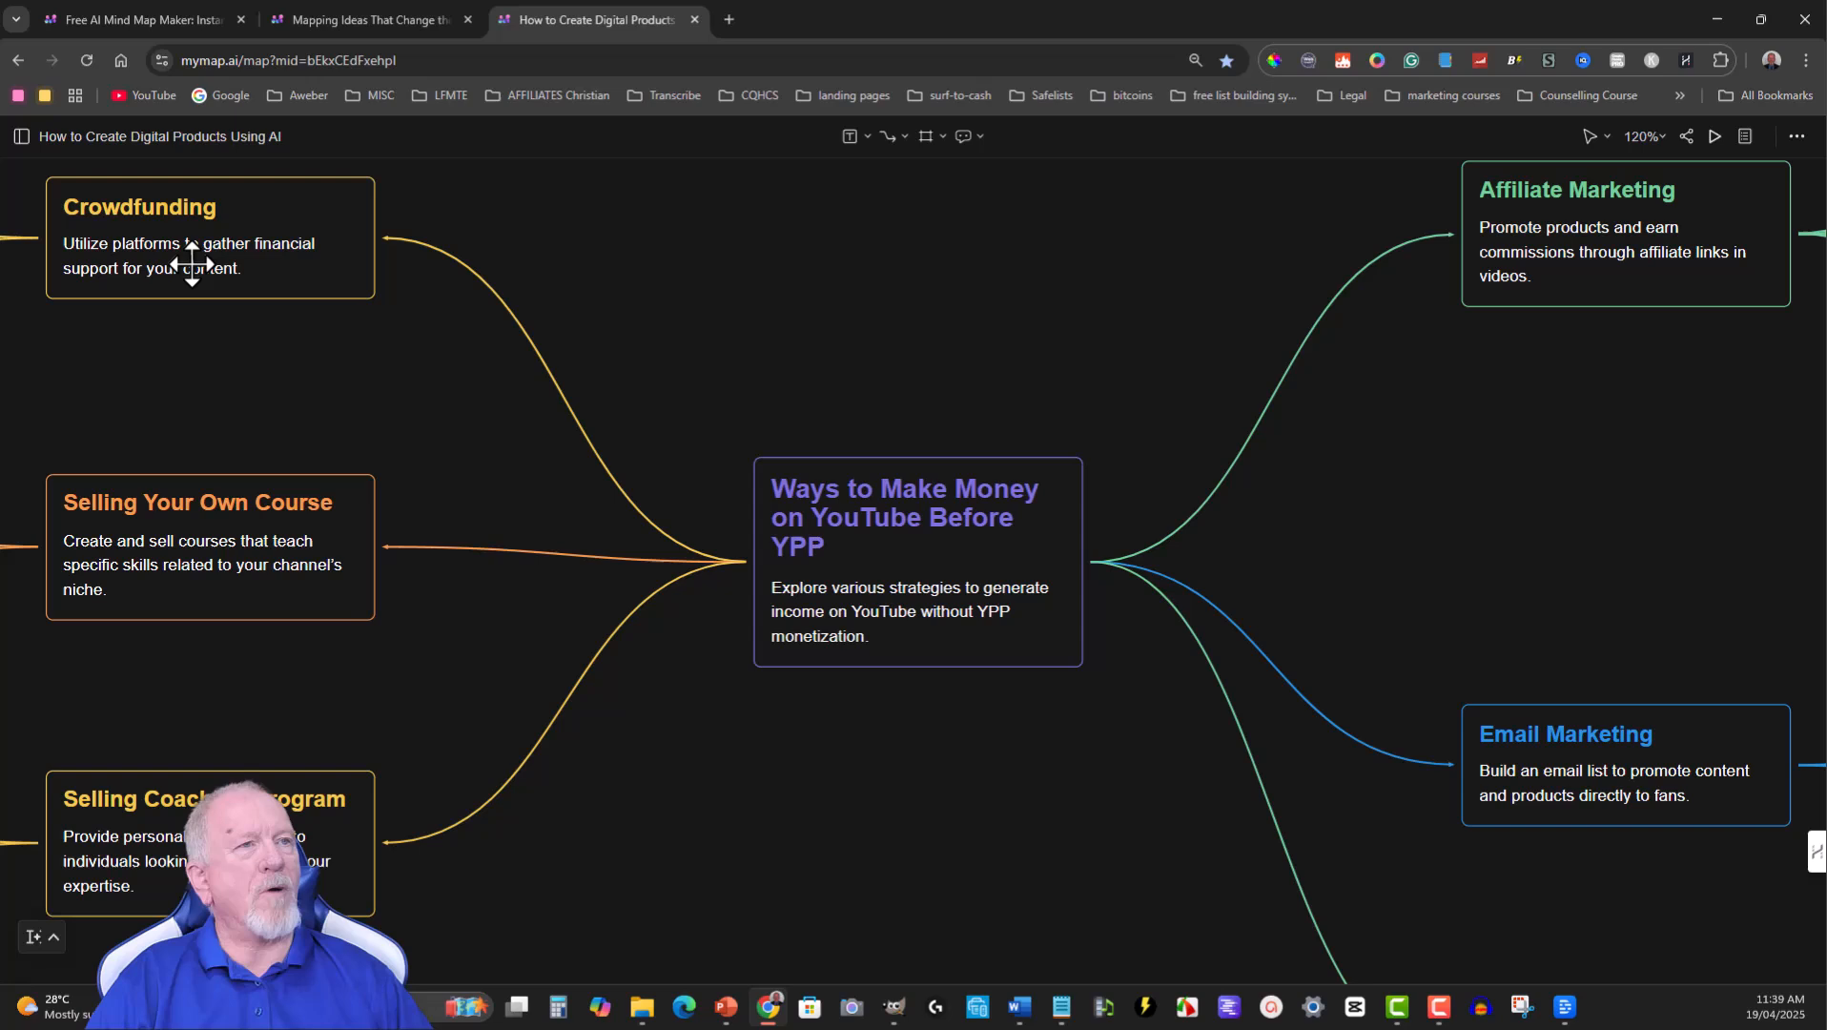
mouse_move(172, 845)
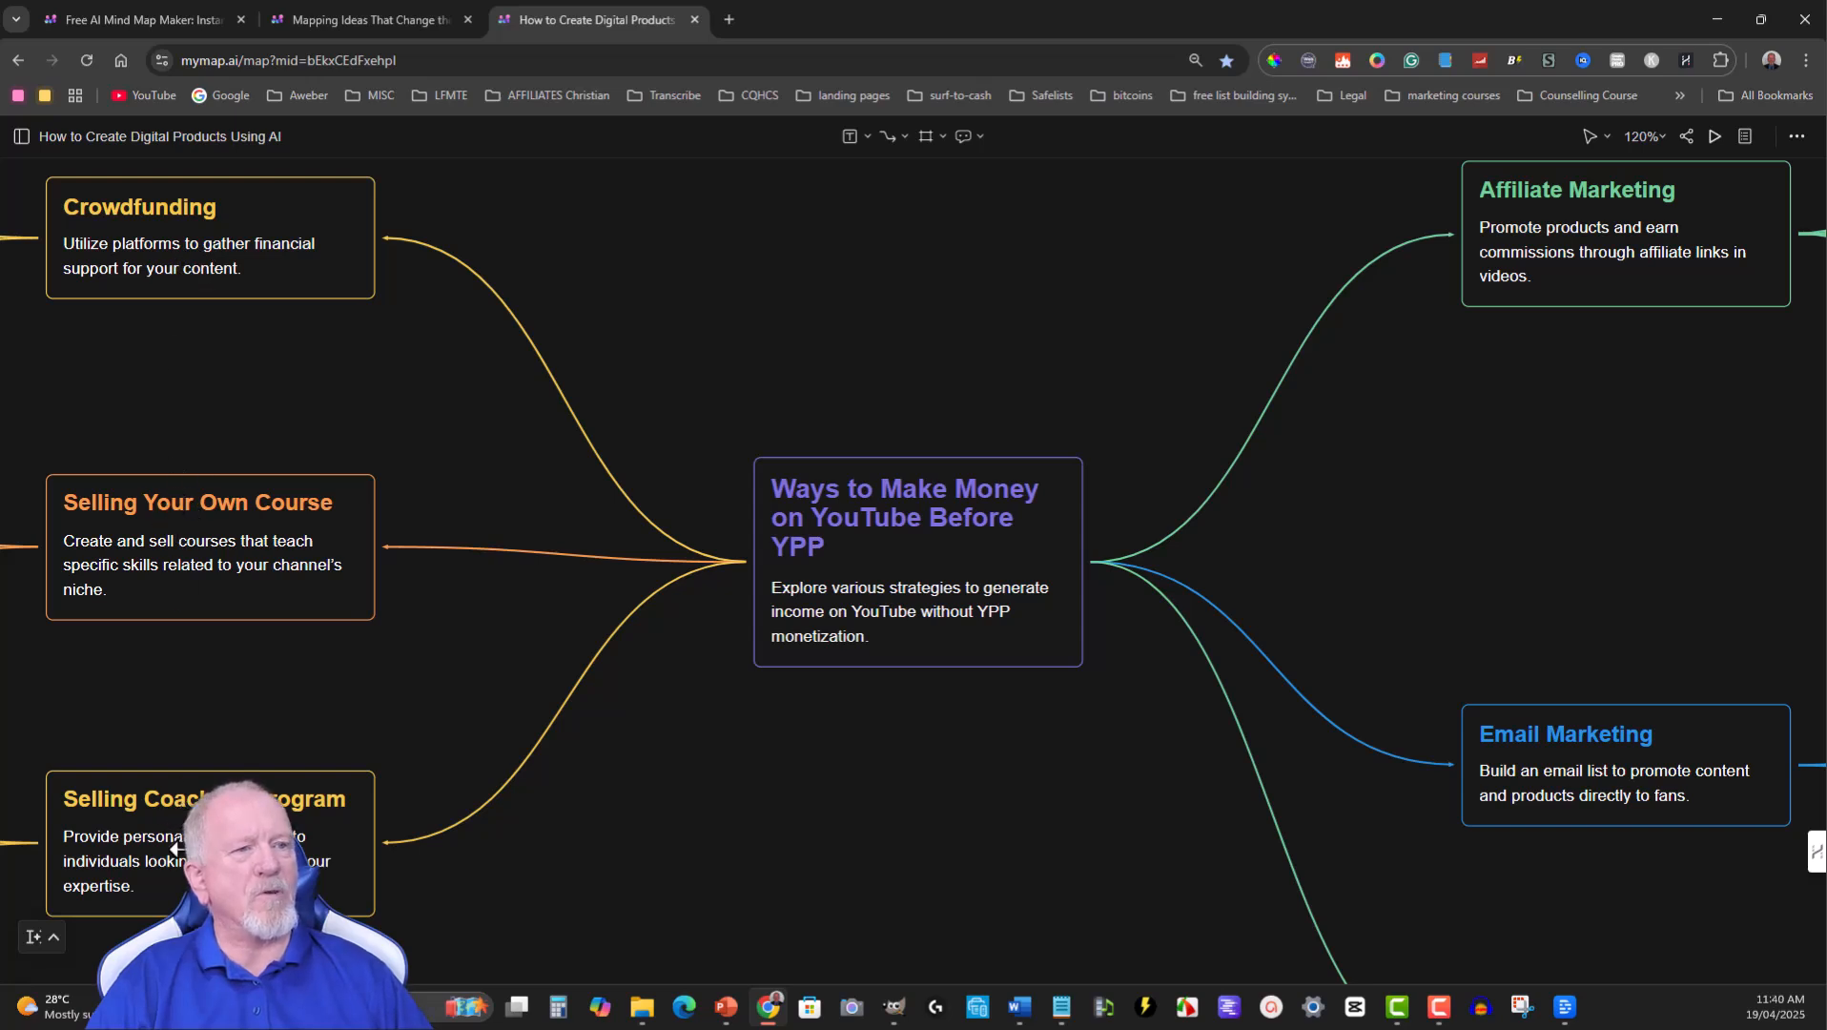
mouse_move(822, 847)
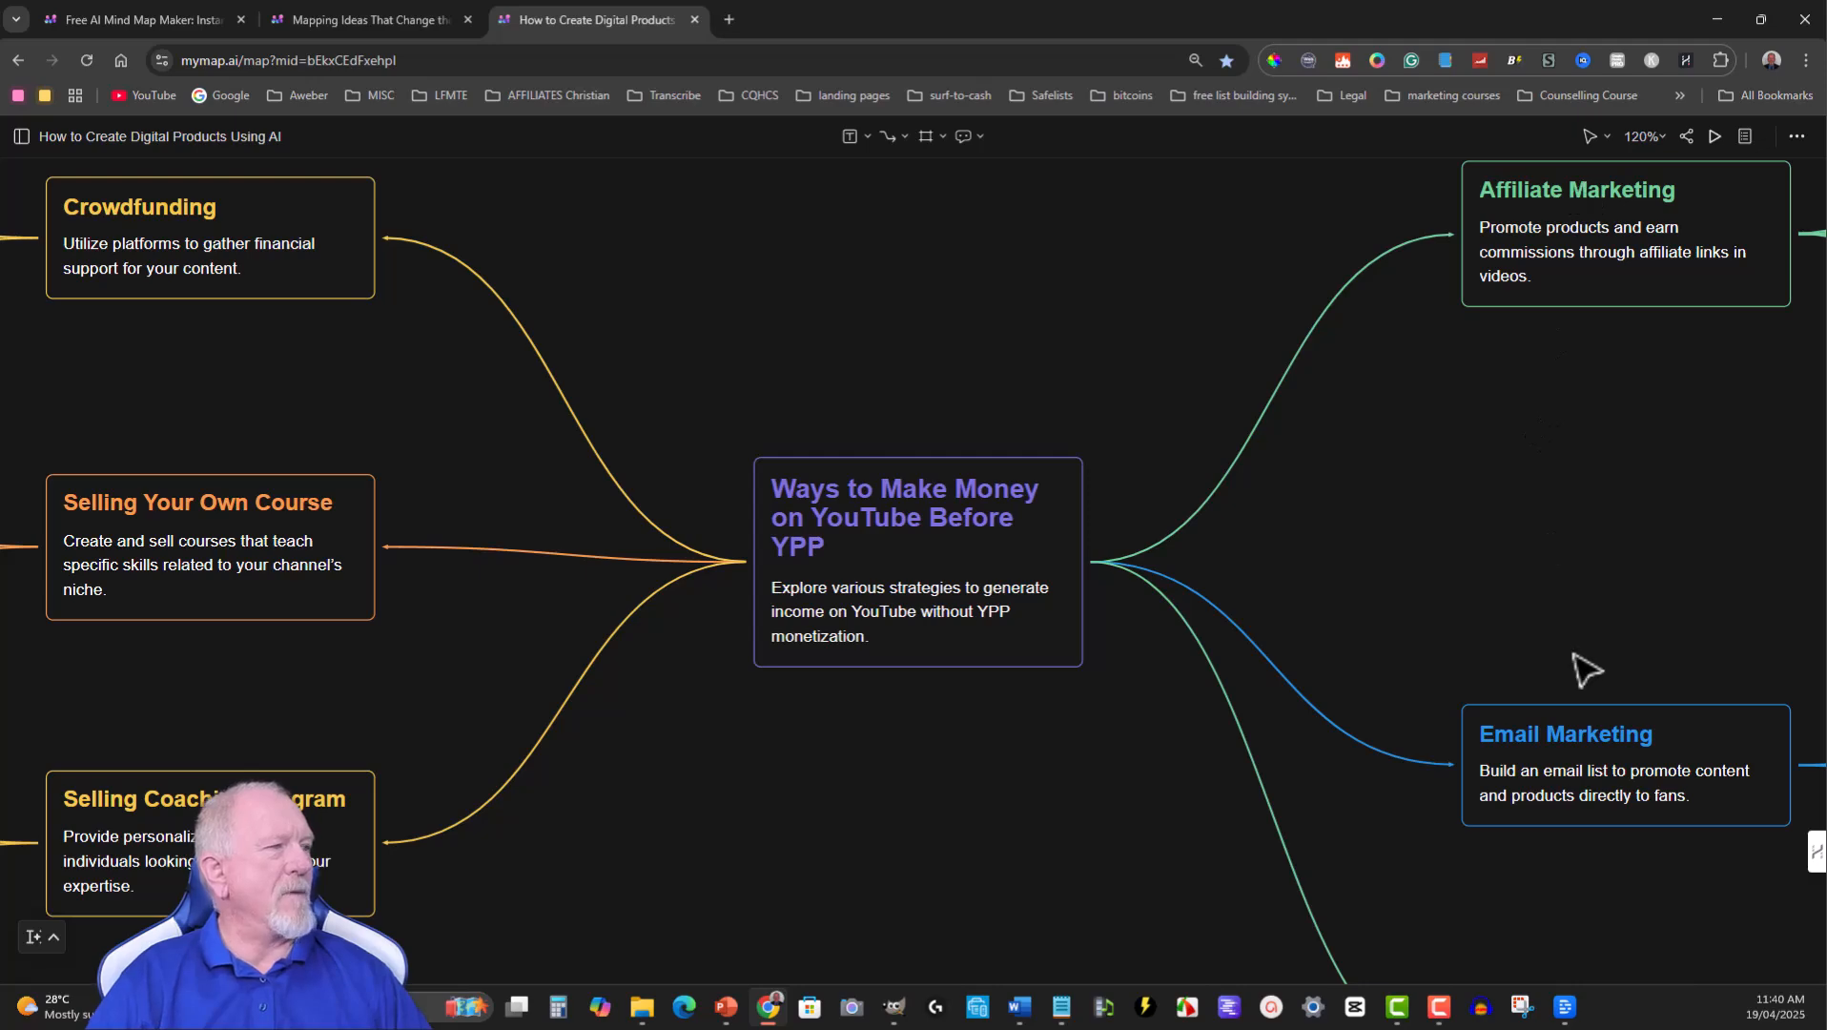
Browse the generated map's coaching and course sub-branches on the canvas.
scroll(down, 3)
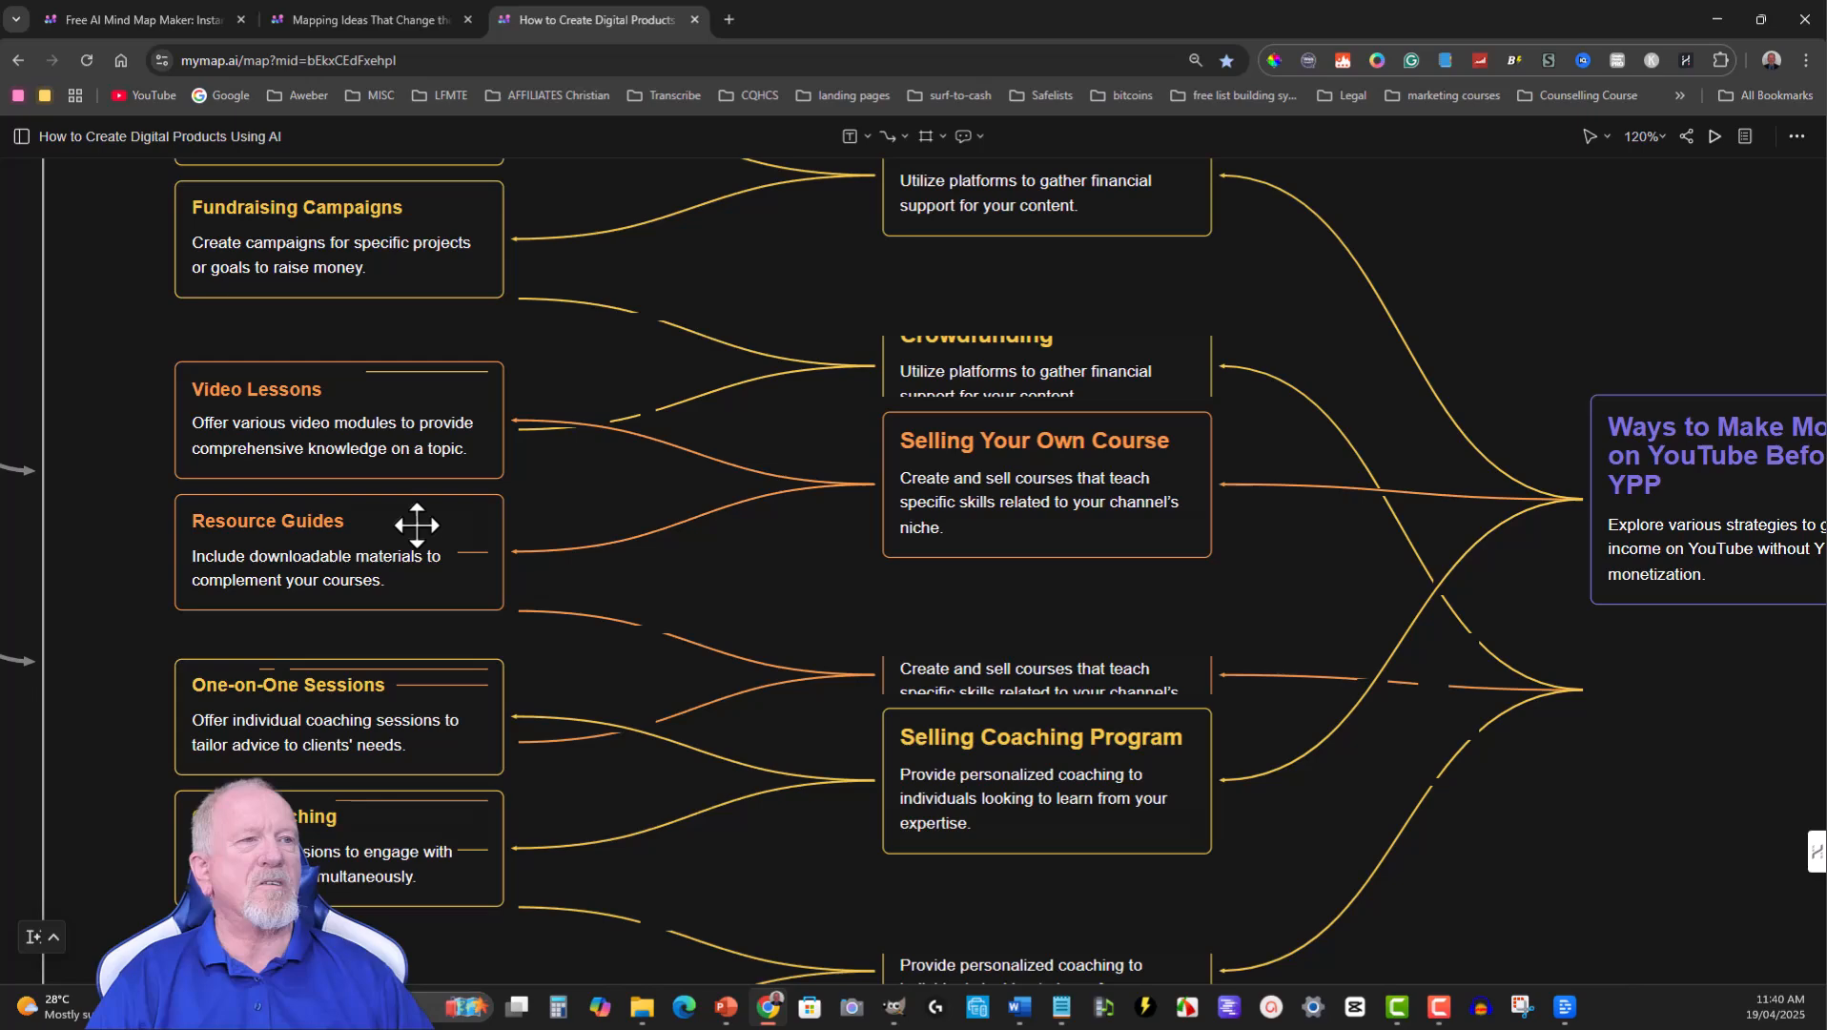
scroll(down, 3)
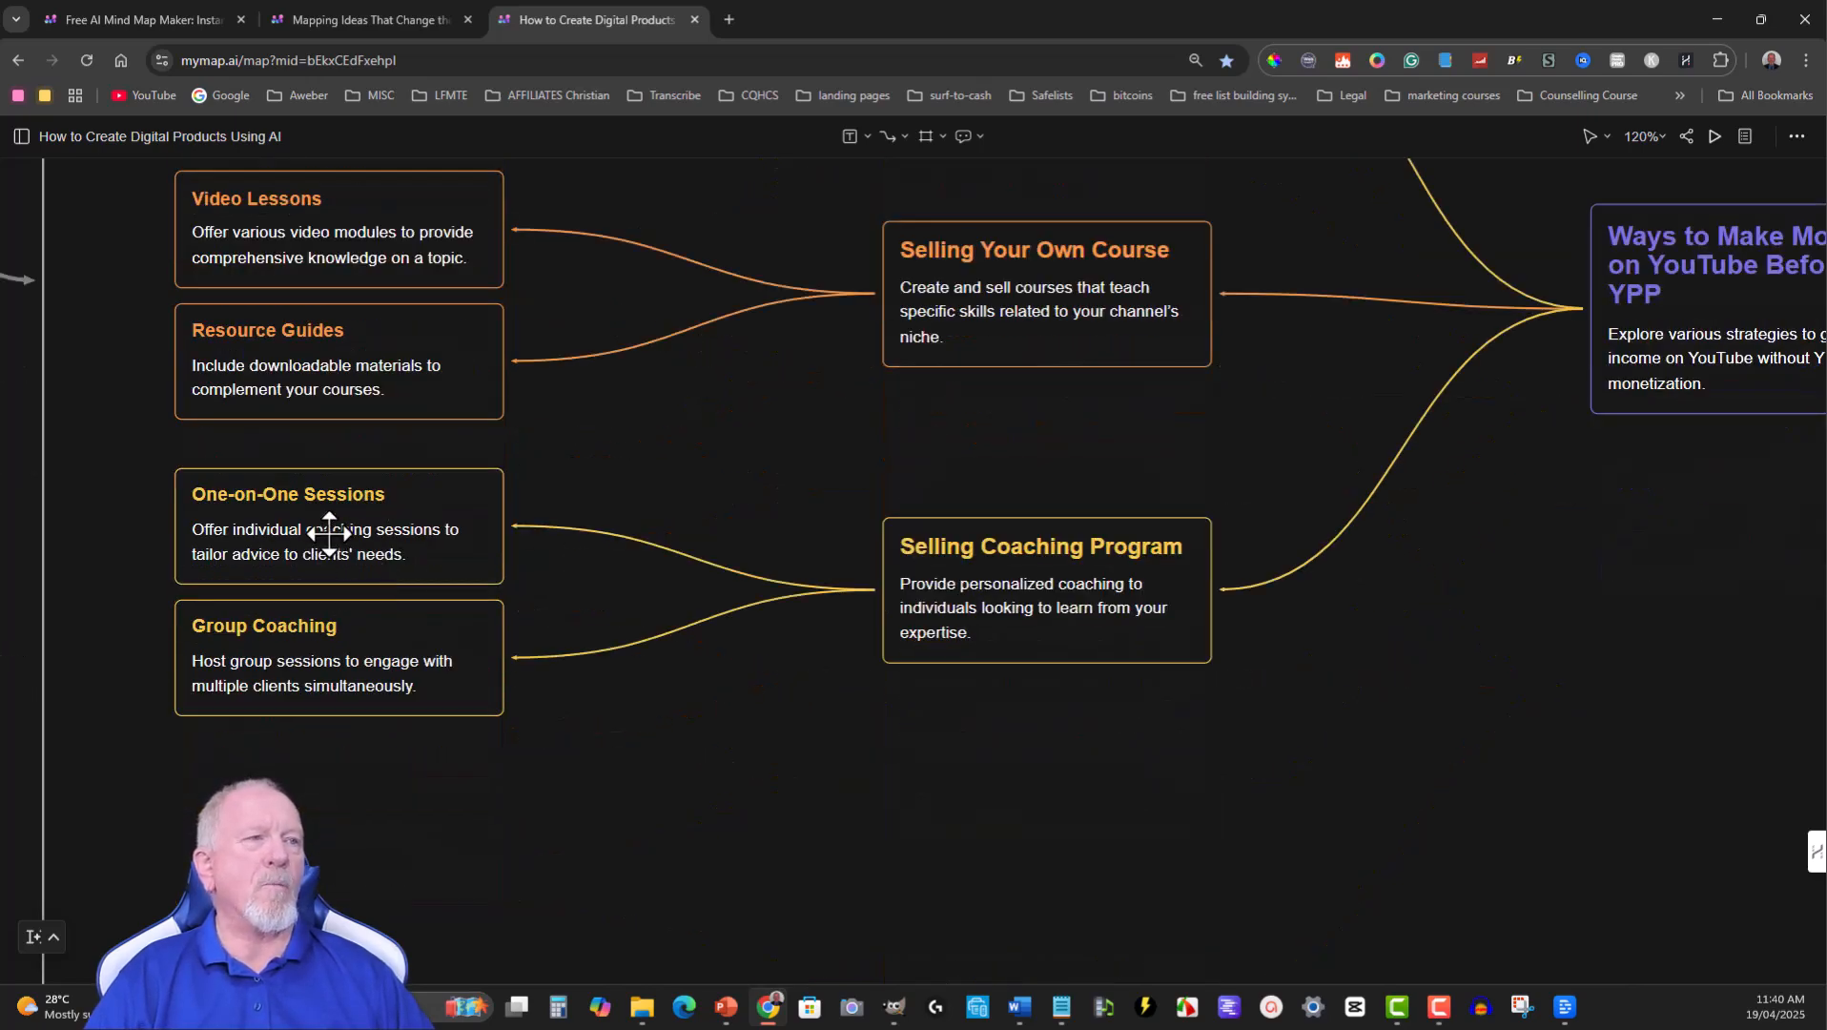
mouse_move(381, 641)
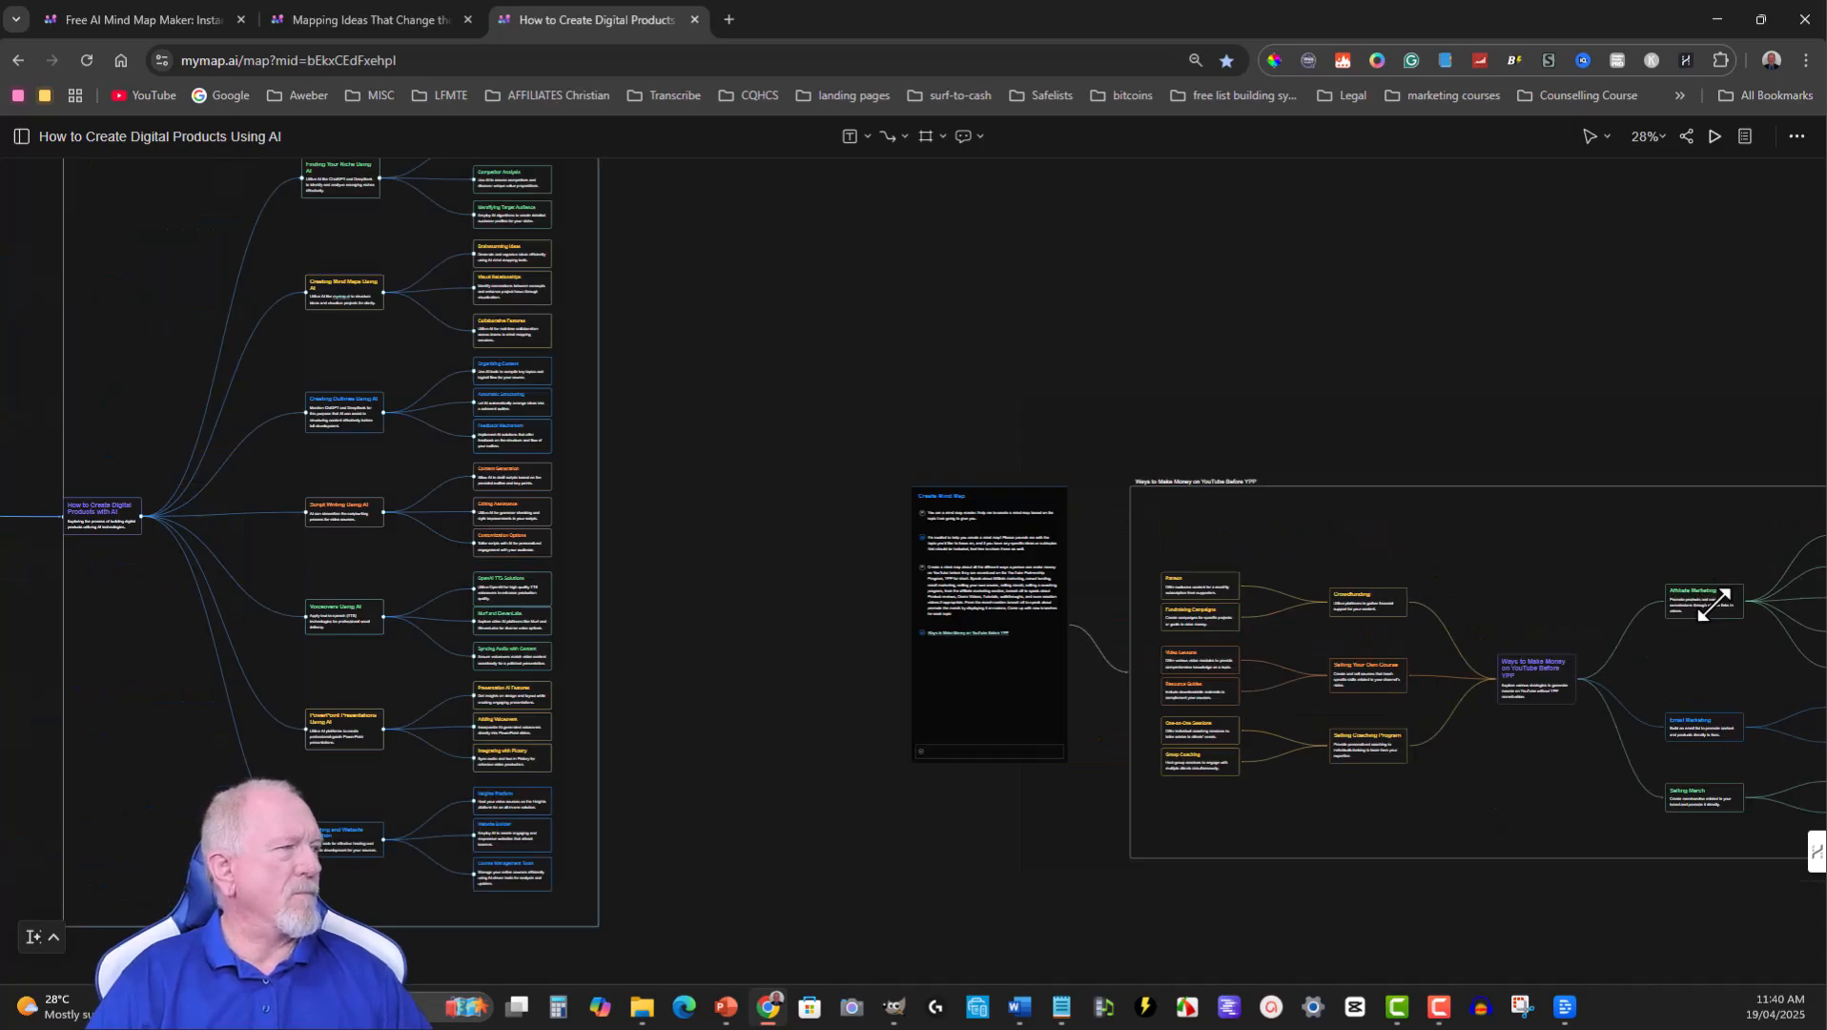
scroll(down, 3)
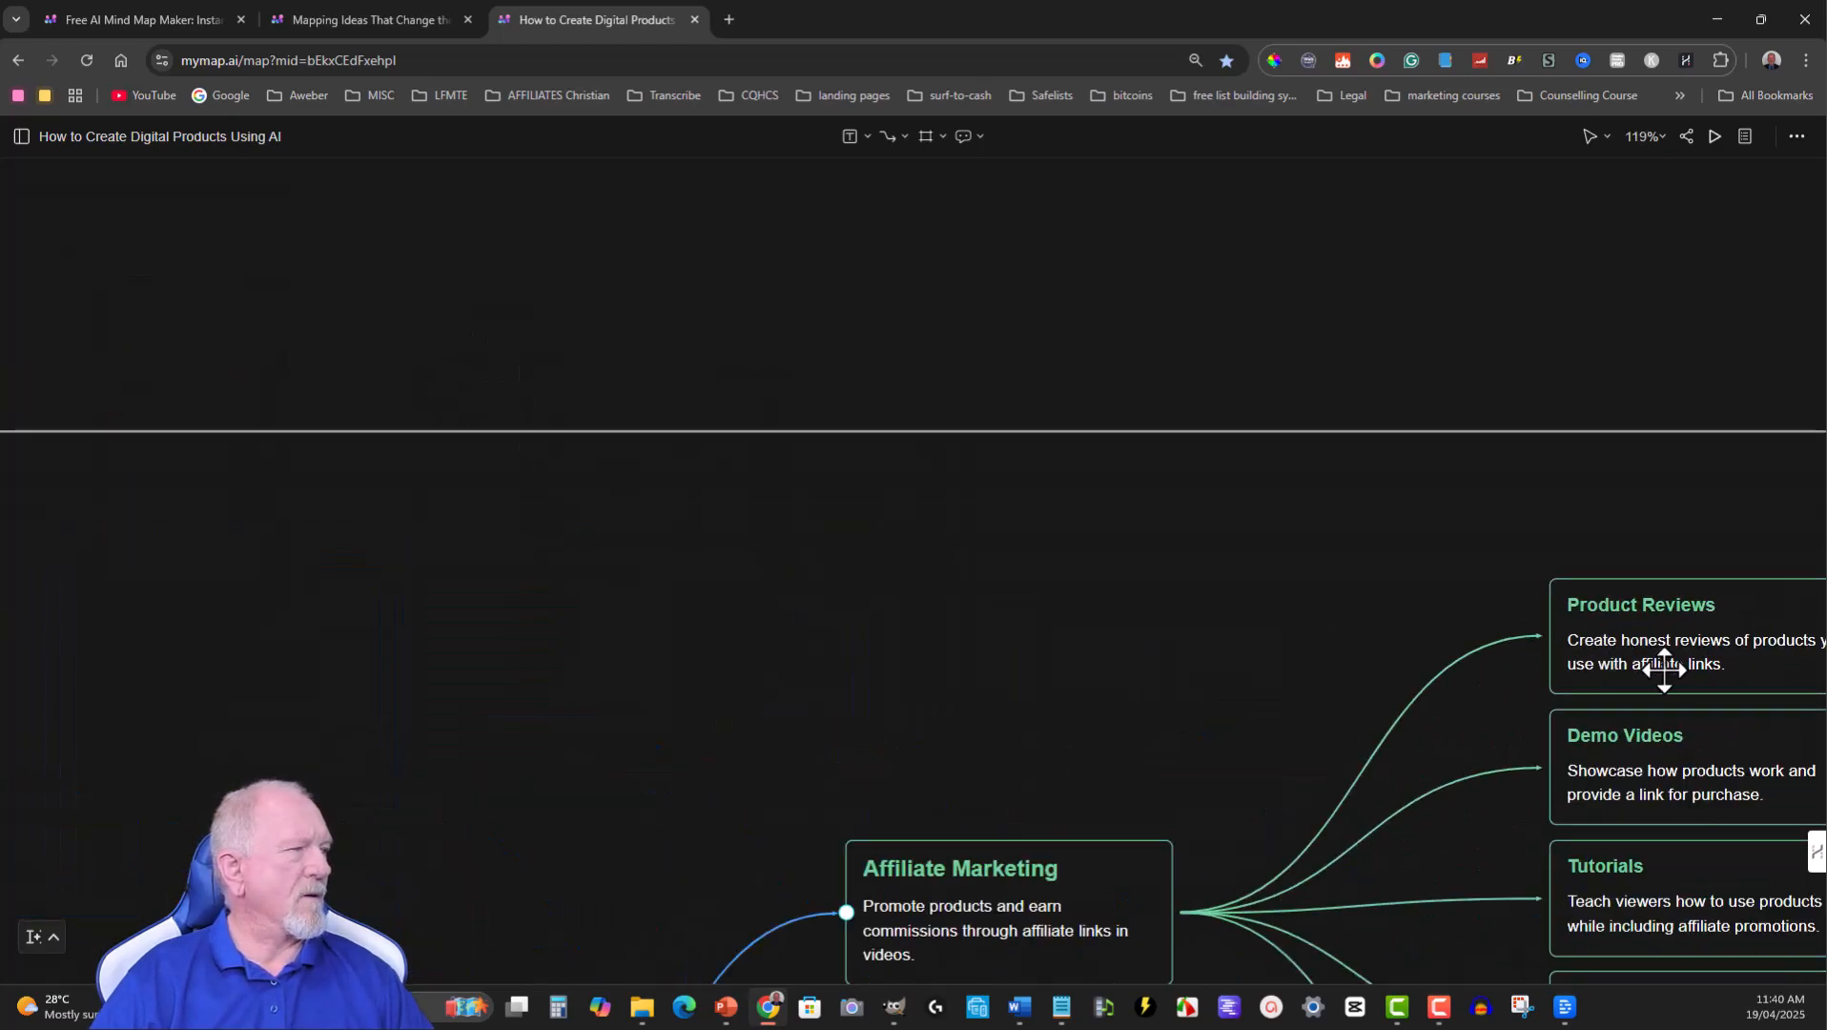
scroll(down, 3)
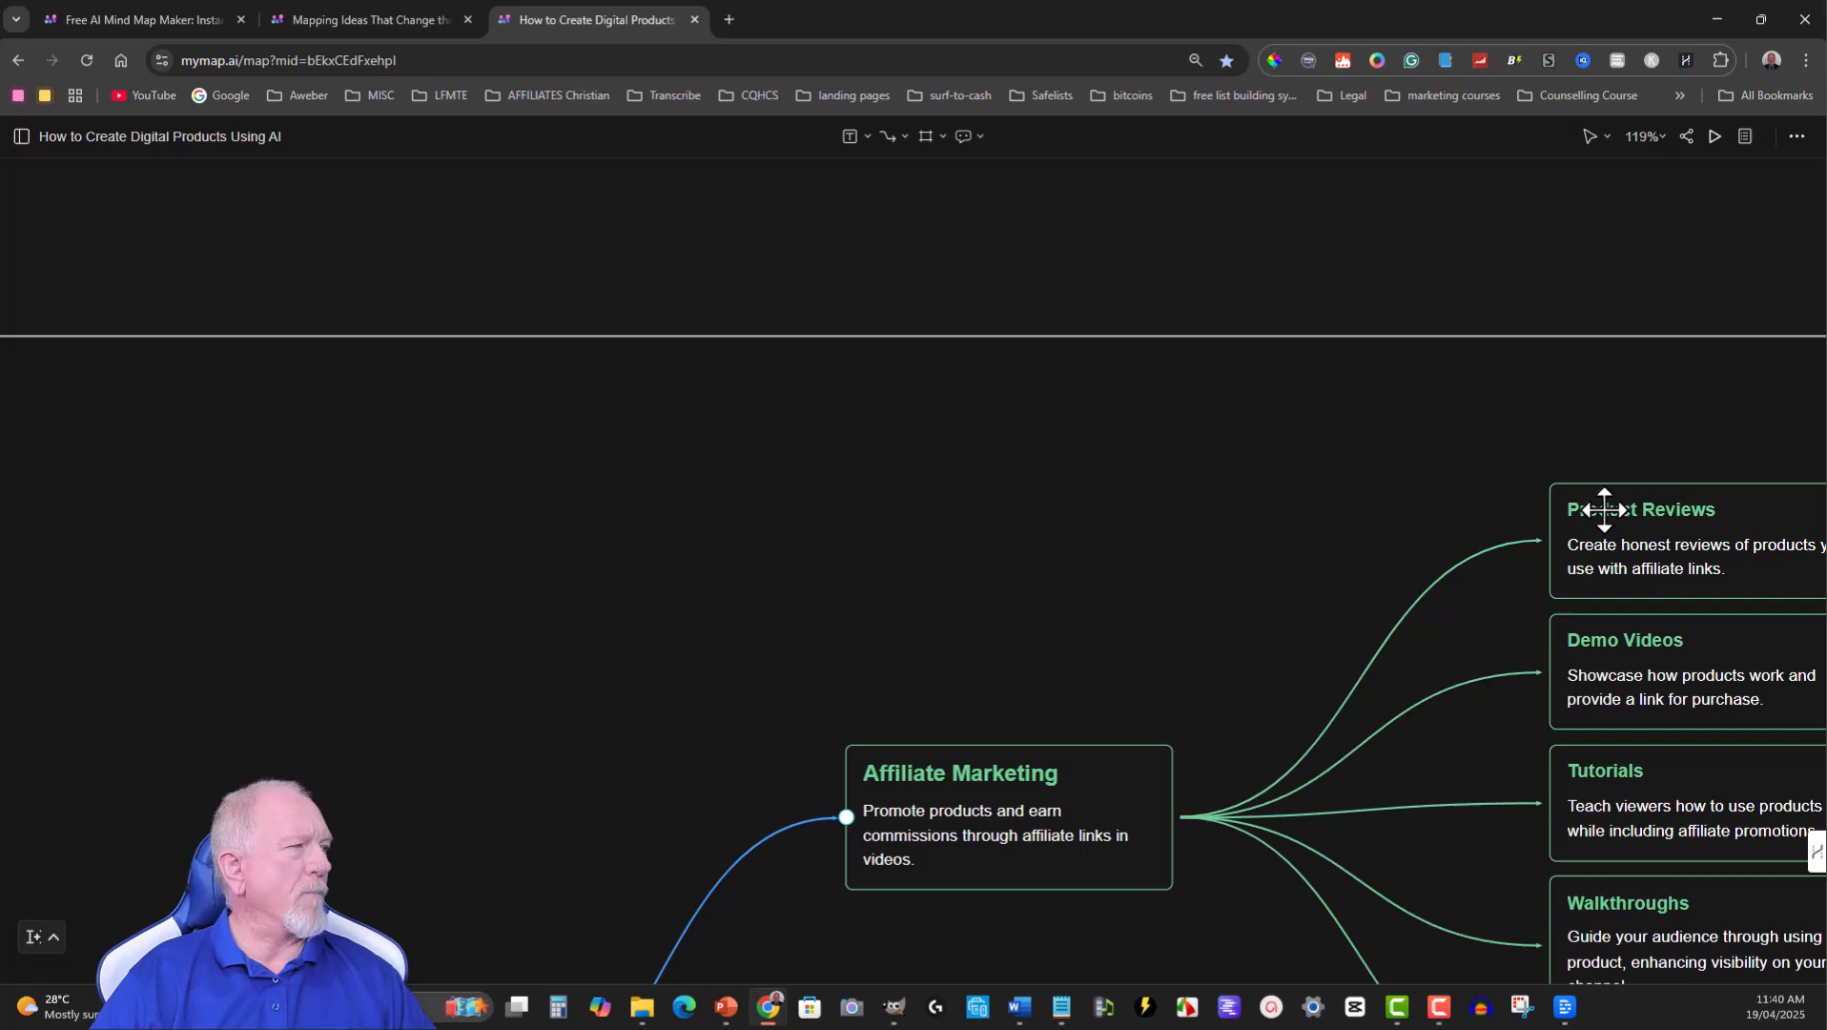
scroll(down, 3)
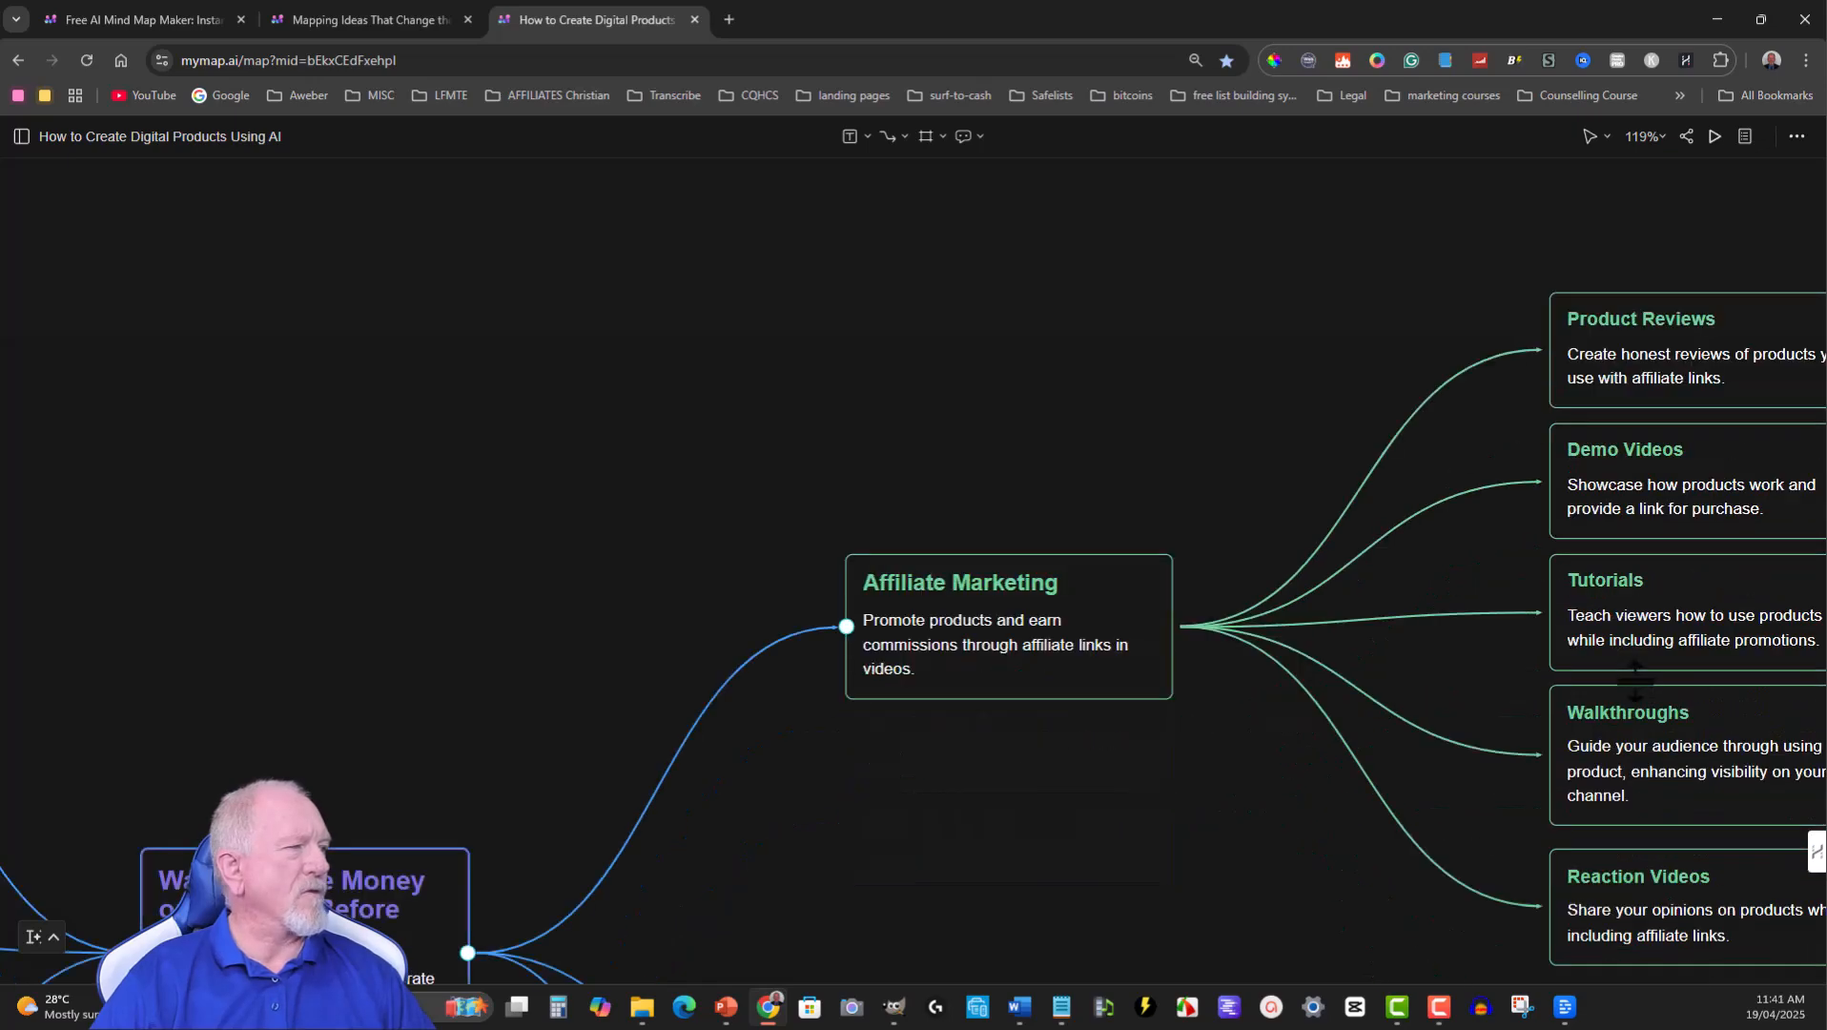
scroll(down, 3)
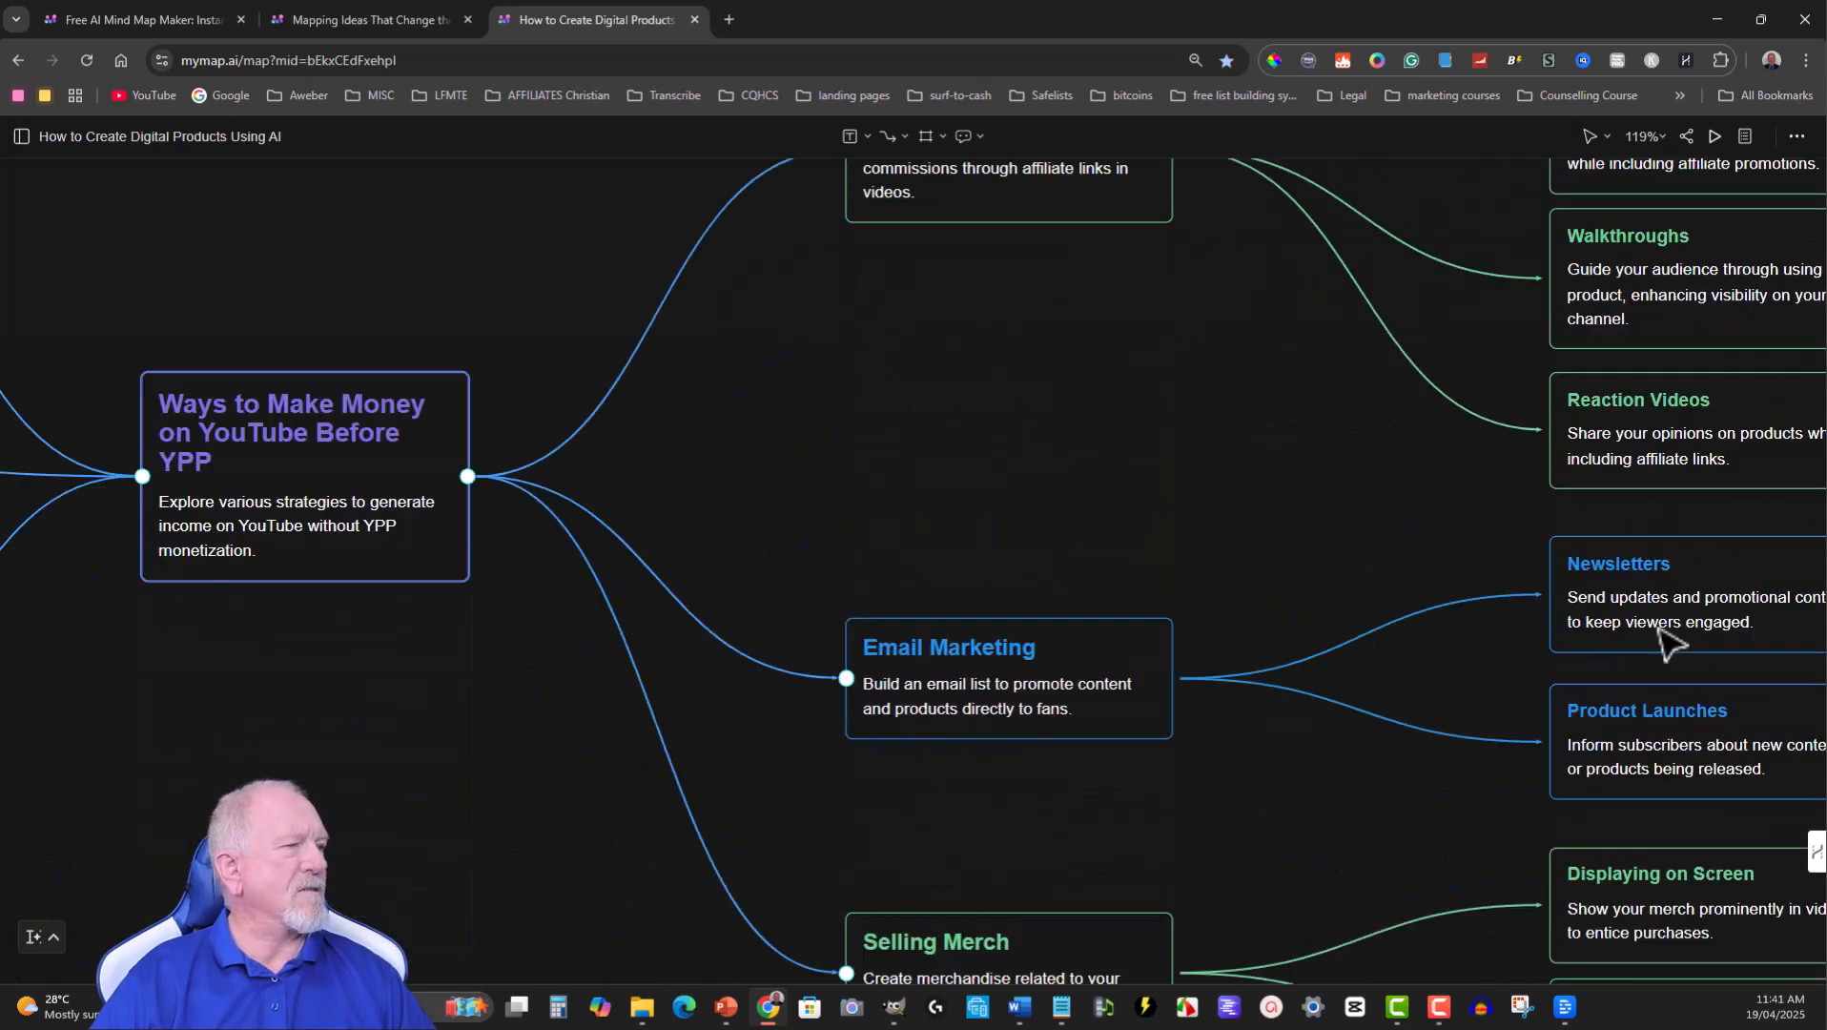
mouse_move(1713, 700)
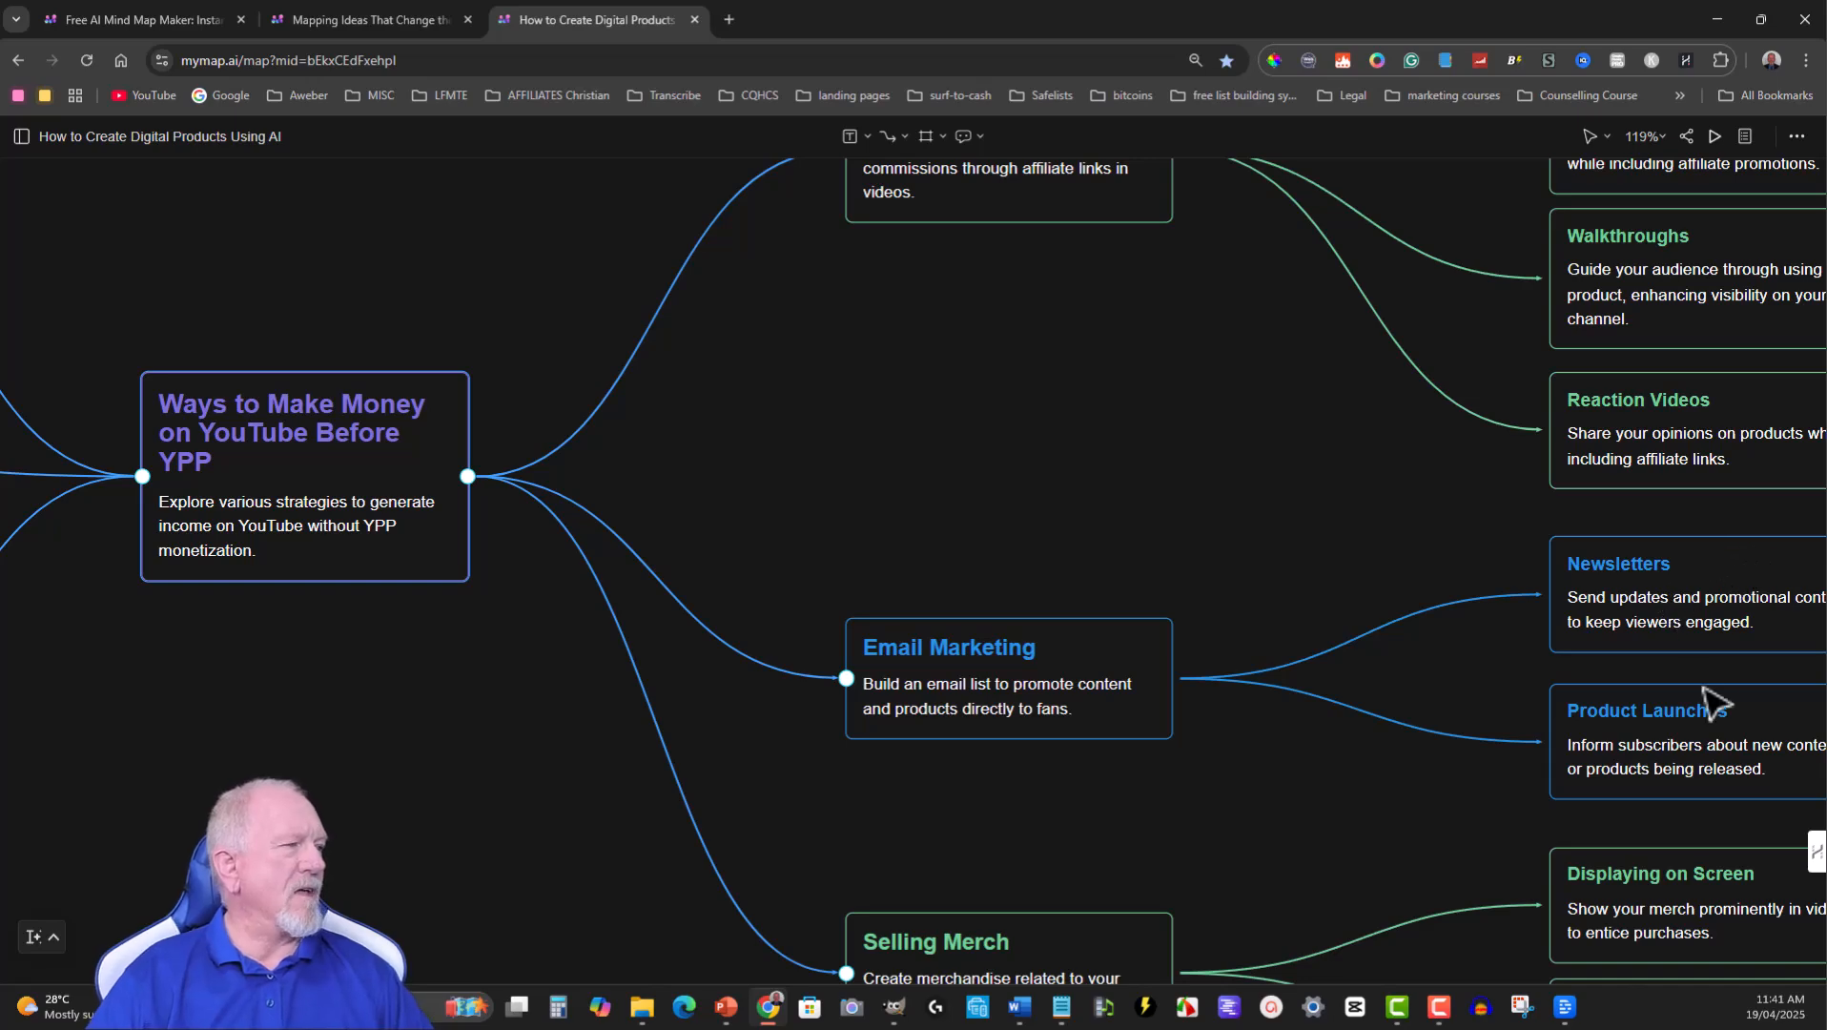
scroll(down, 3)
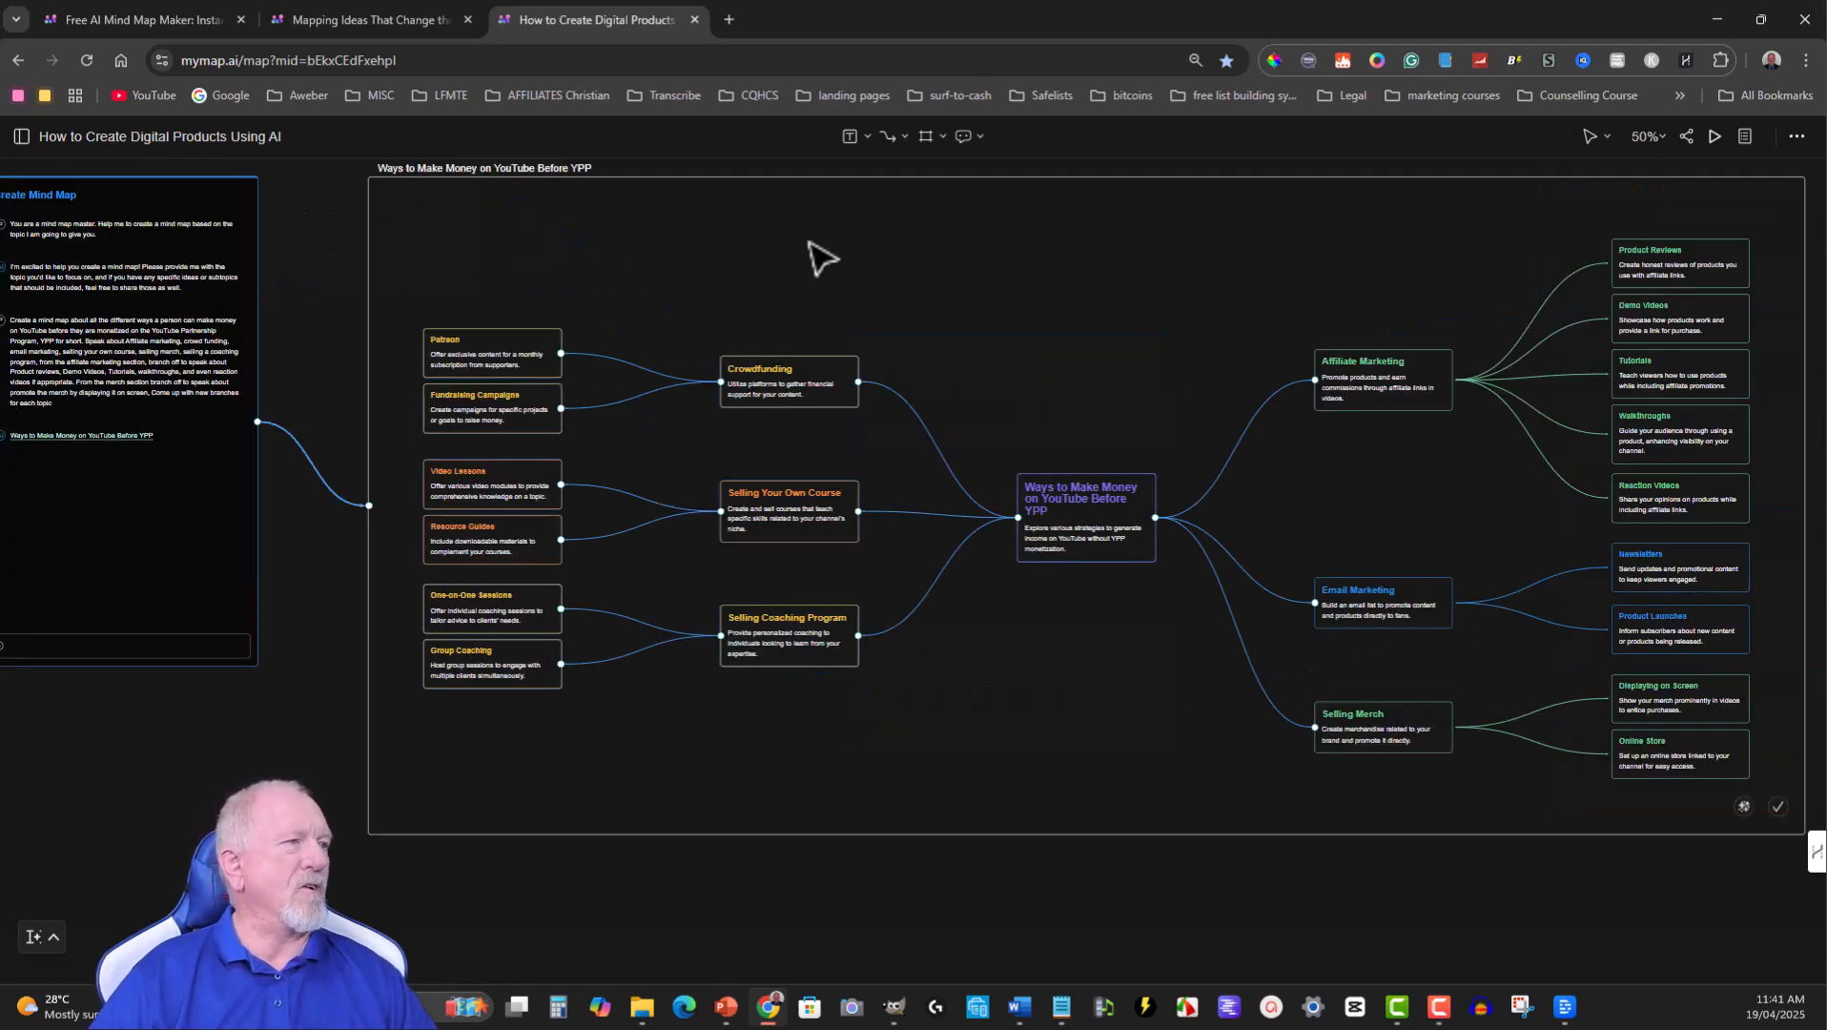
mouse_move(933, 454)
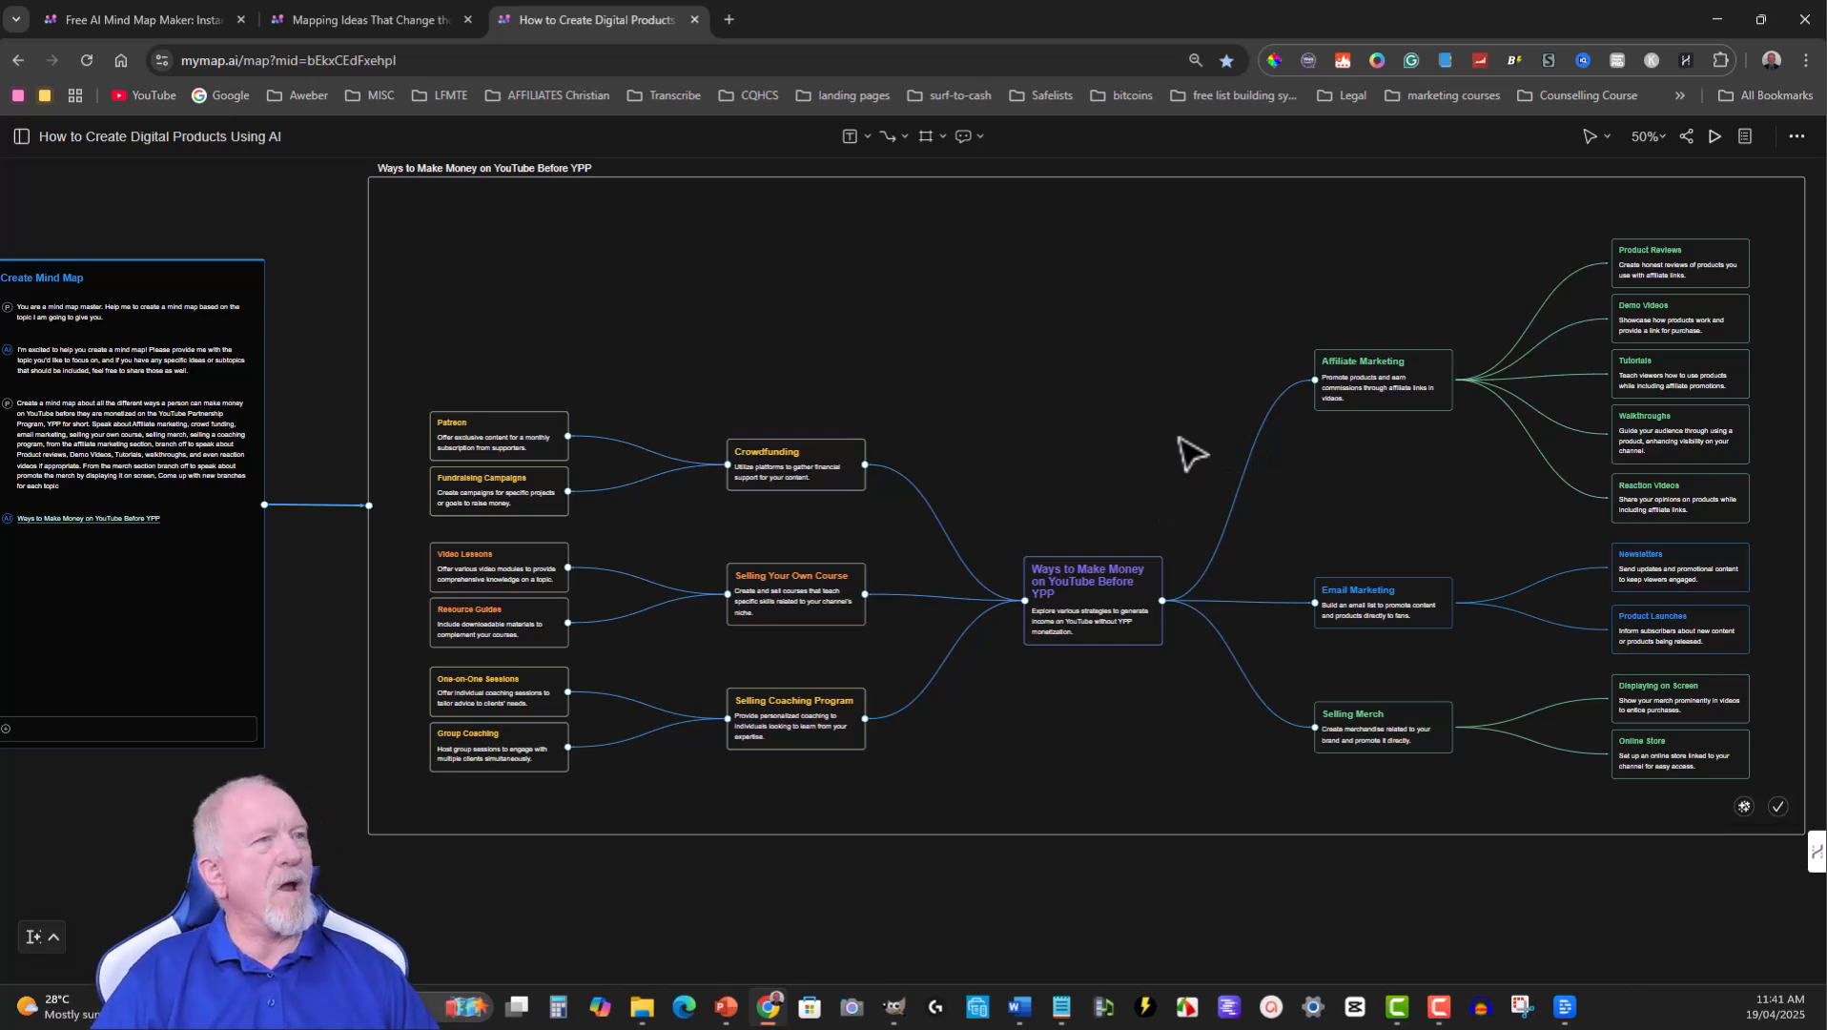
mouse_move(954, 393)
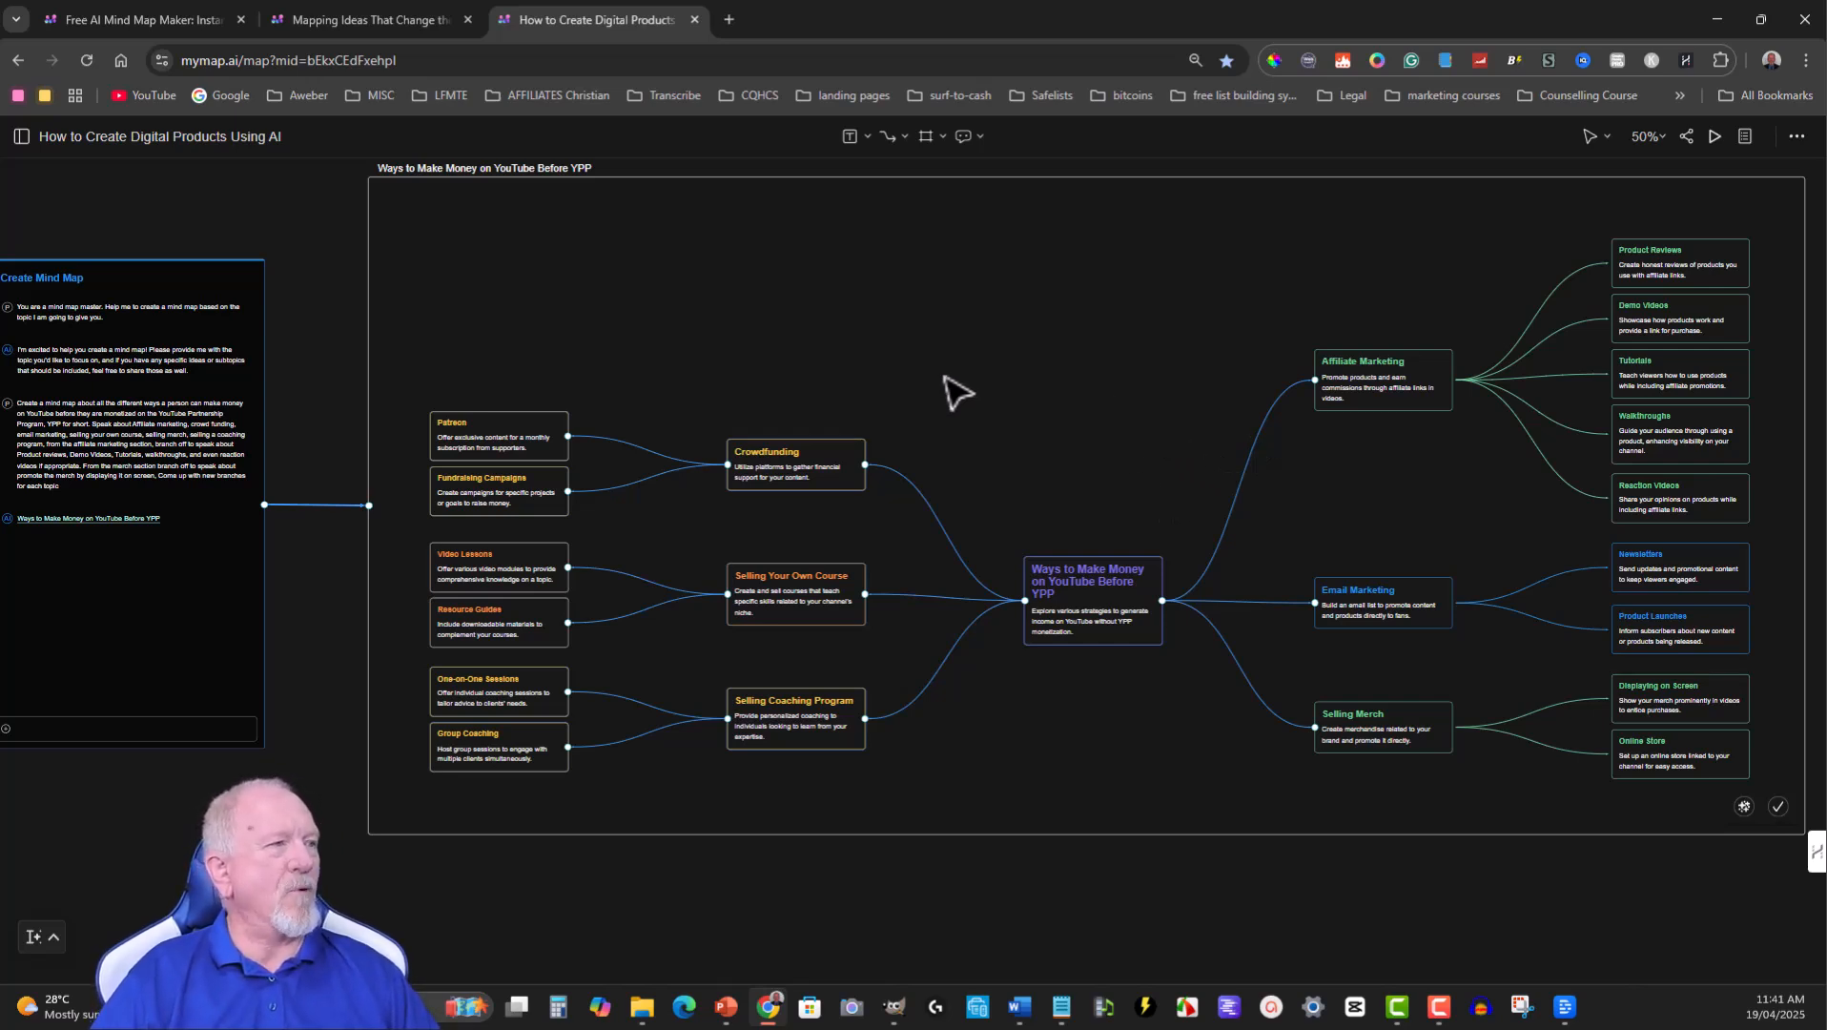
Move the Product Launches node further down the canvas.
scroll(down, 3)
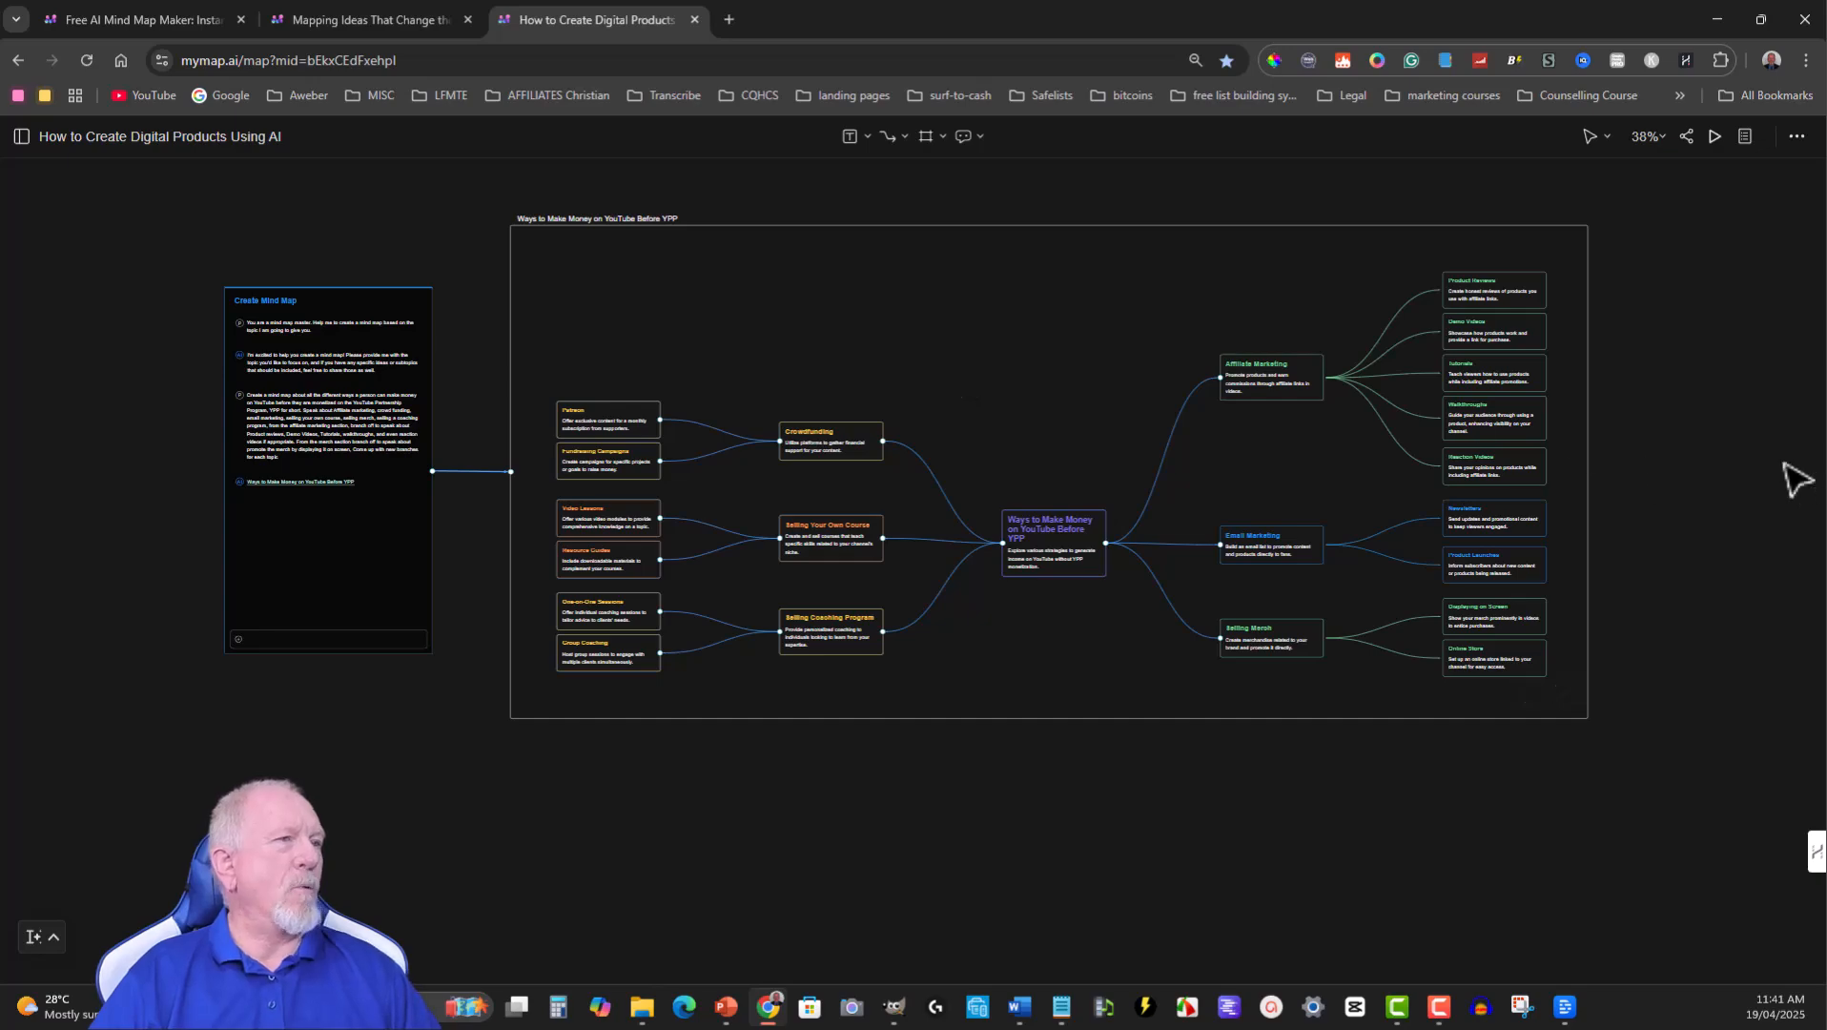
mouse_move(292, 628)
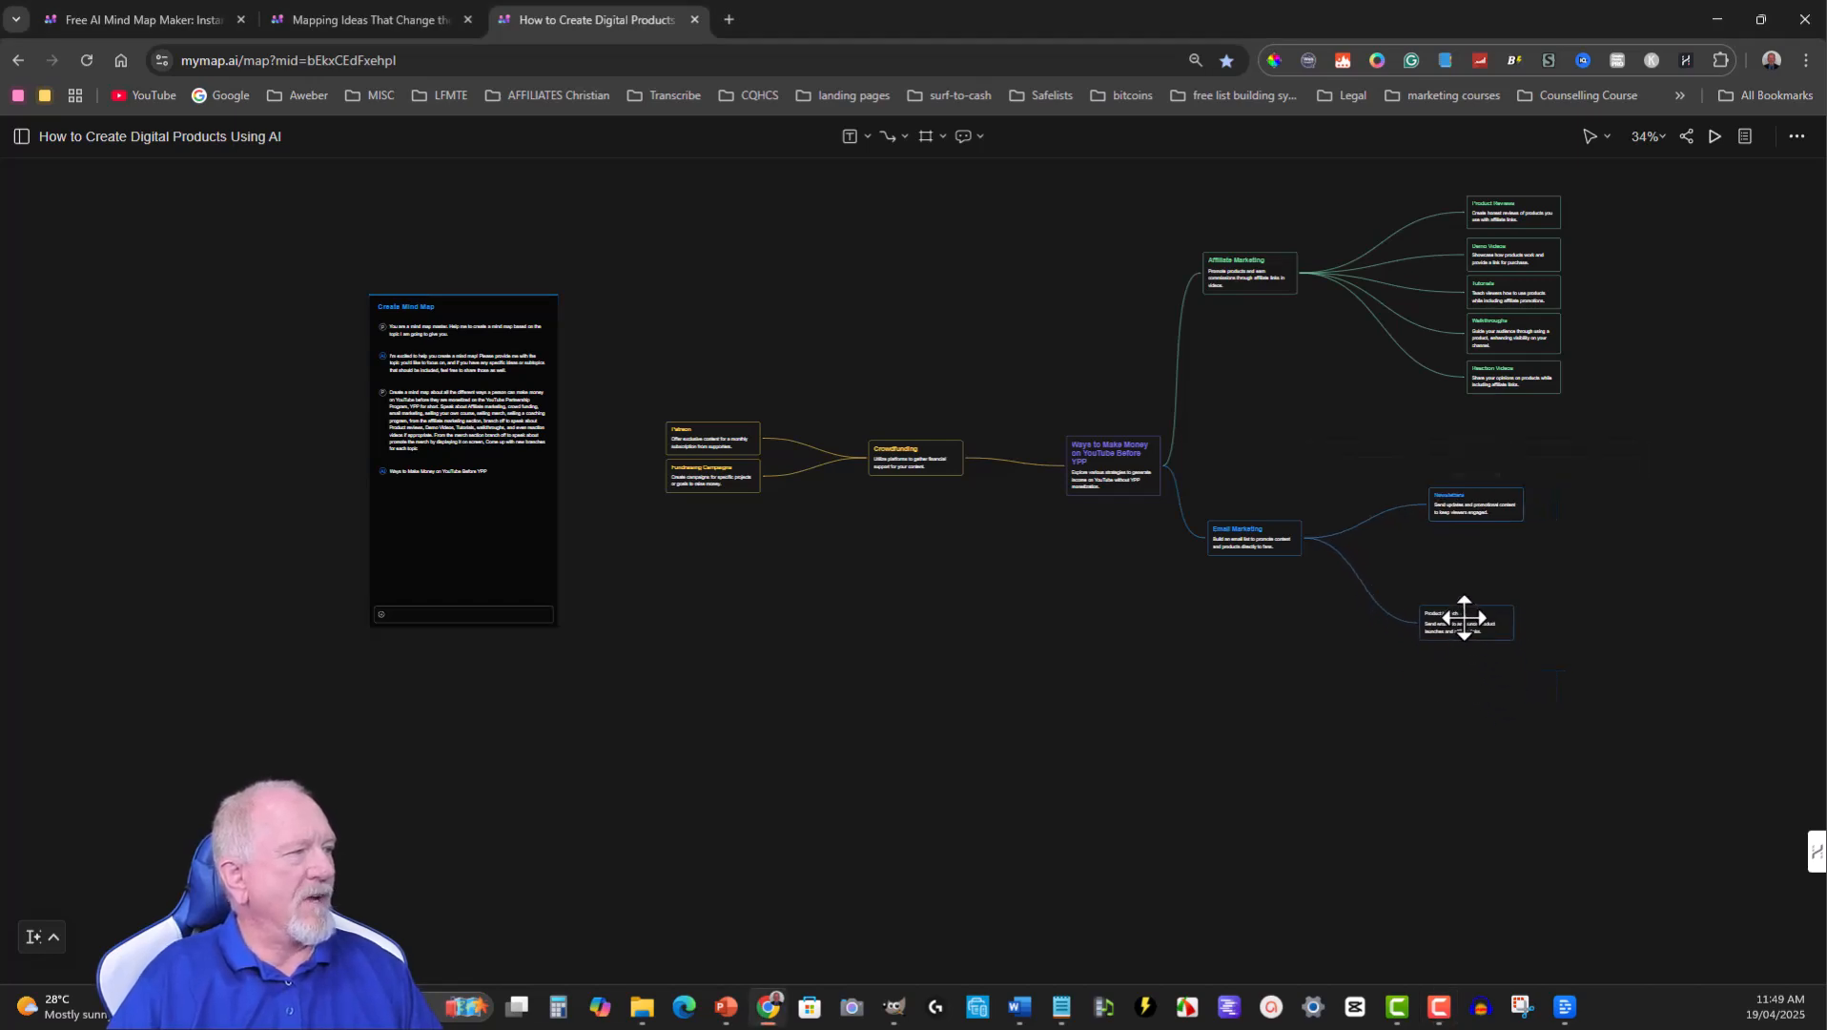
drag(1465, 621, 1471, 608)
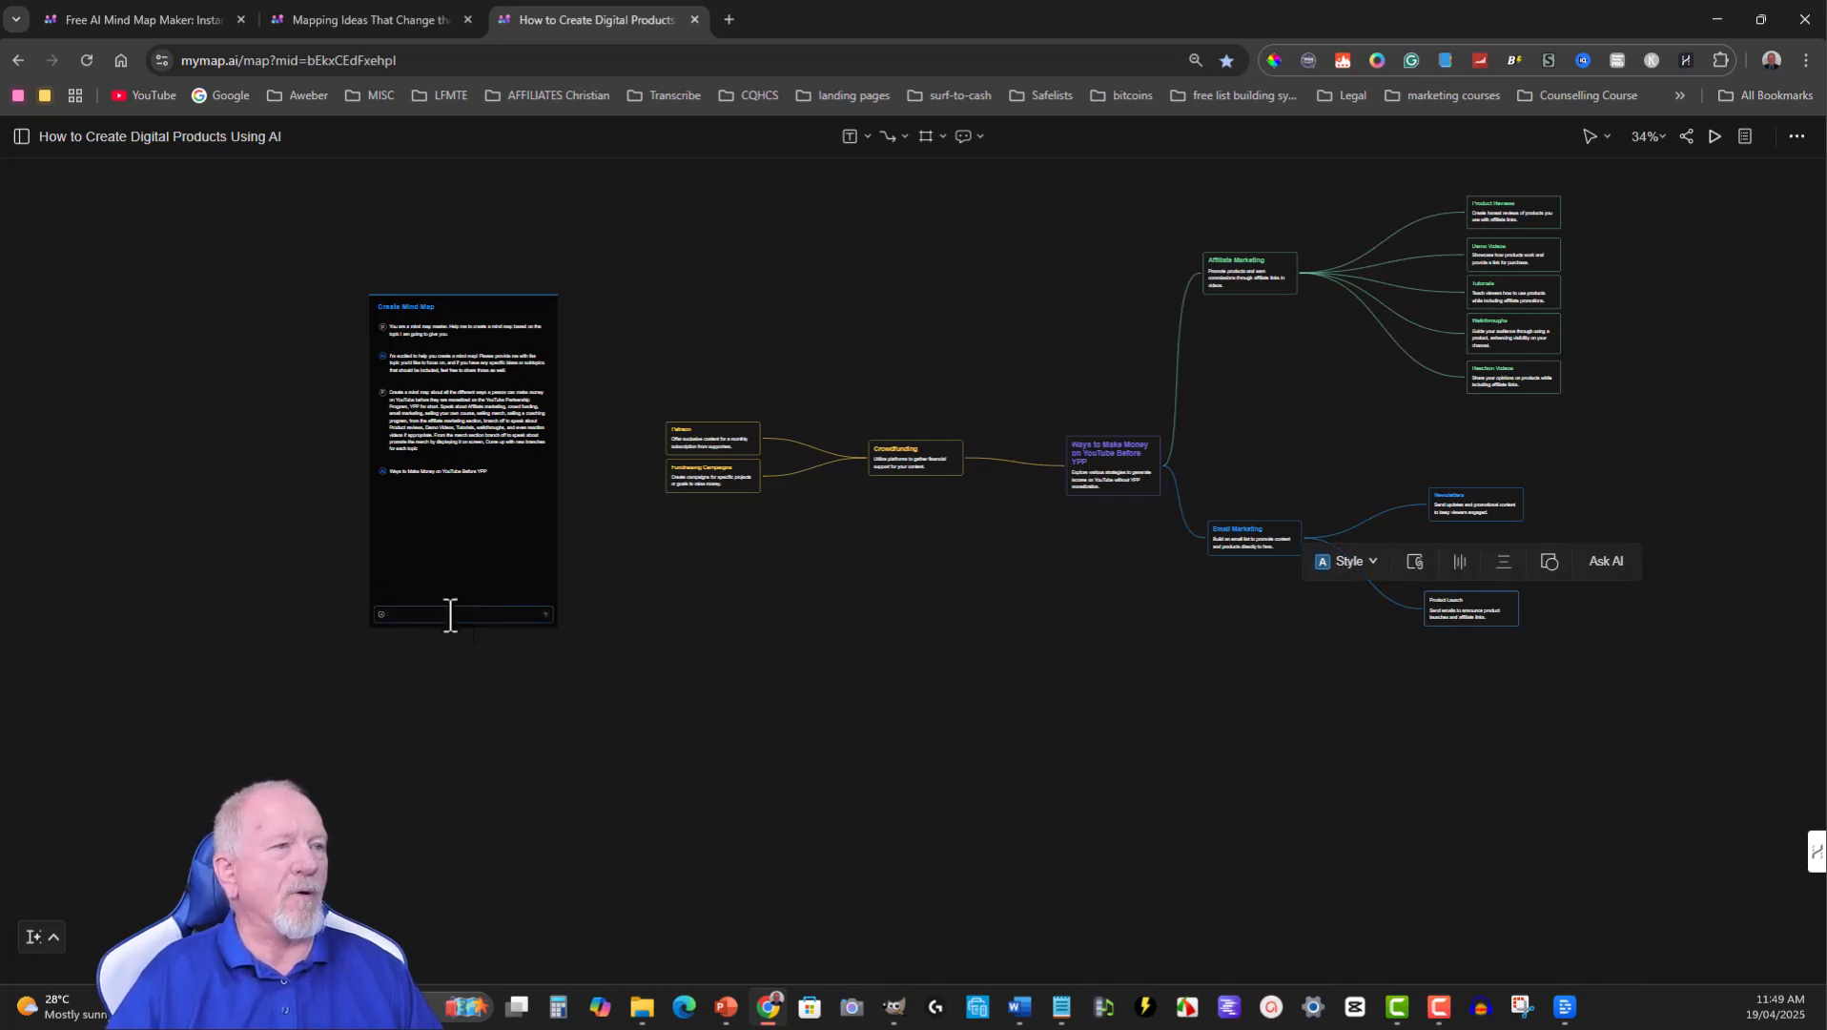
mouse_move(1006, 334)
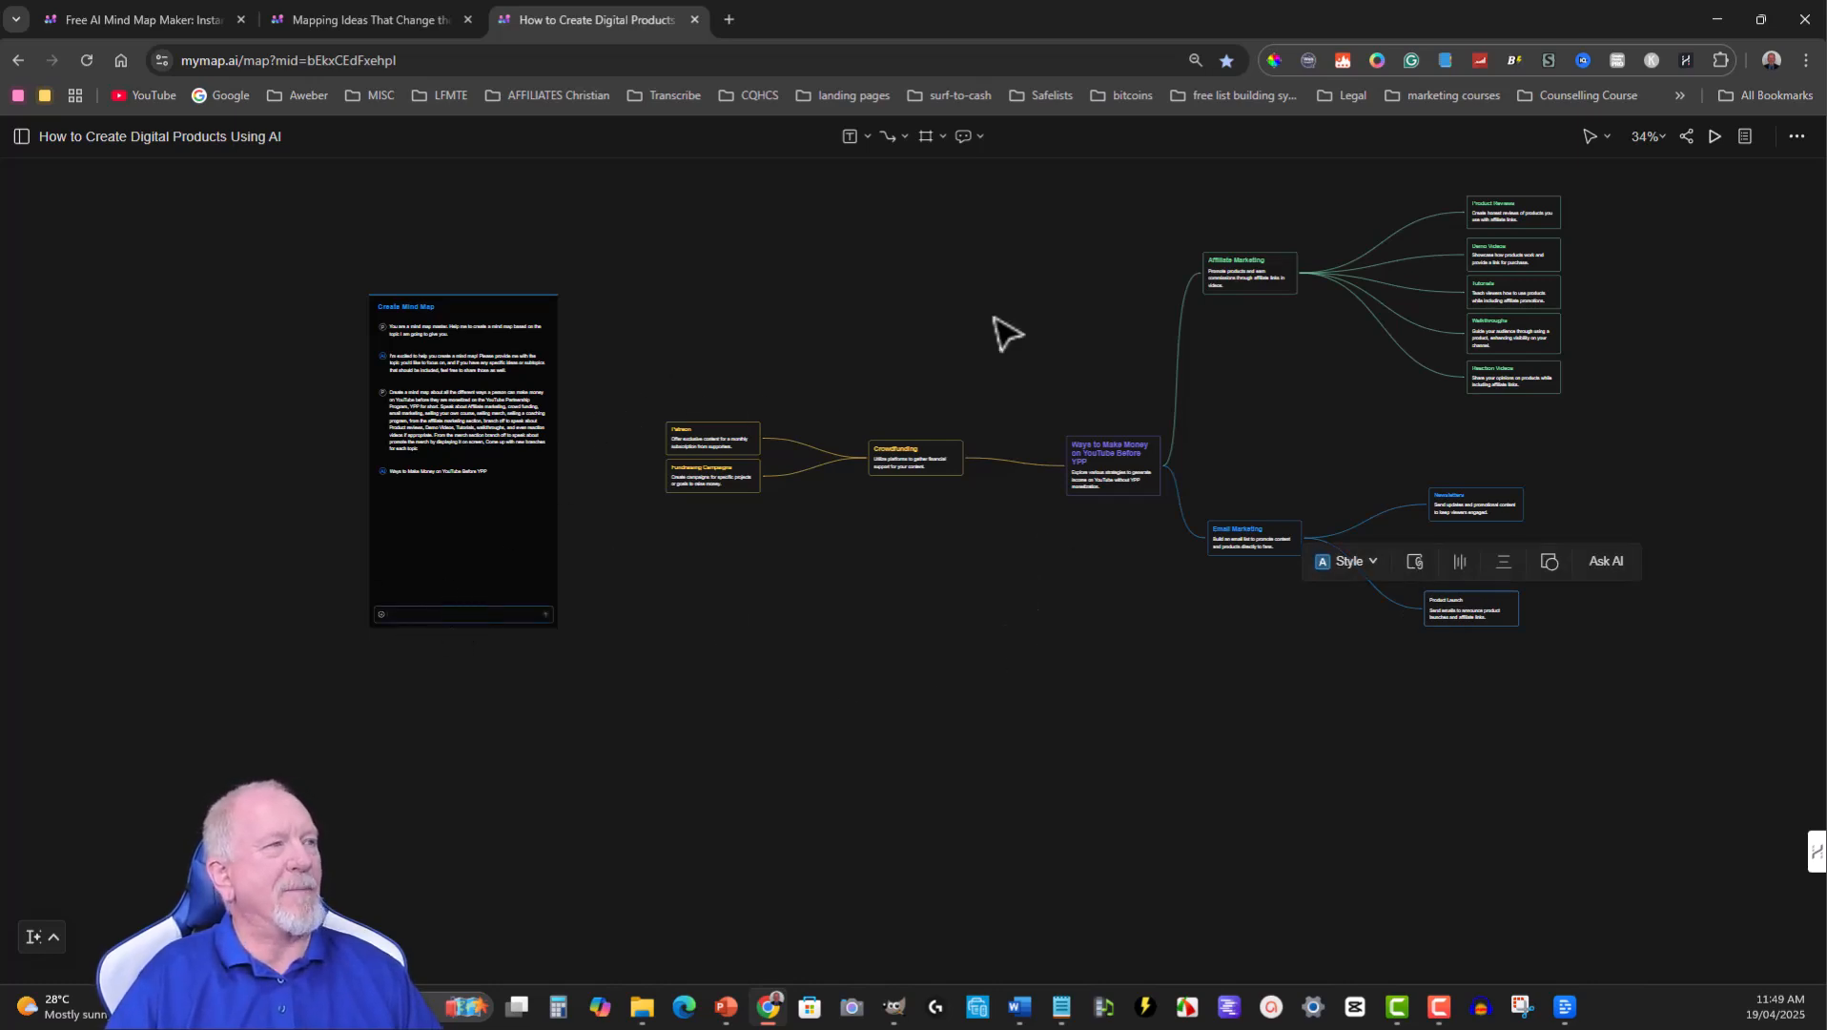
mouse_move(1592, 491)
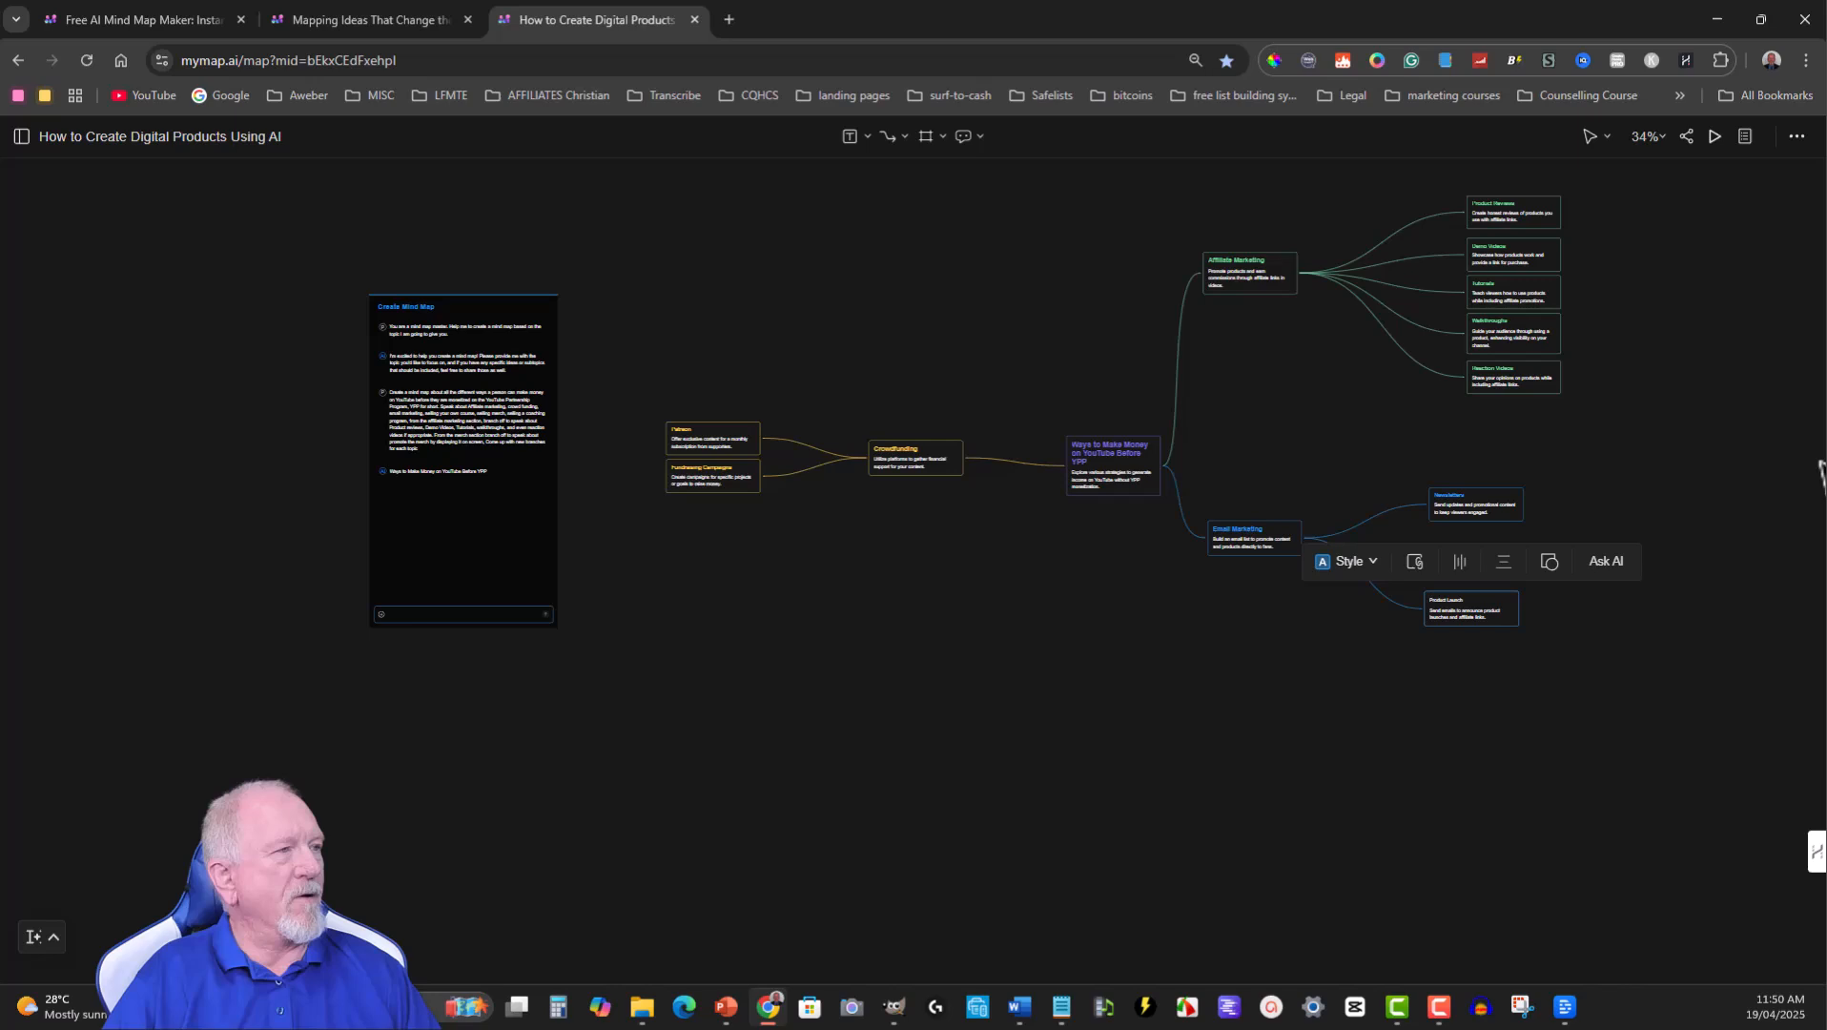
Move Crowdfunding to the other side, placing Fundraising Campaigns and Patreon to its left.
click(913, 456)
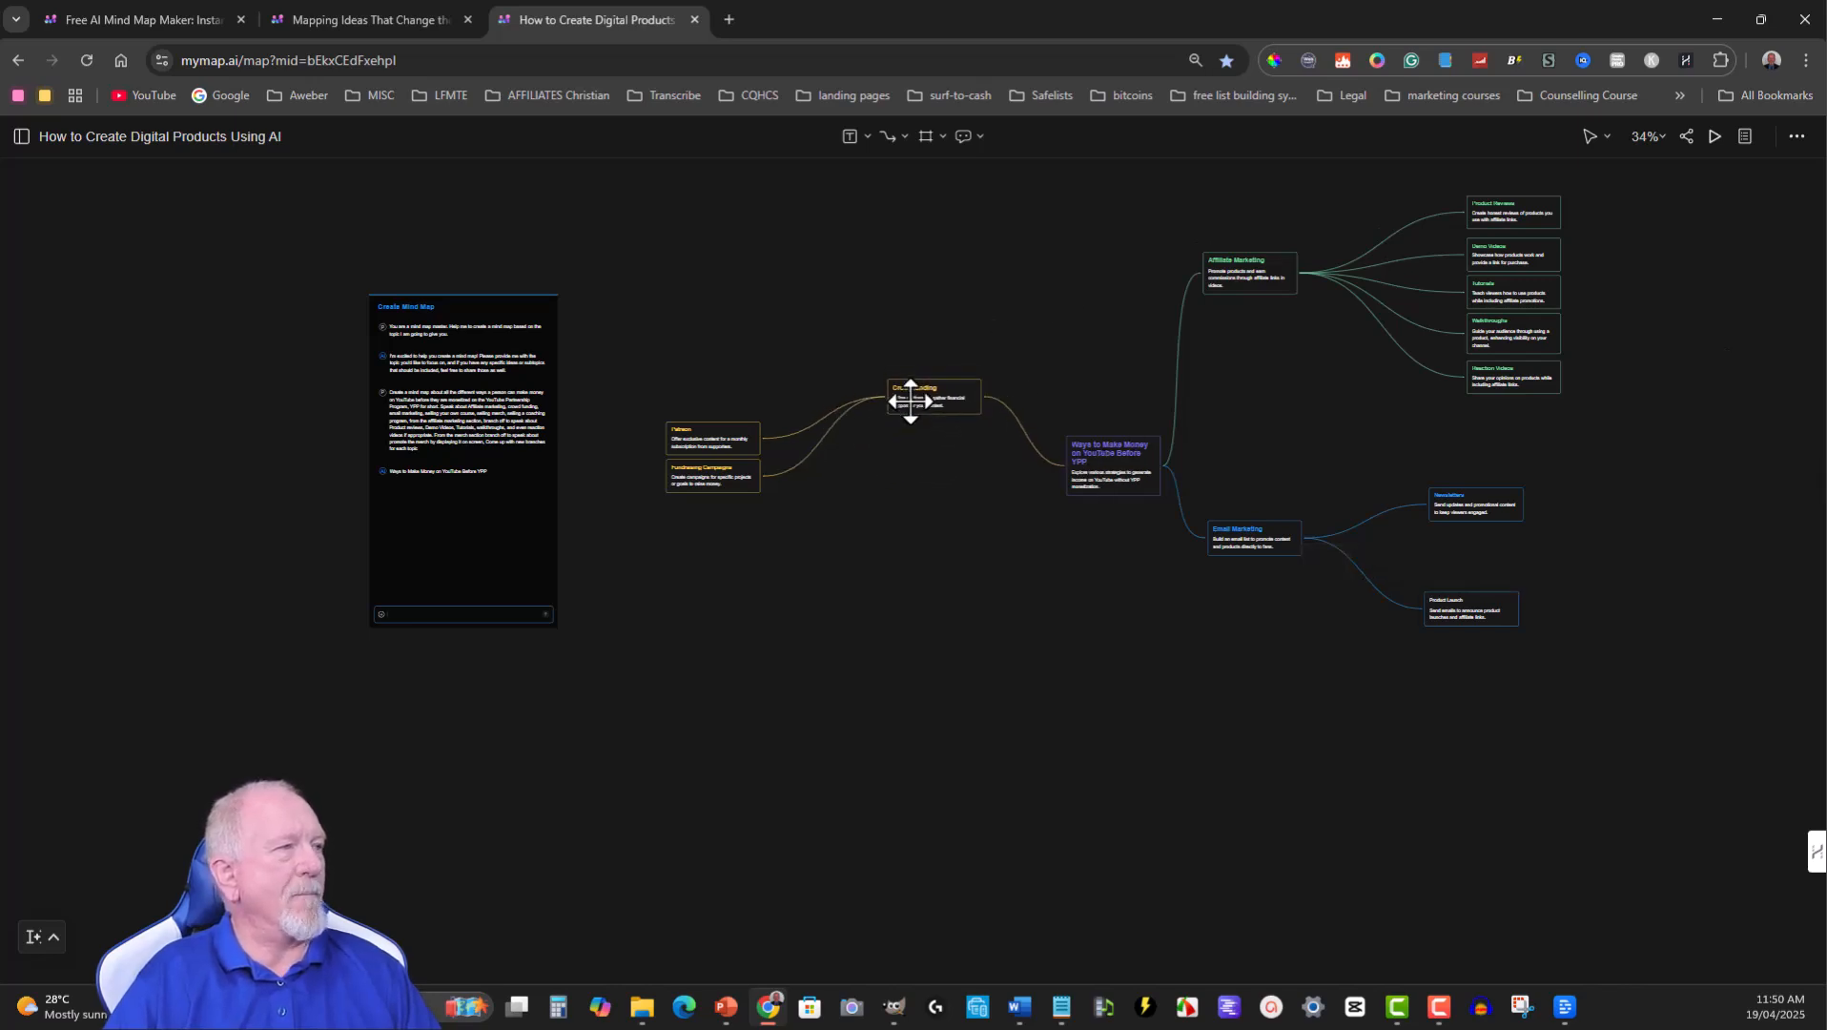
drag(912, 401, 1410, 401)
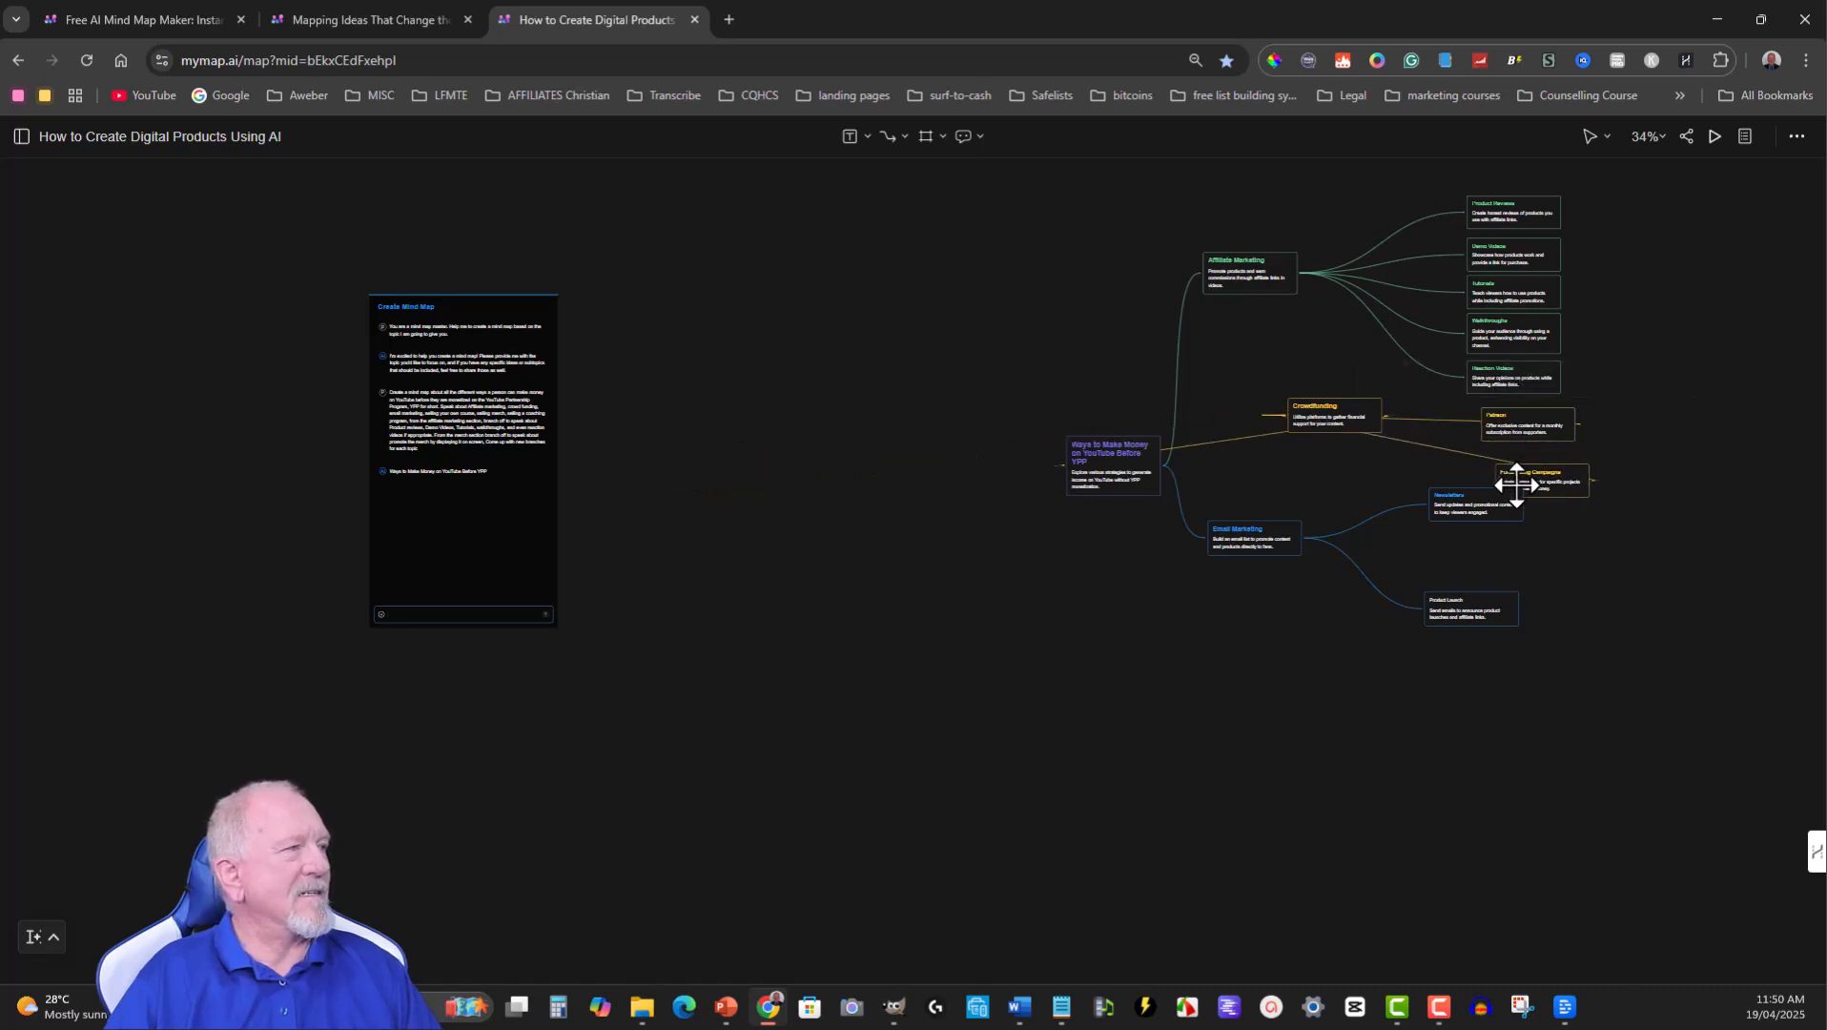
drag(1535, 481, 811, 421)
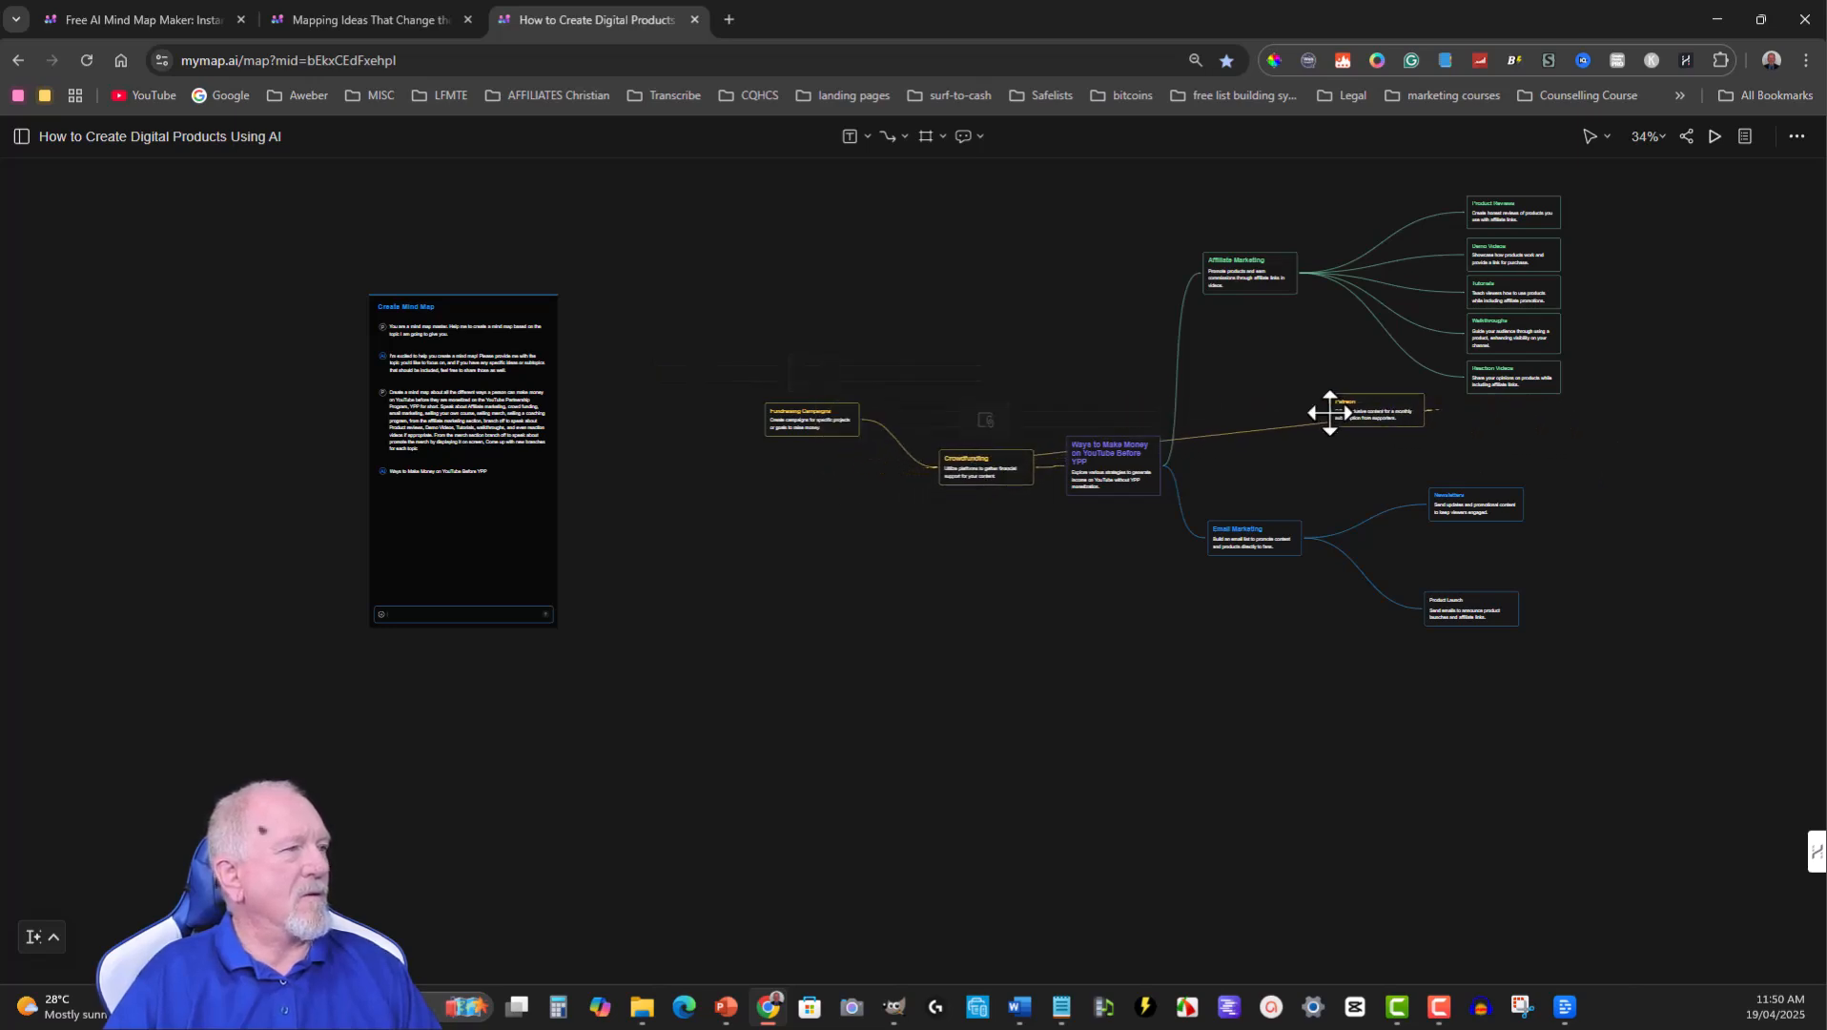
drag(1341, 412, 805, 502)
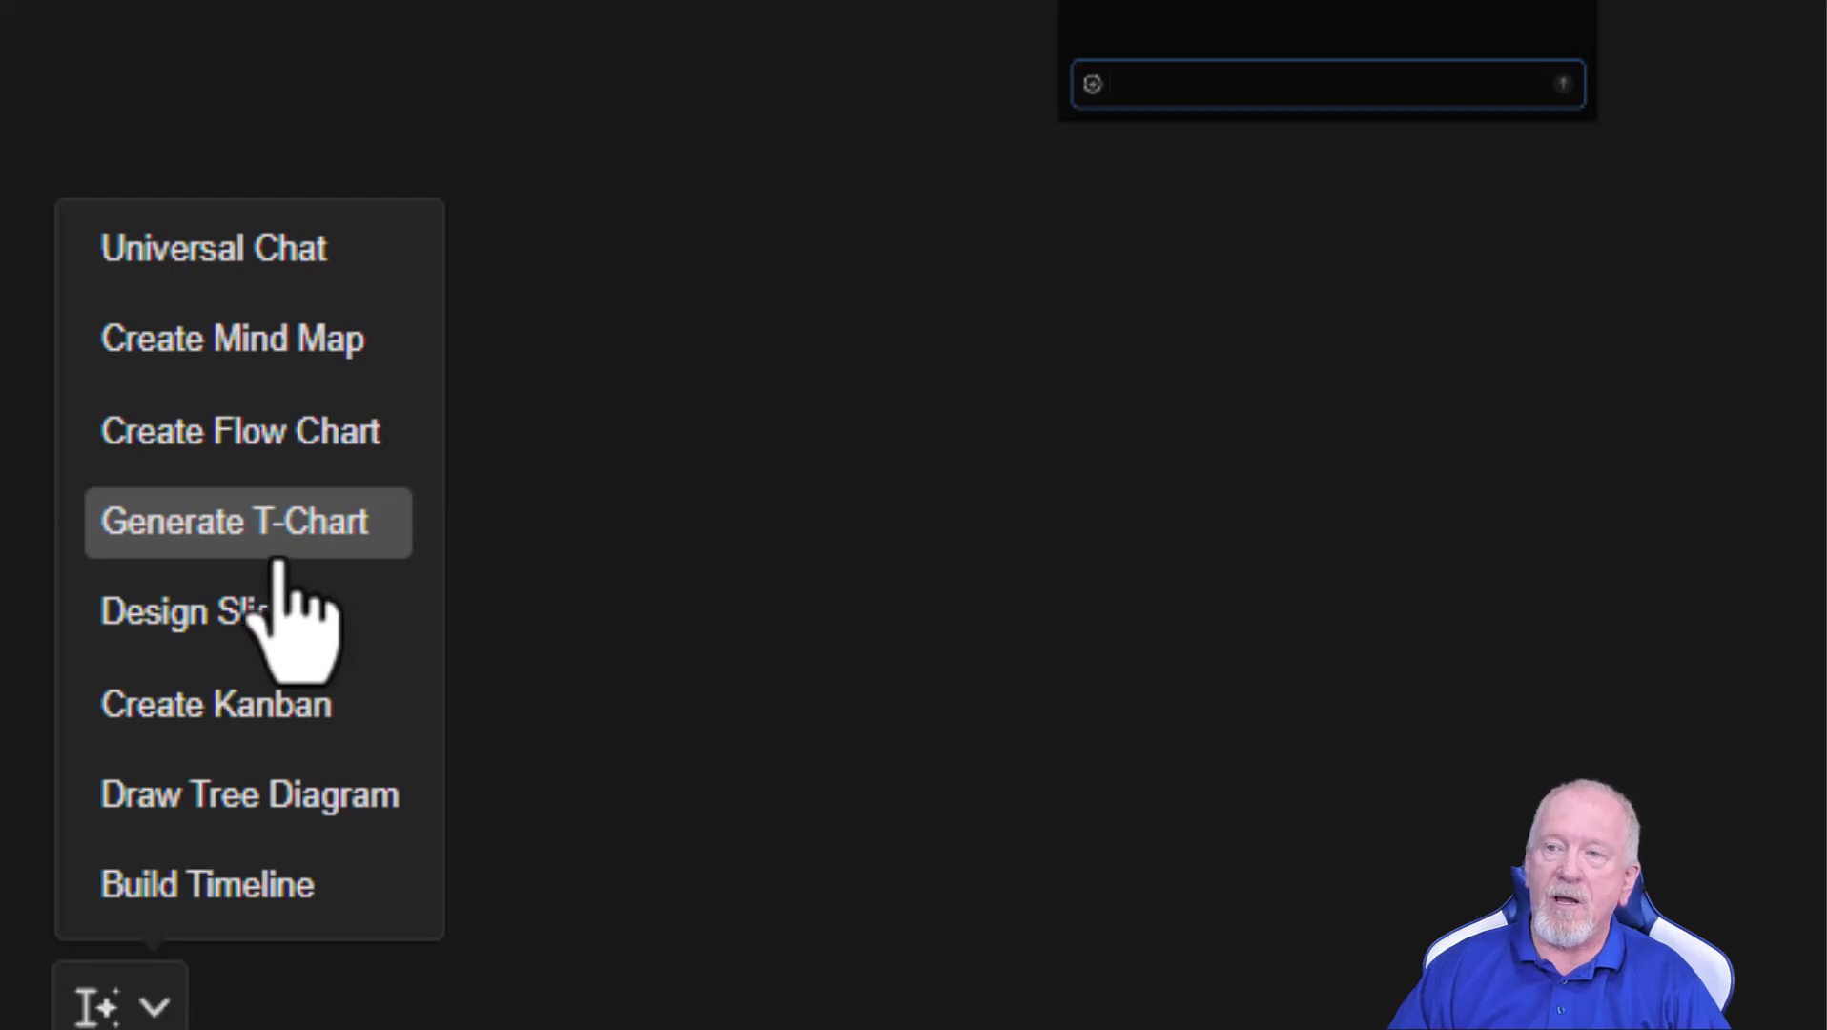
mouse_move(233, 612)
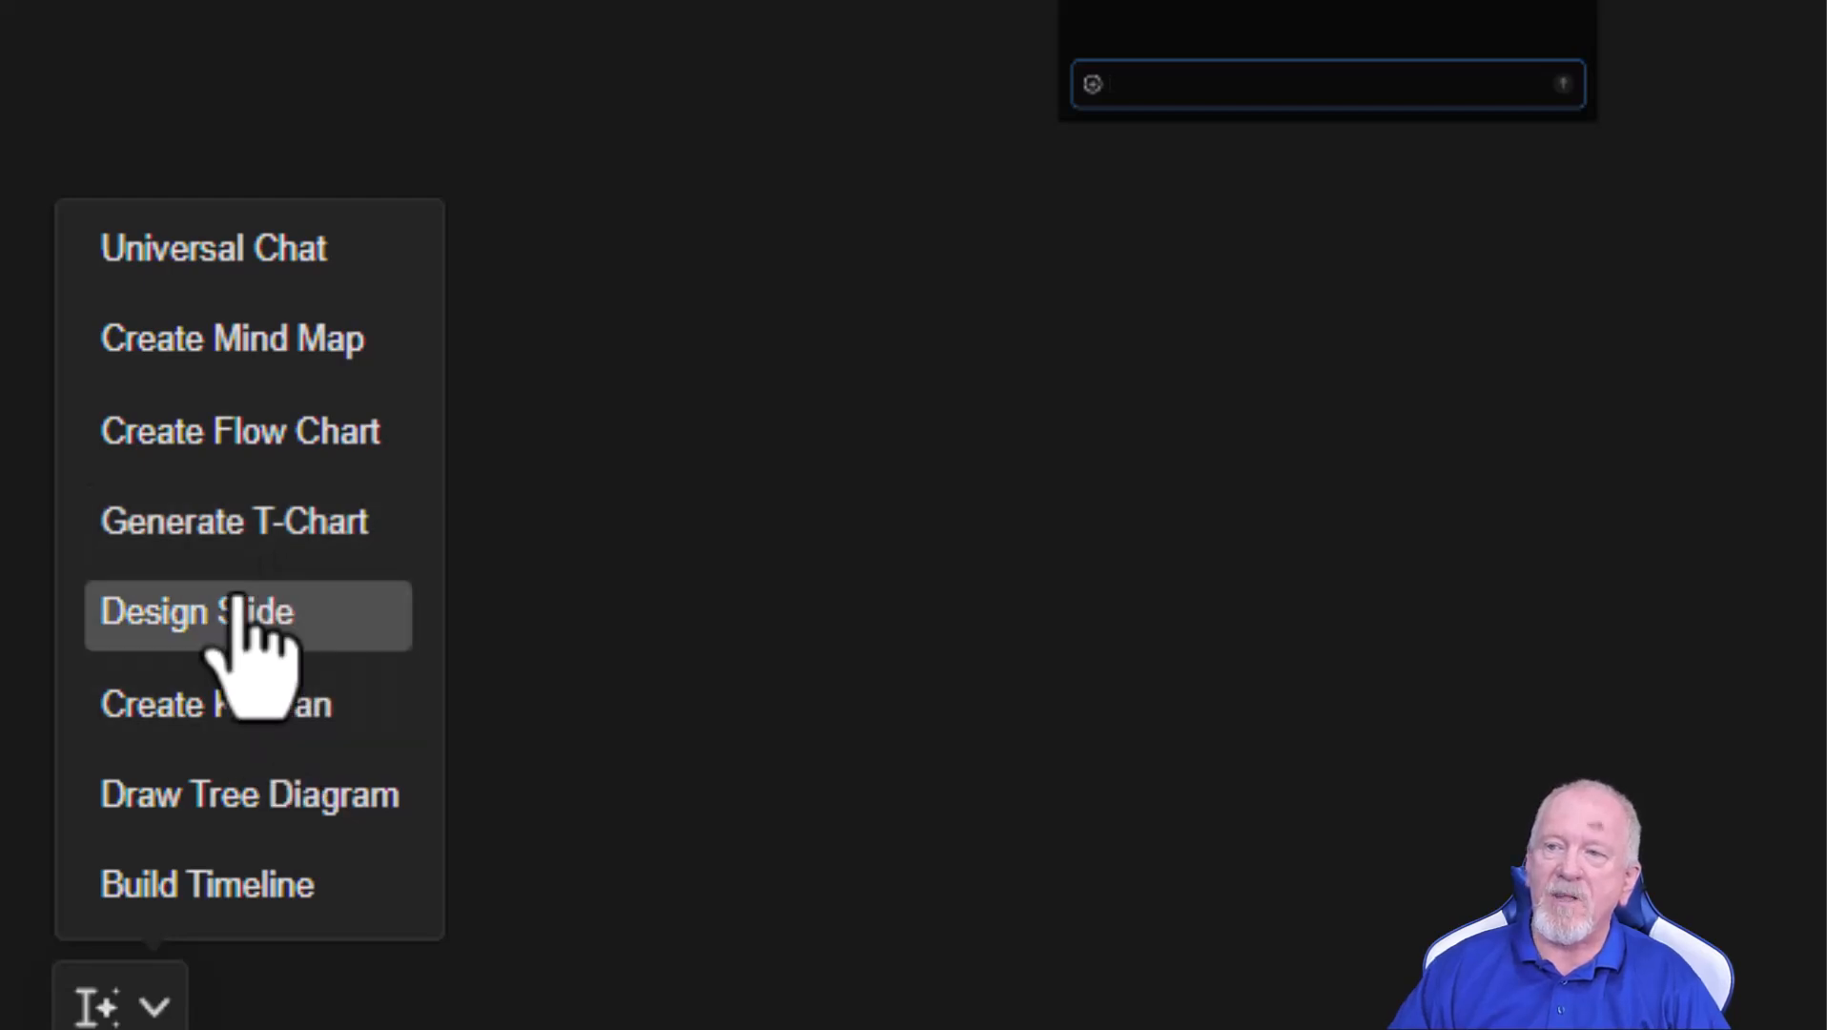
mouse_move(233, 704)
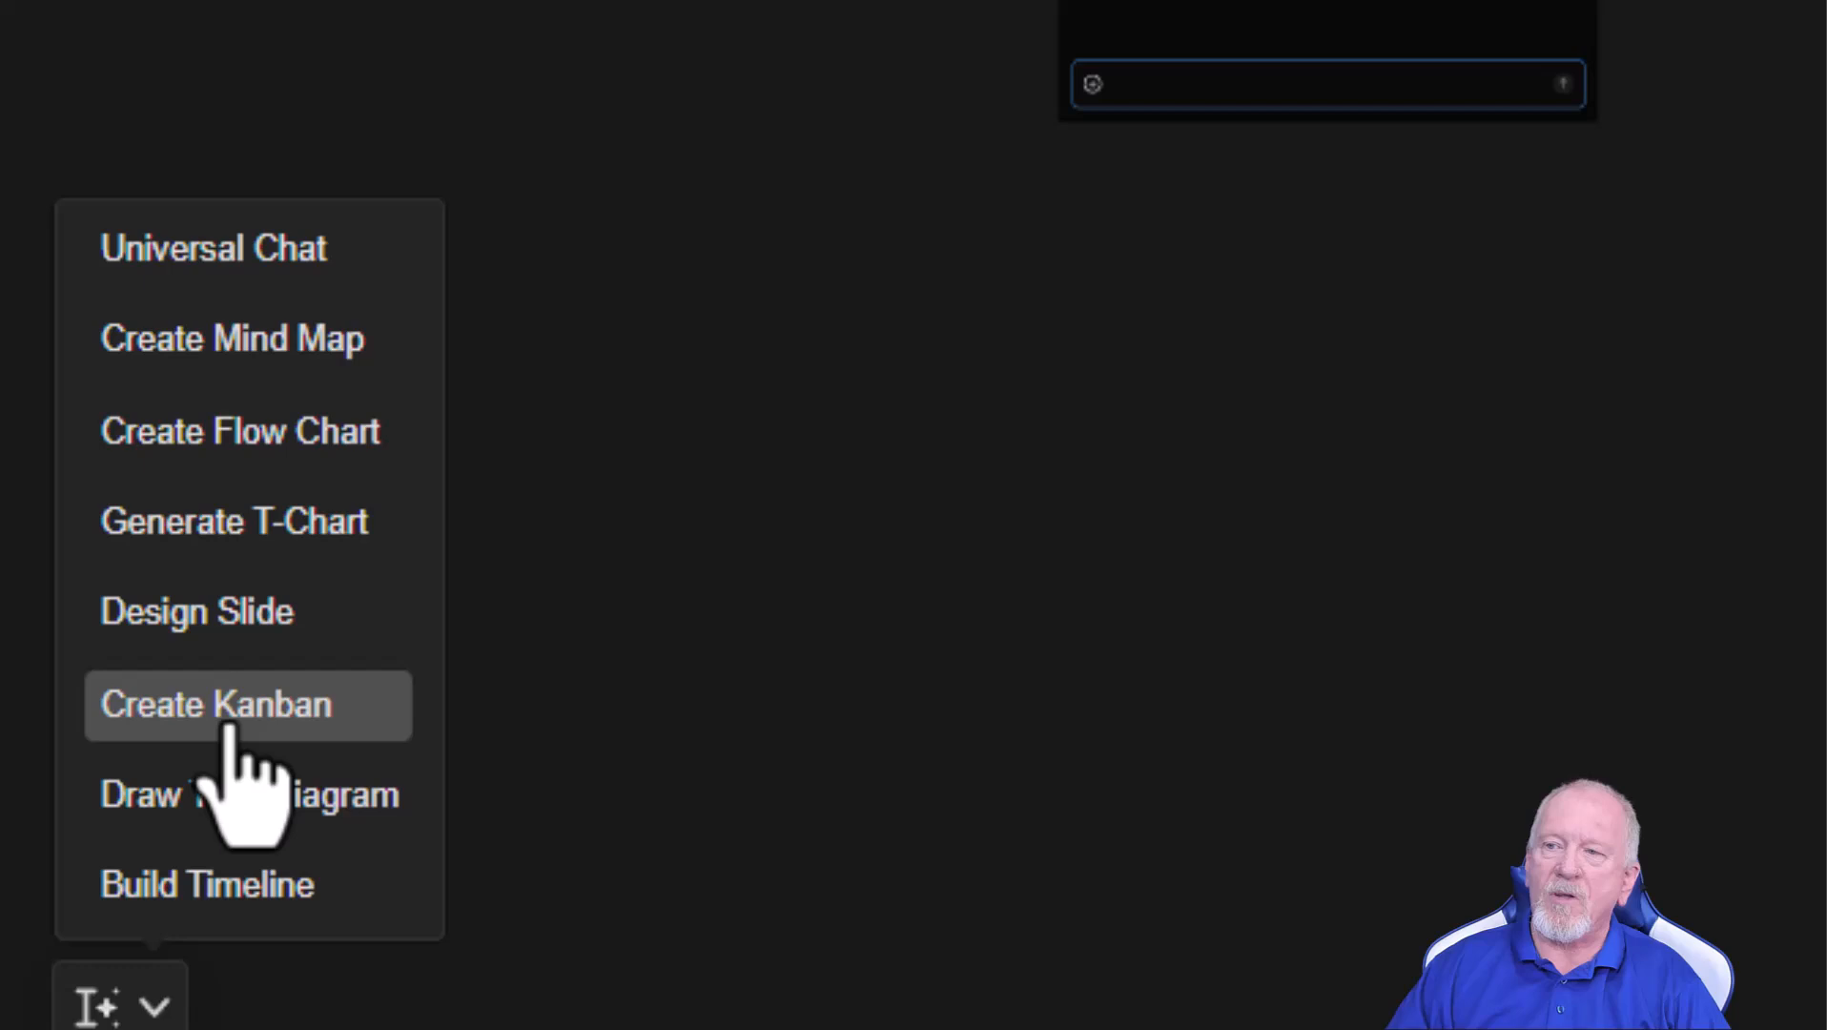
mouse_move(209, 792)
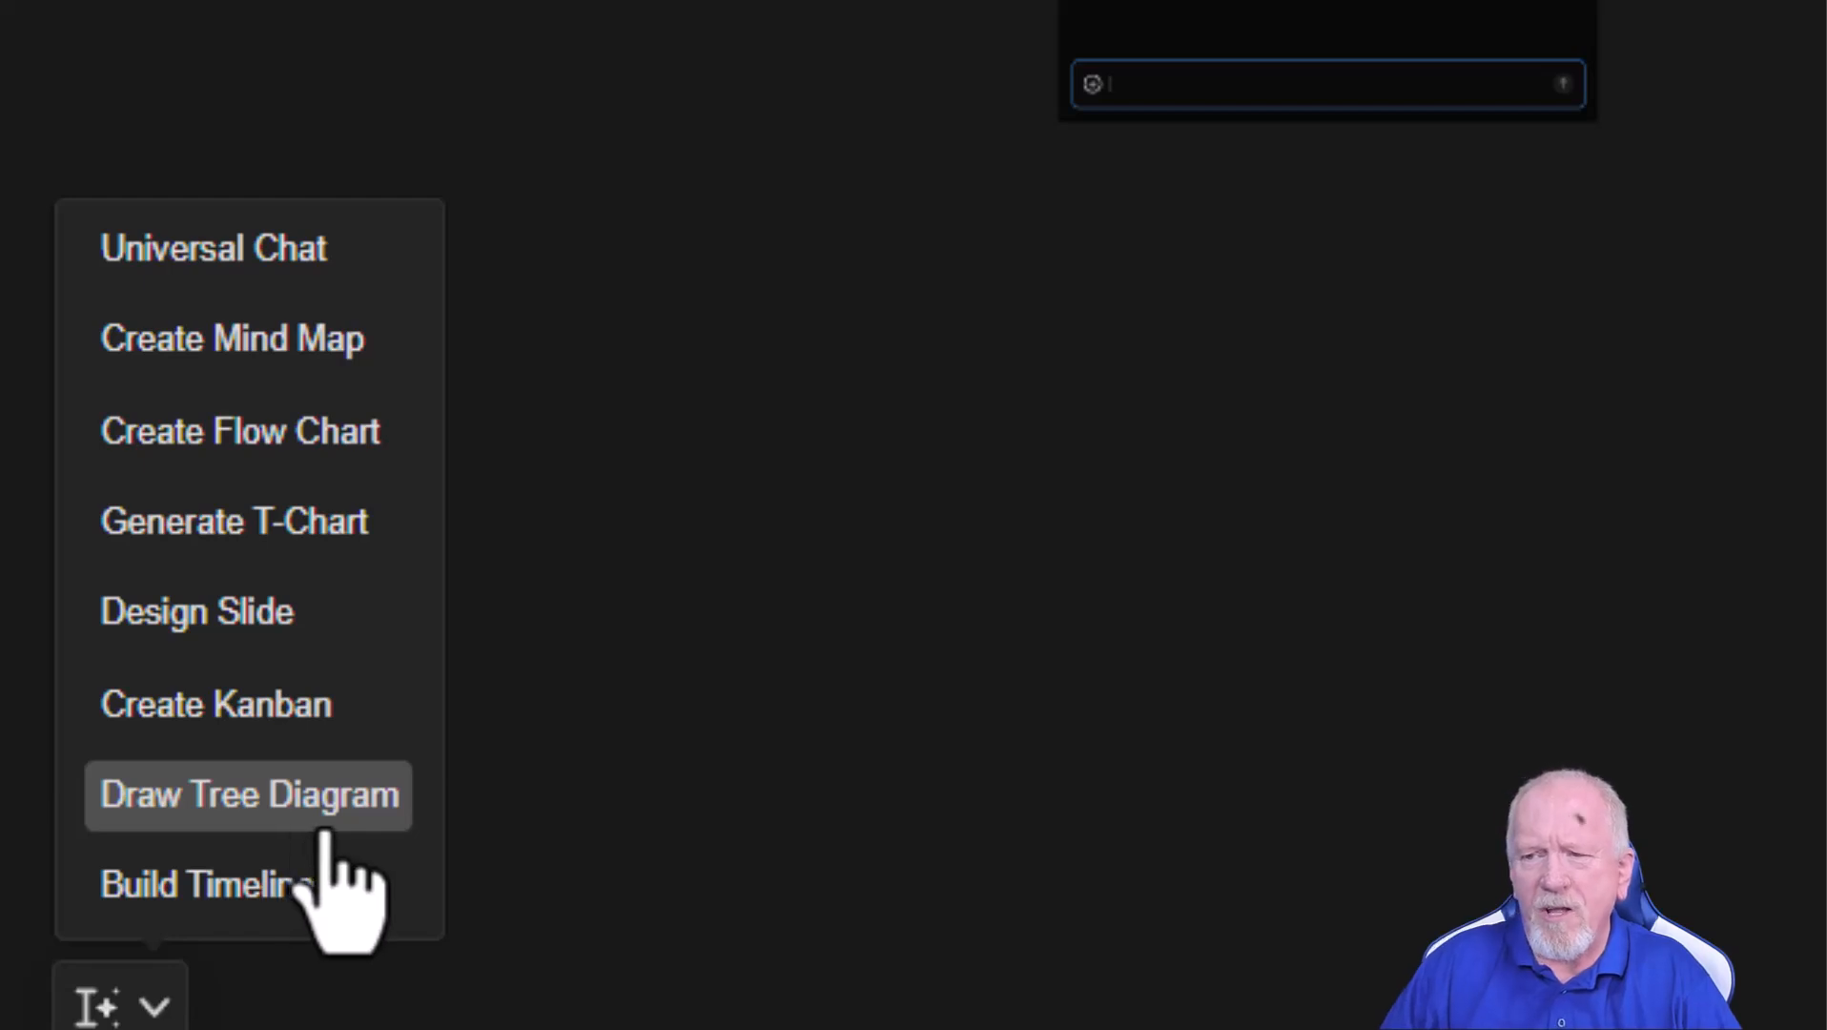
mouse_move(233, 884)
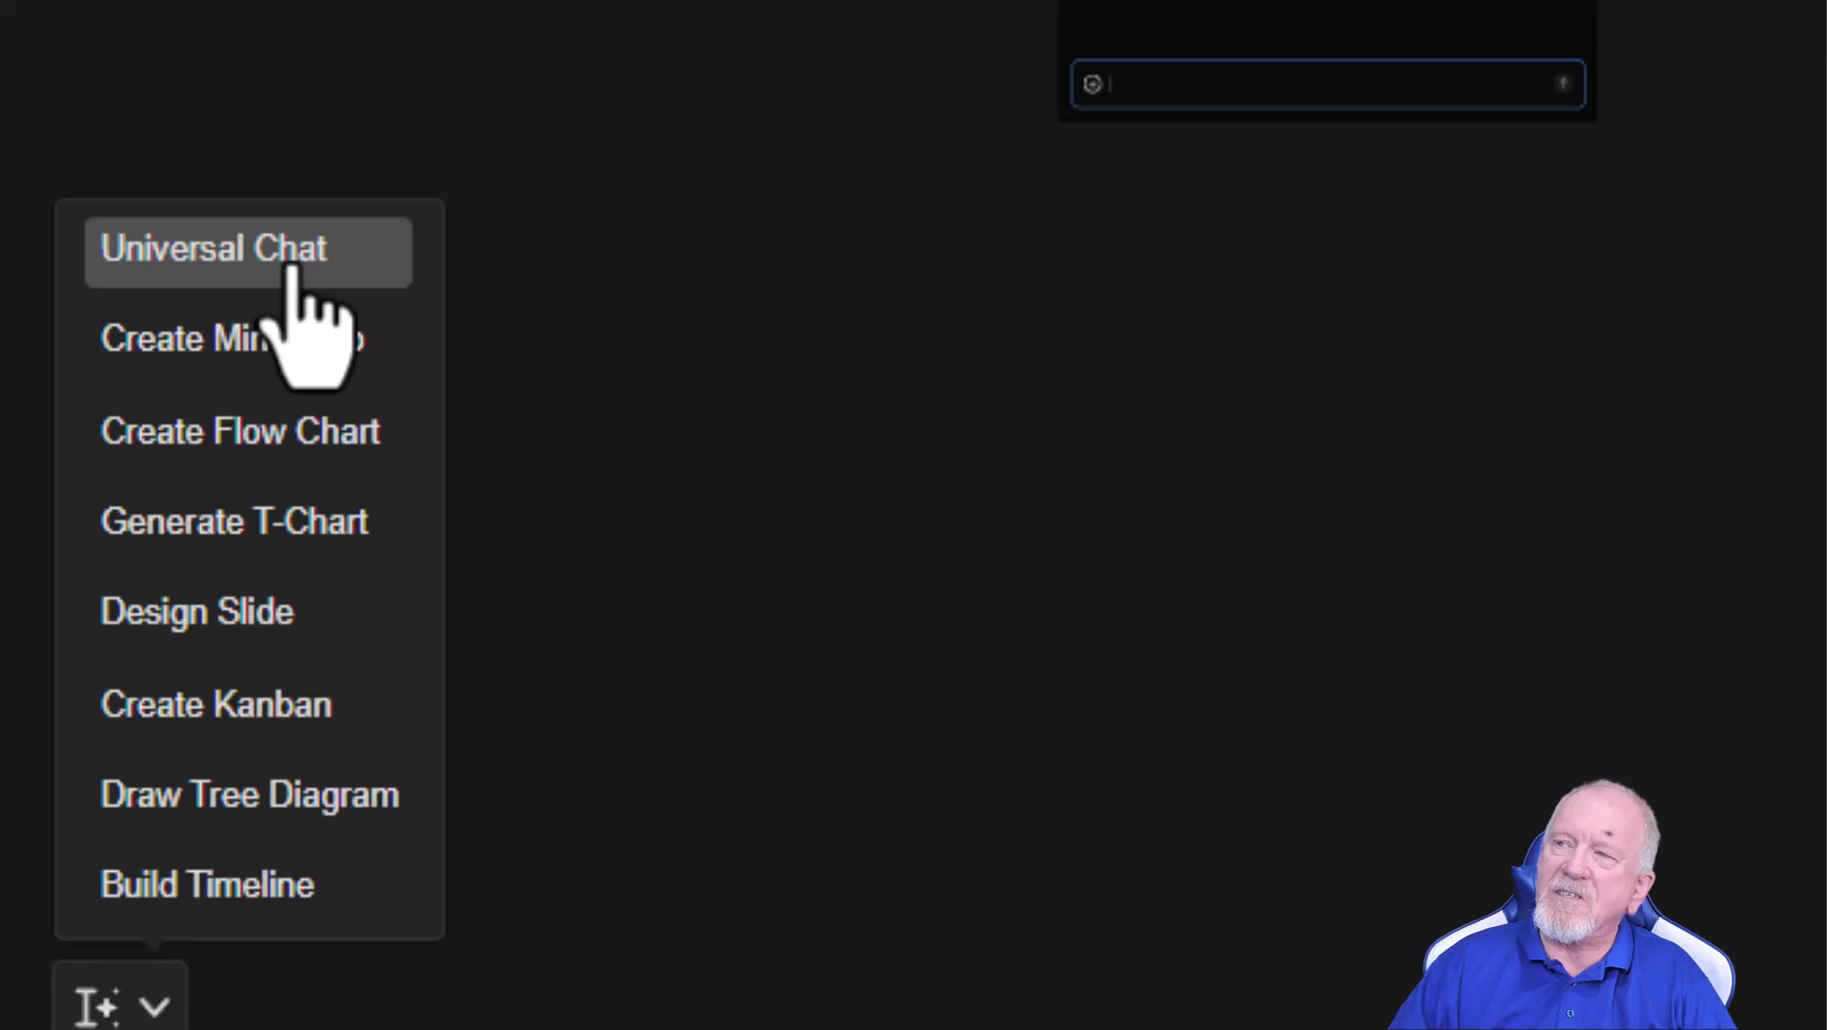
mouse_move(286, 897)
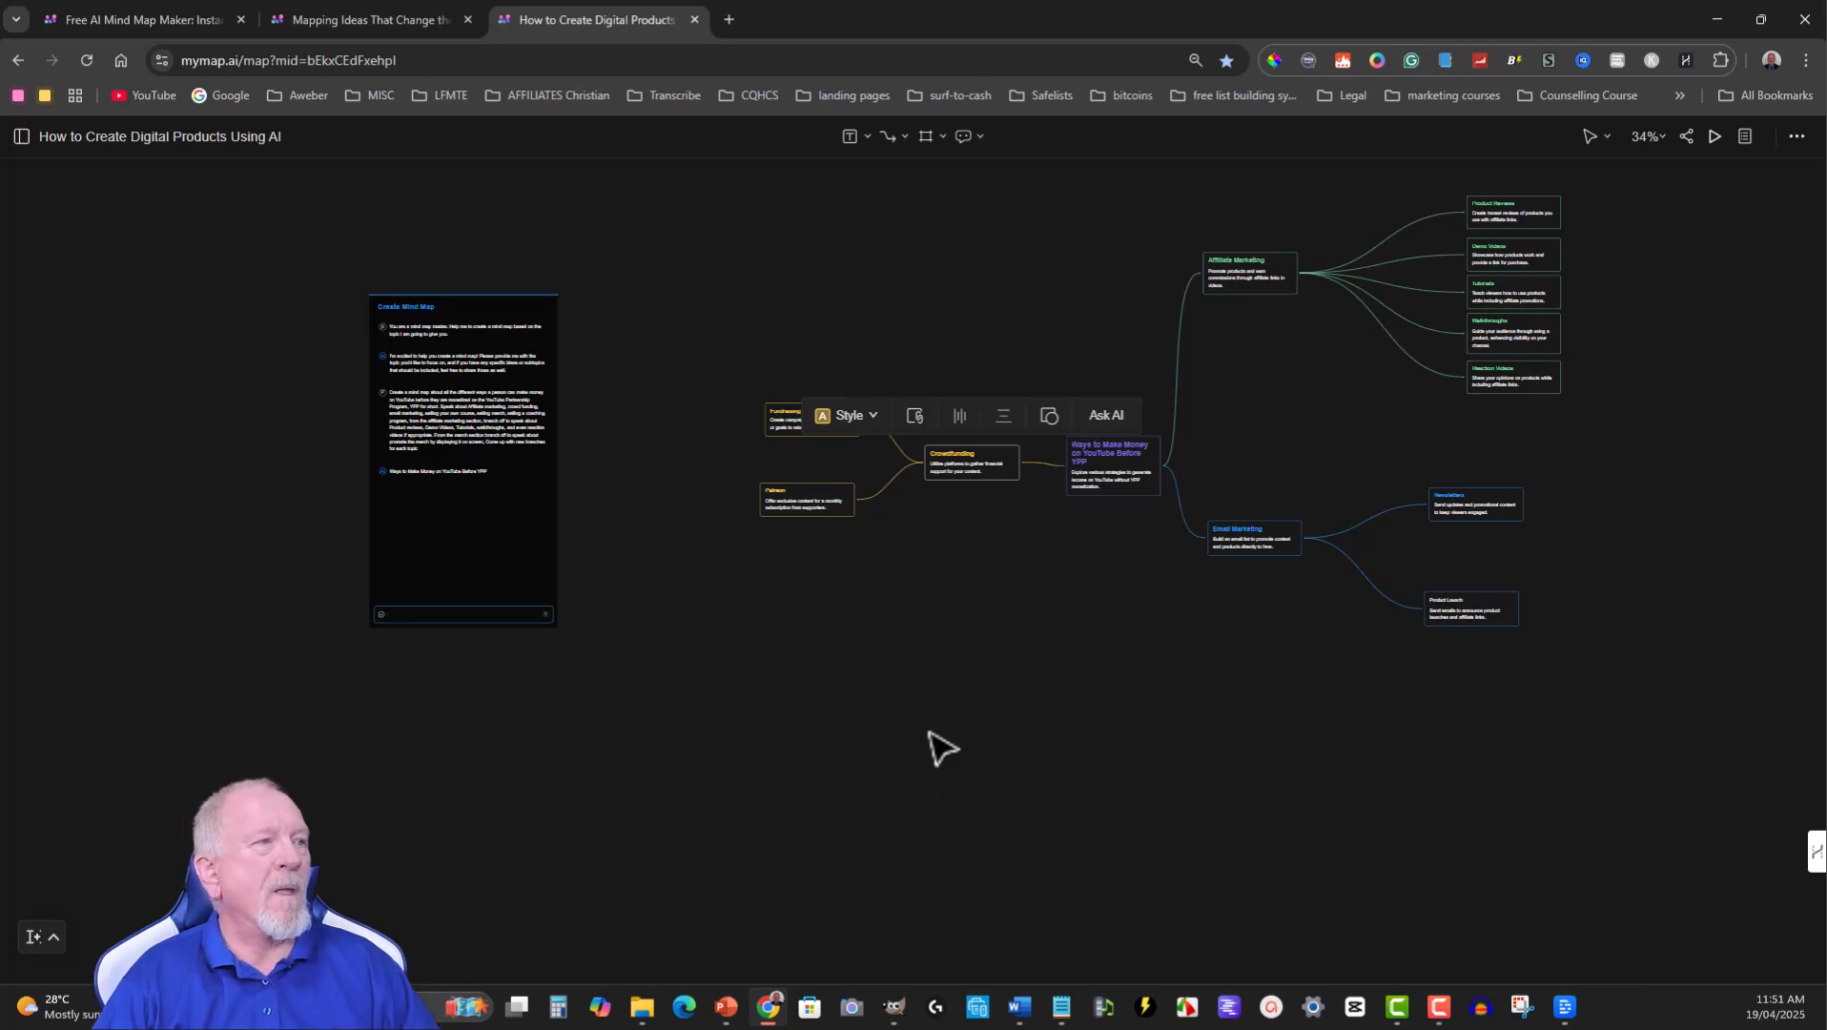
Deselect the Fundraising Campaigns node, leaving the finished map on the canvas.
click(826, 283)
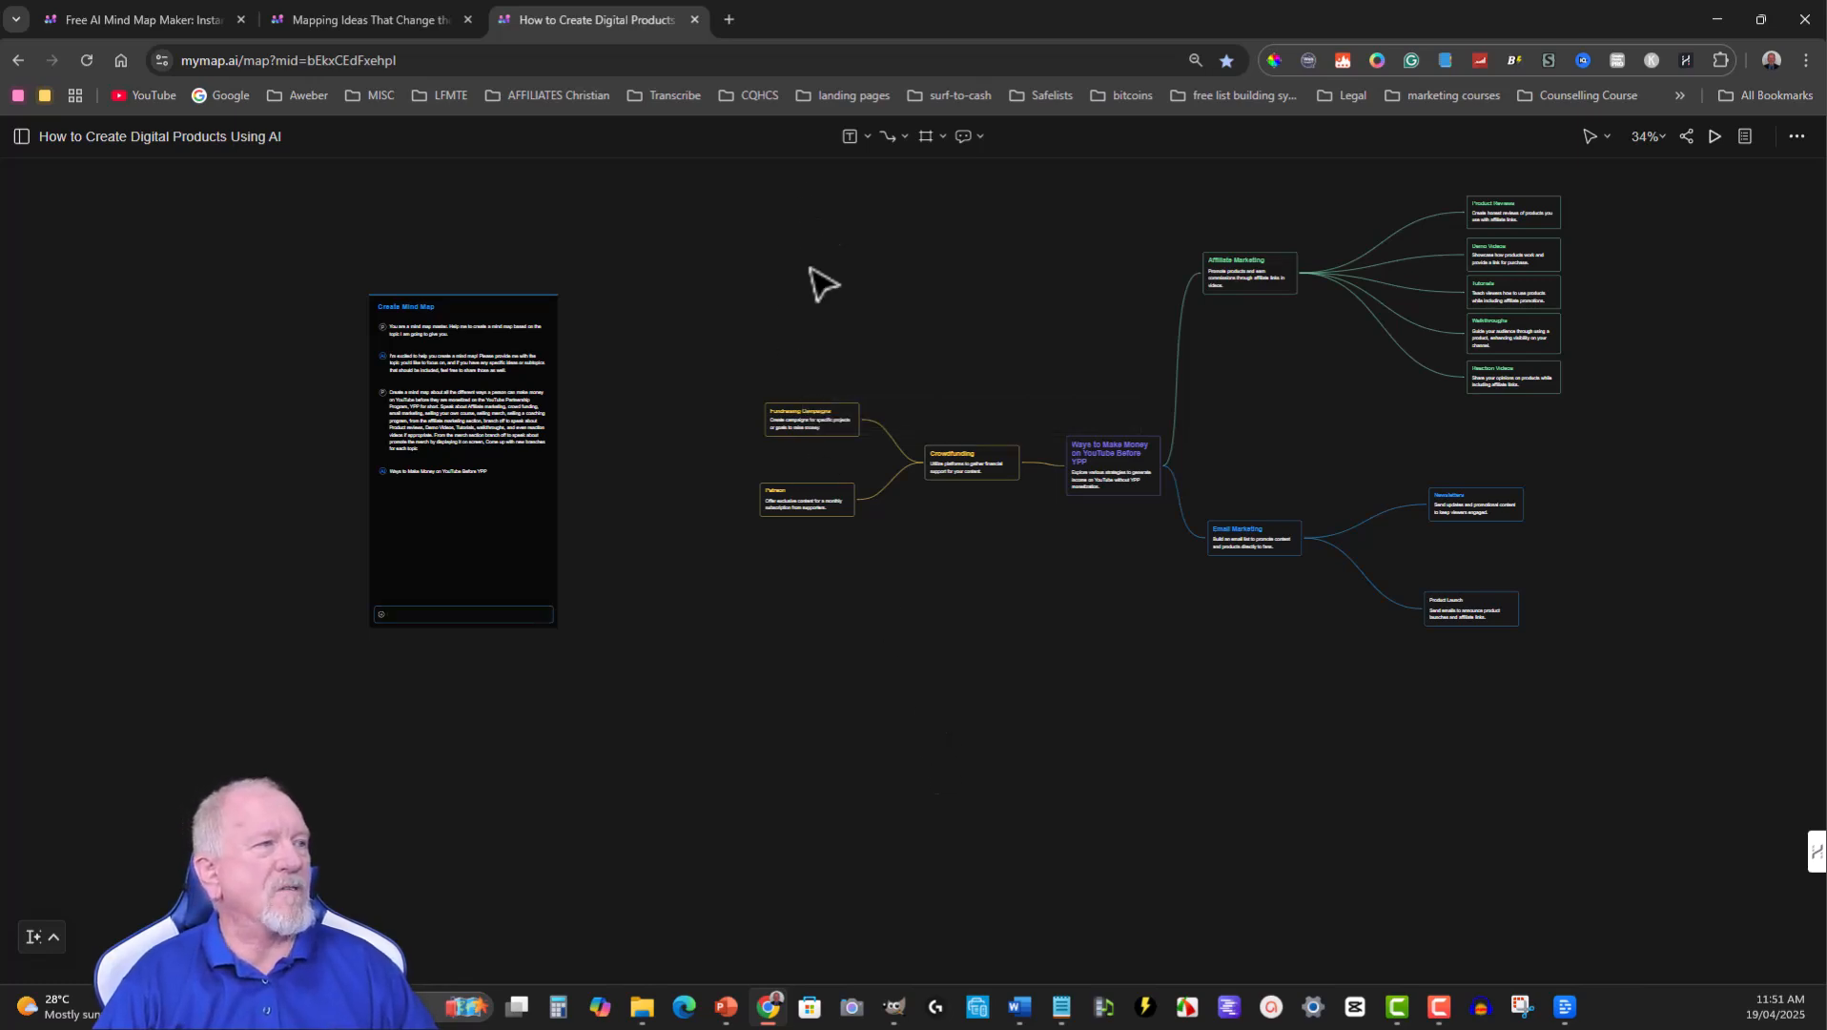